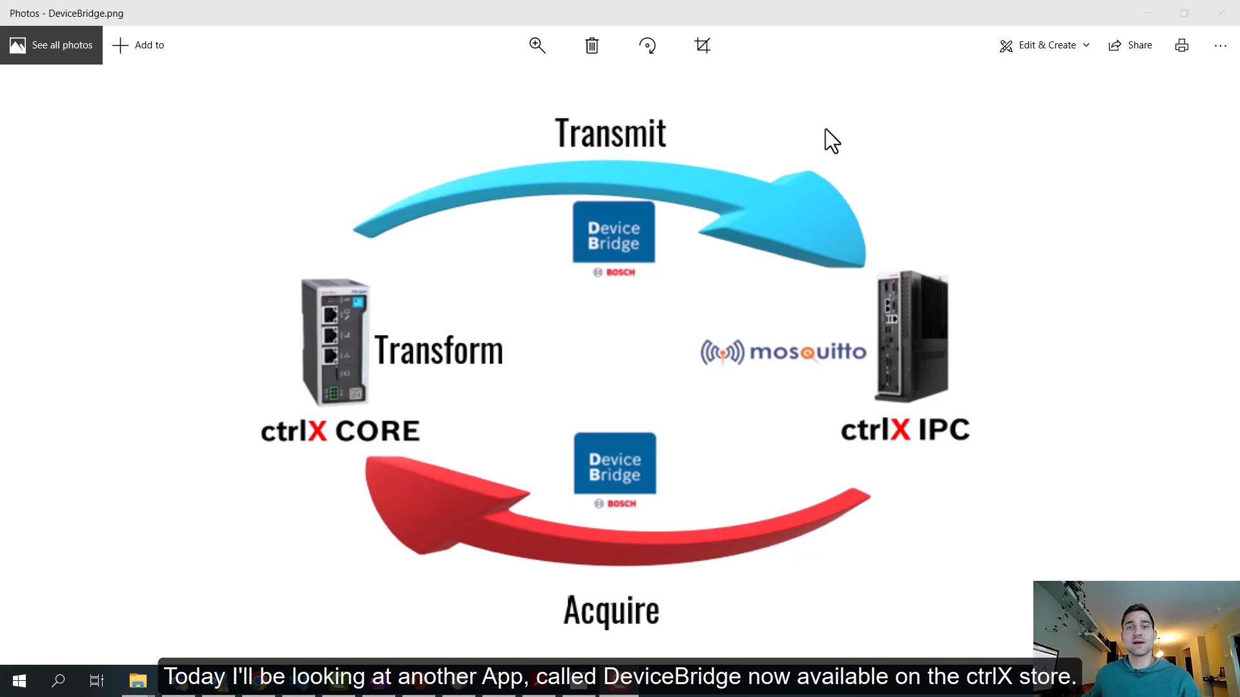
mouse_move(726, 147)
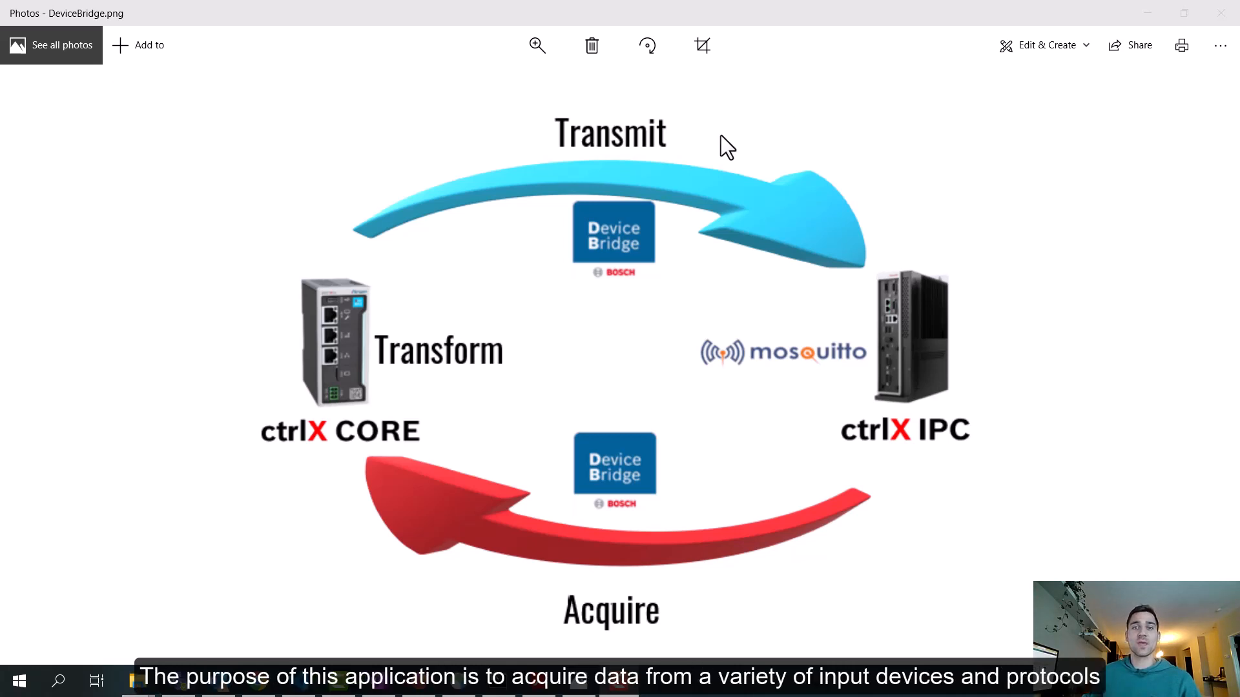
mouse_move(816, 154)
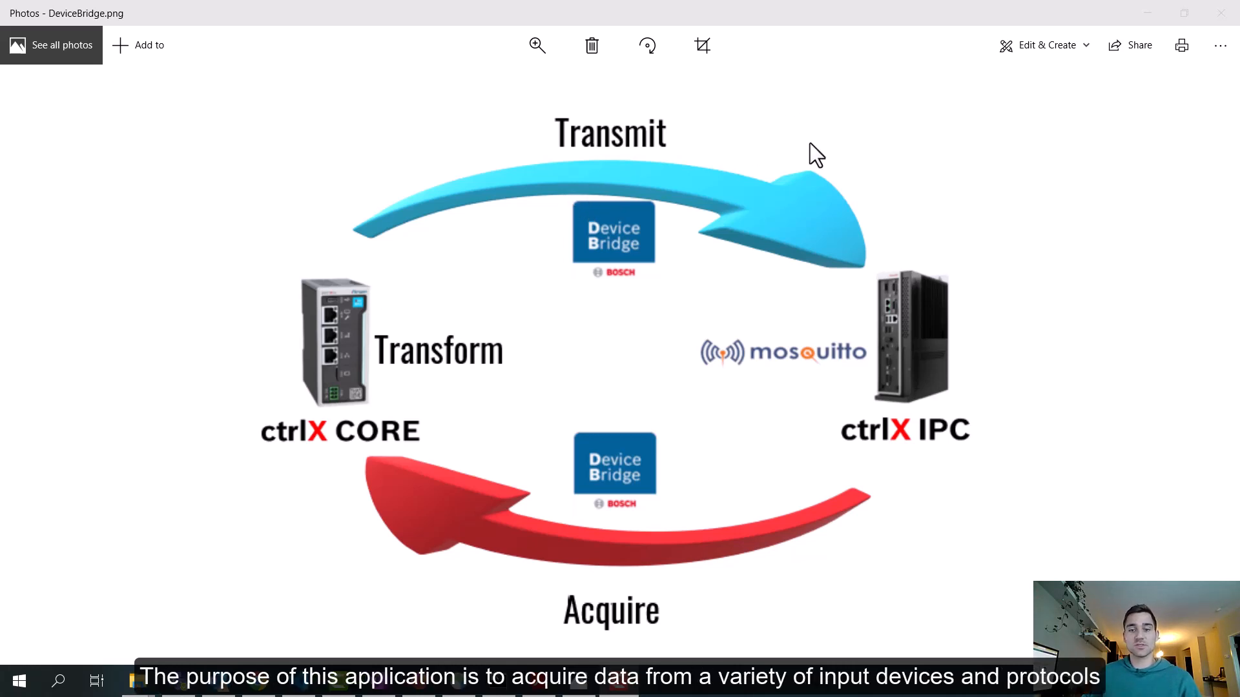
mouse_move(721, 243)
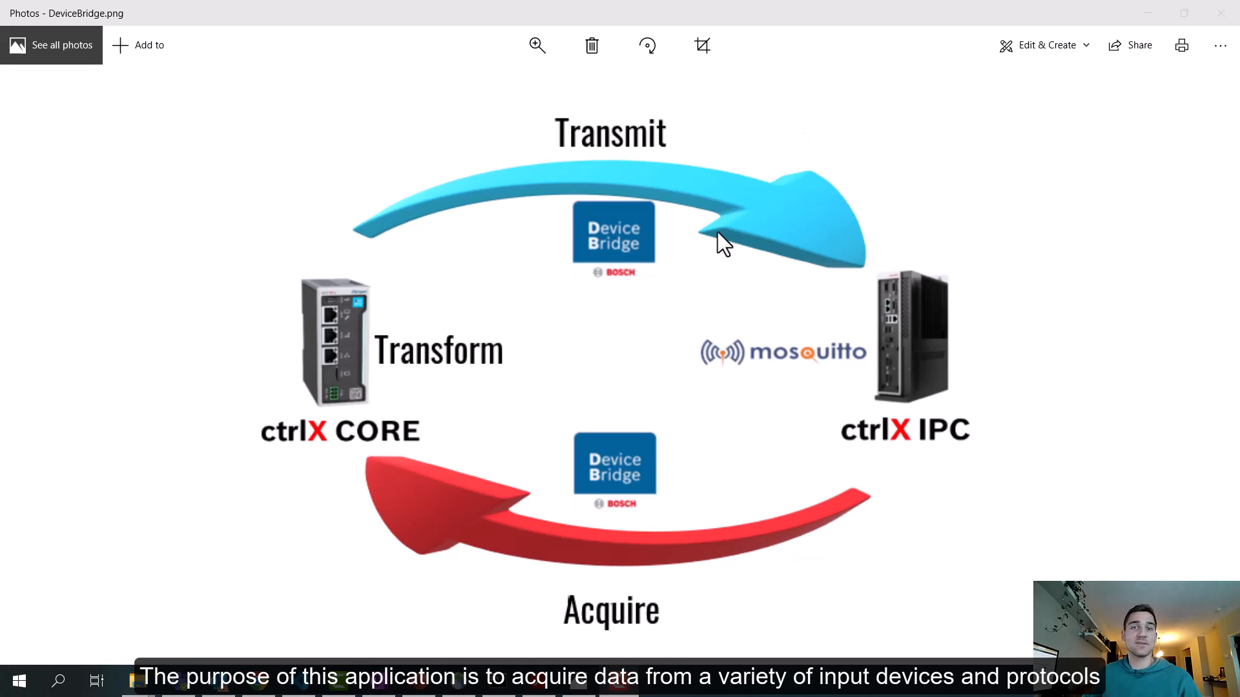
mouse_move(651, 263)
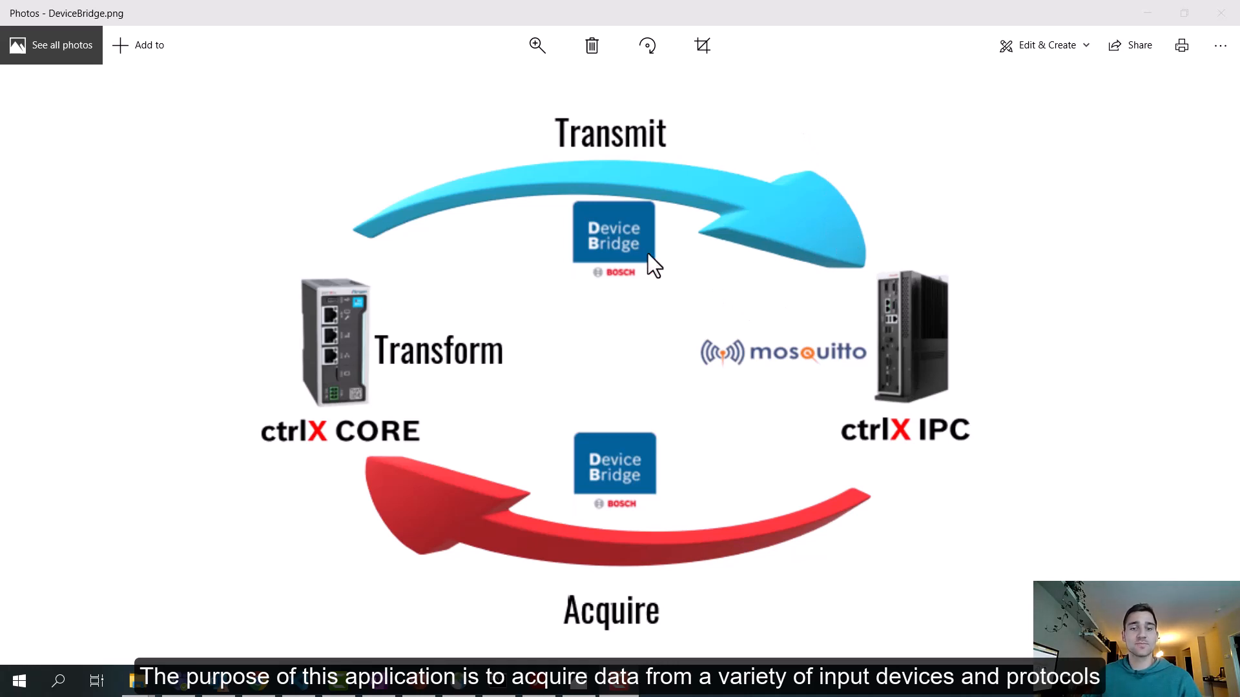
mouse_move(790, 271)
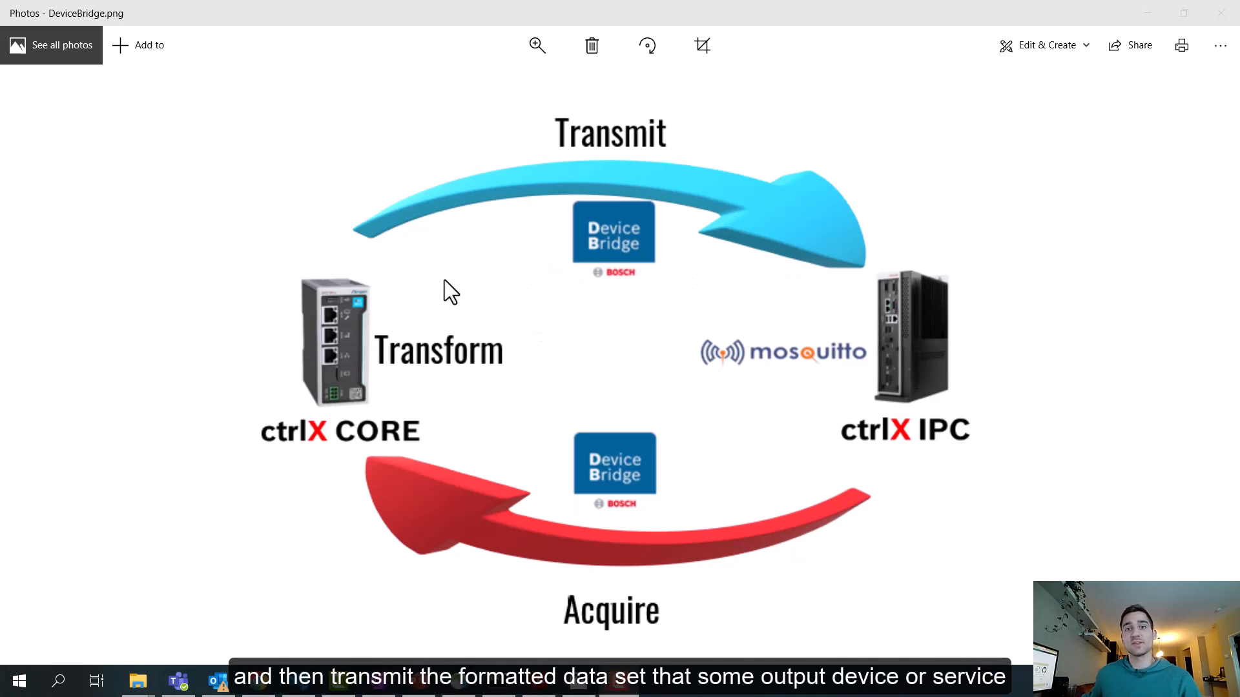
mouse_move(718, 263)
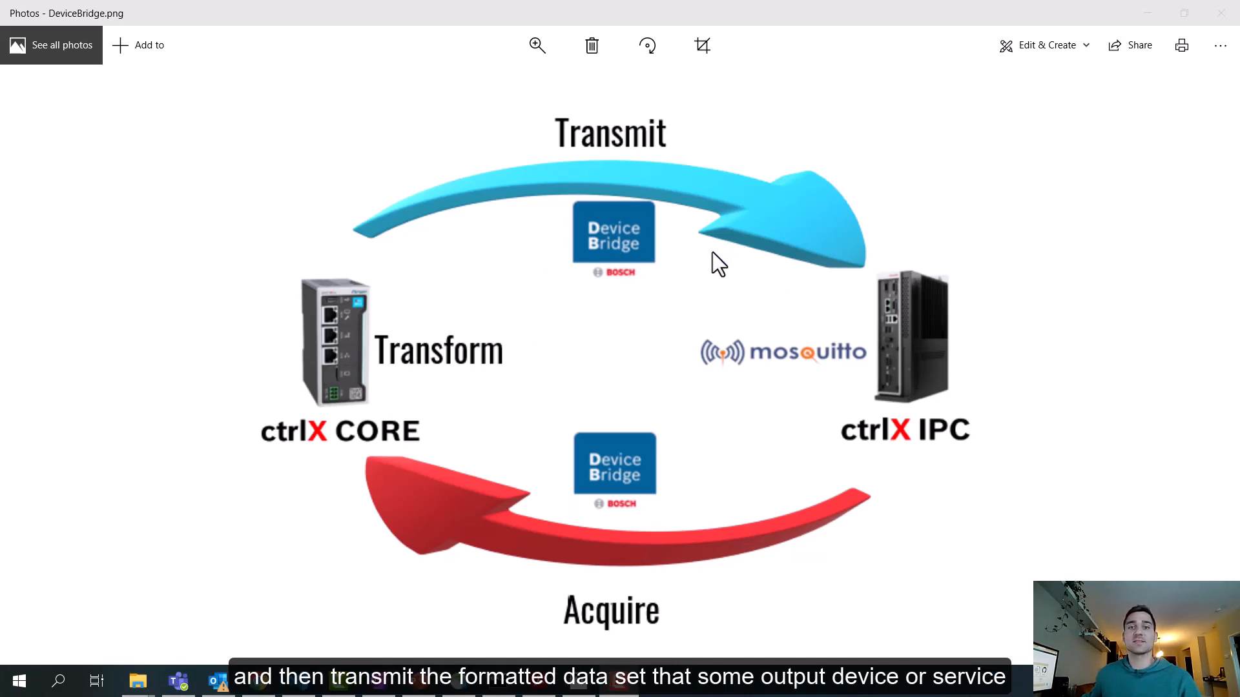
mouse_move(710, 305)
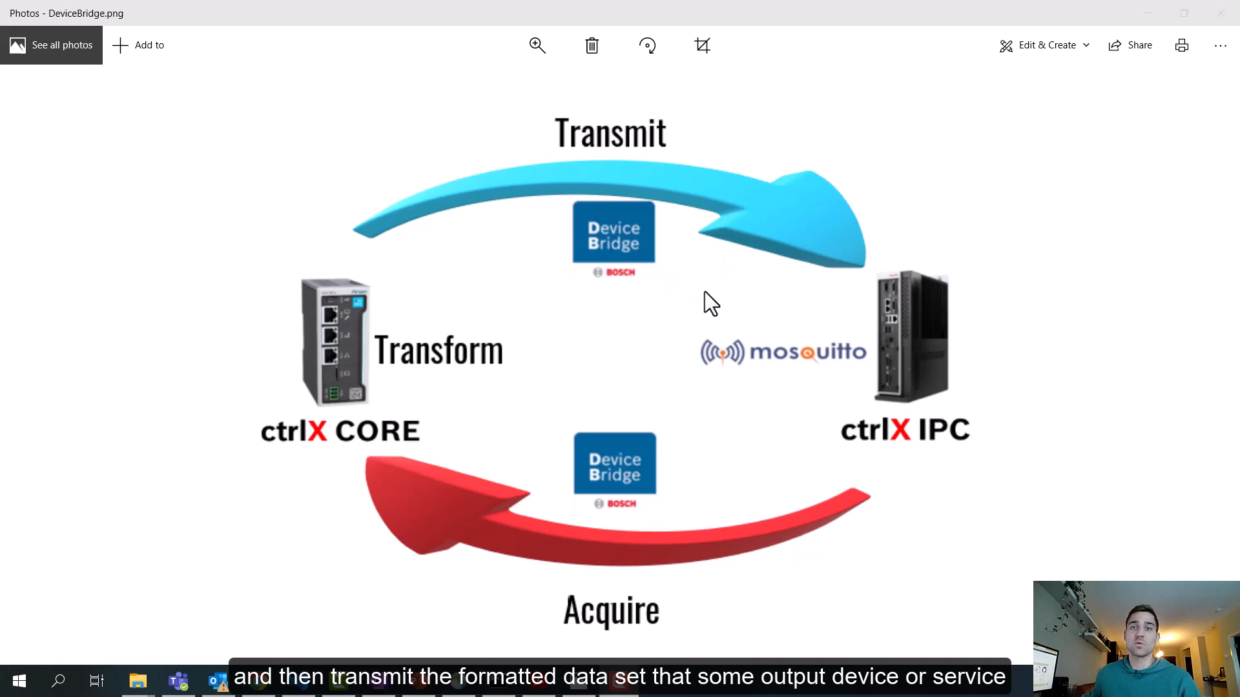
mouse_move(622, 331)
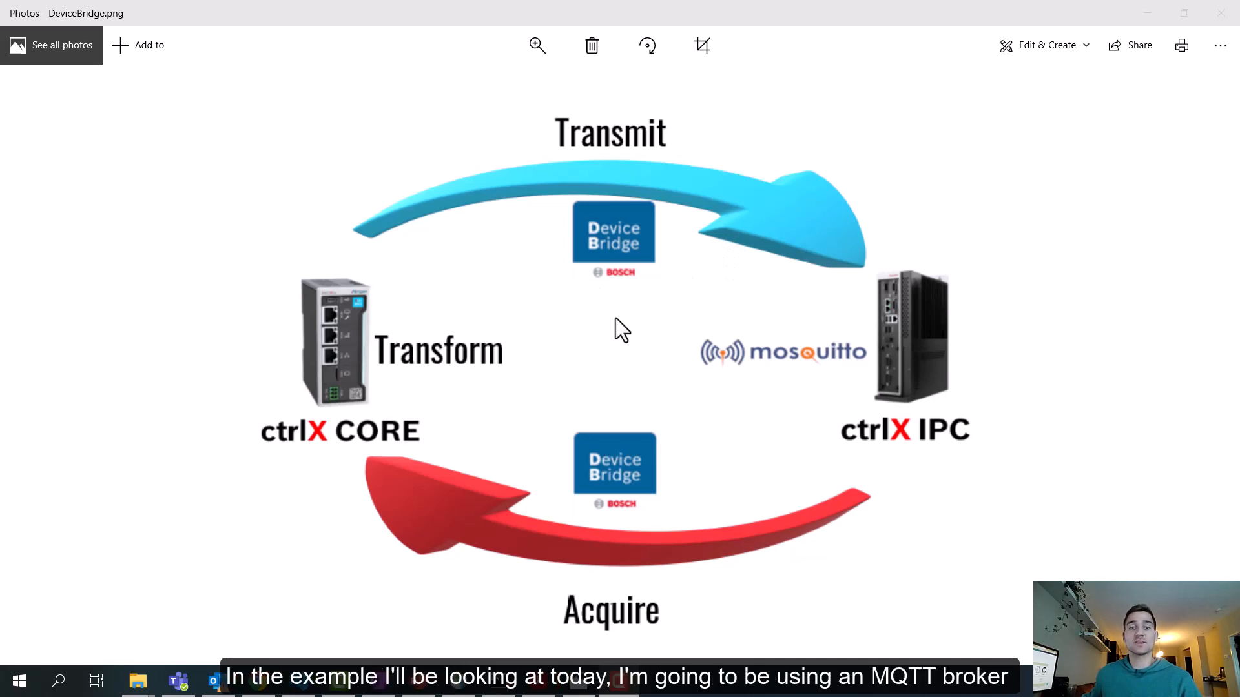
mouse_move(816, 320)
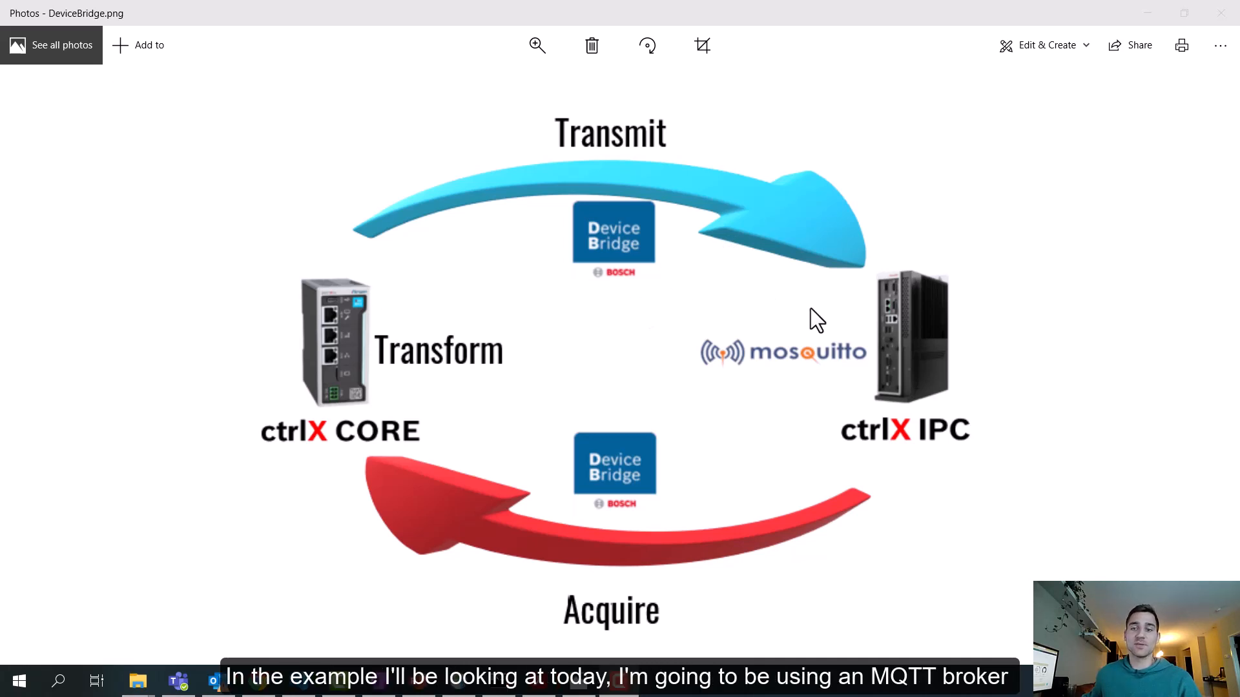
mouse_move(816, 362)
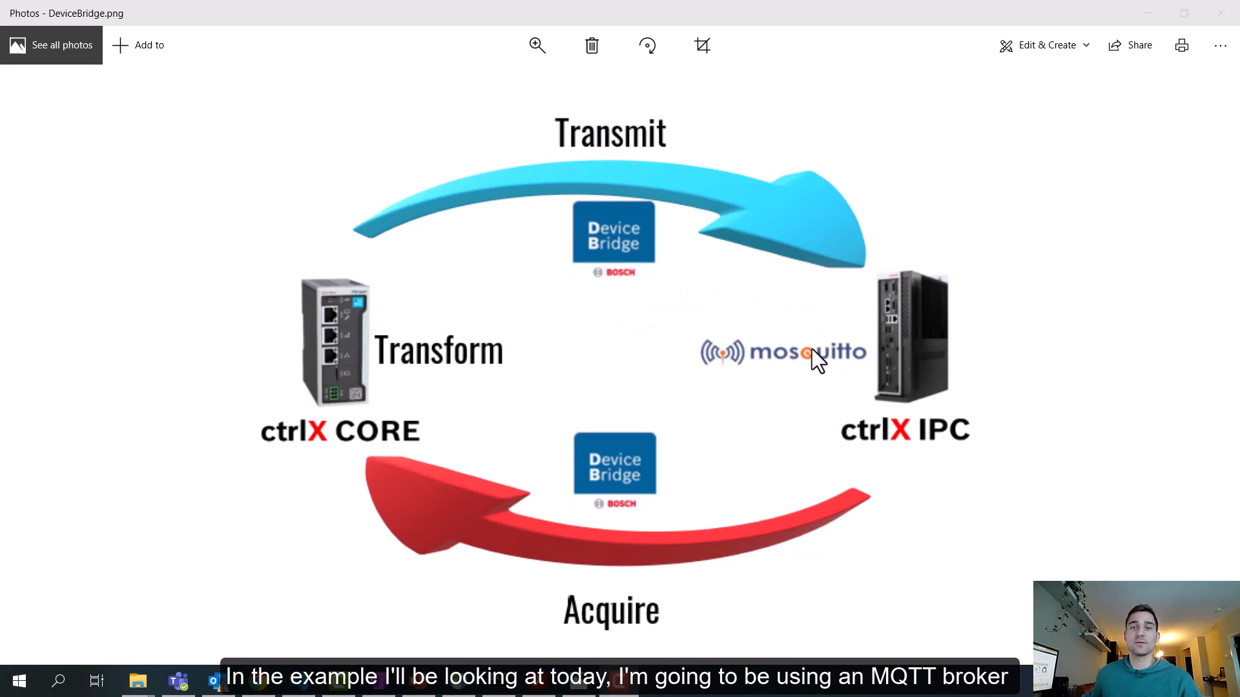
mouse_move(889, 354)
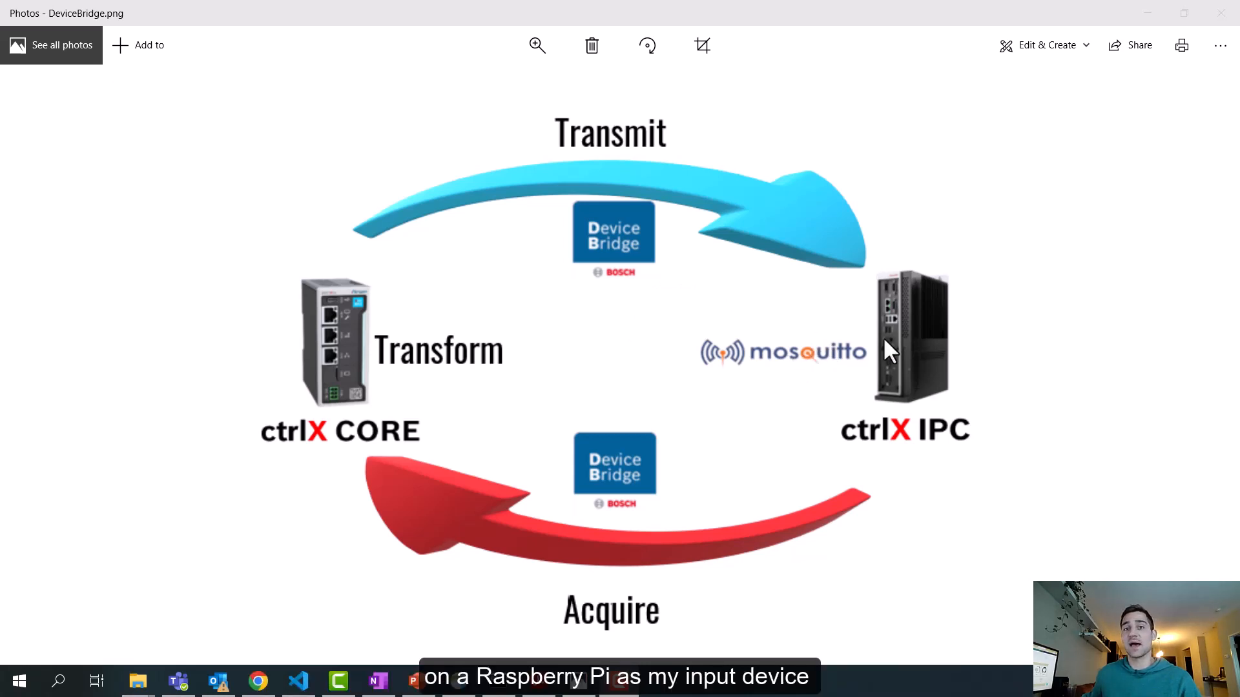
mouse_move(878, 354)
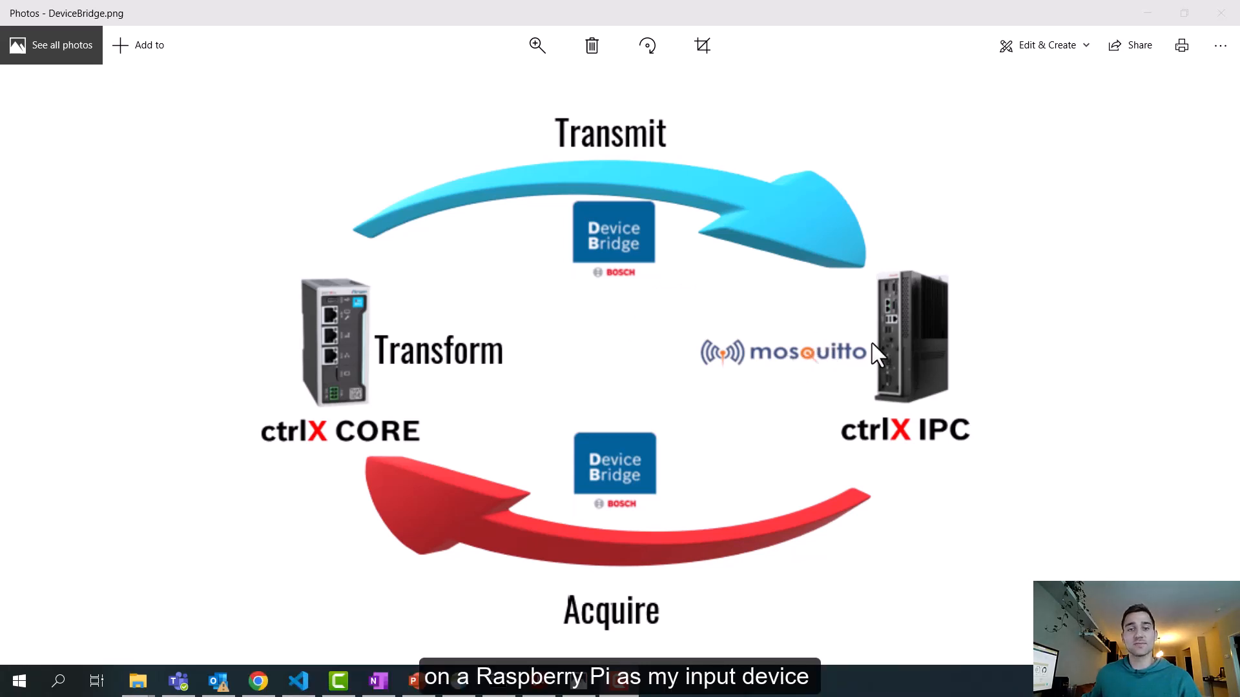
mouse_move(883, 236)
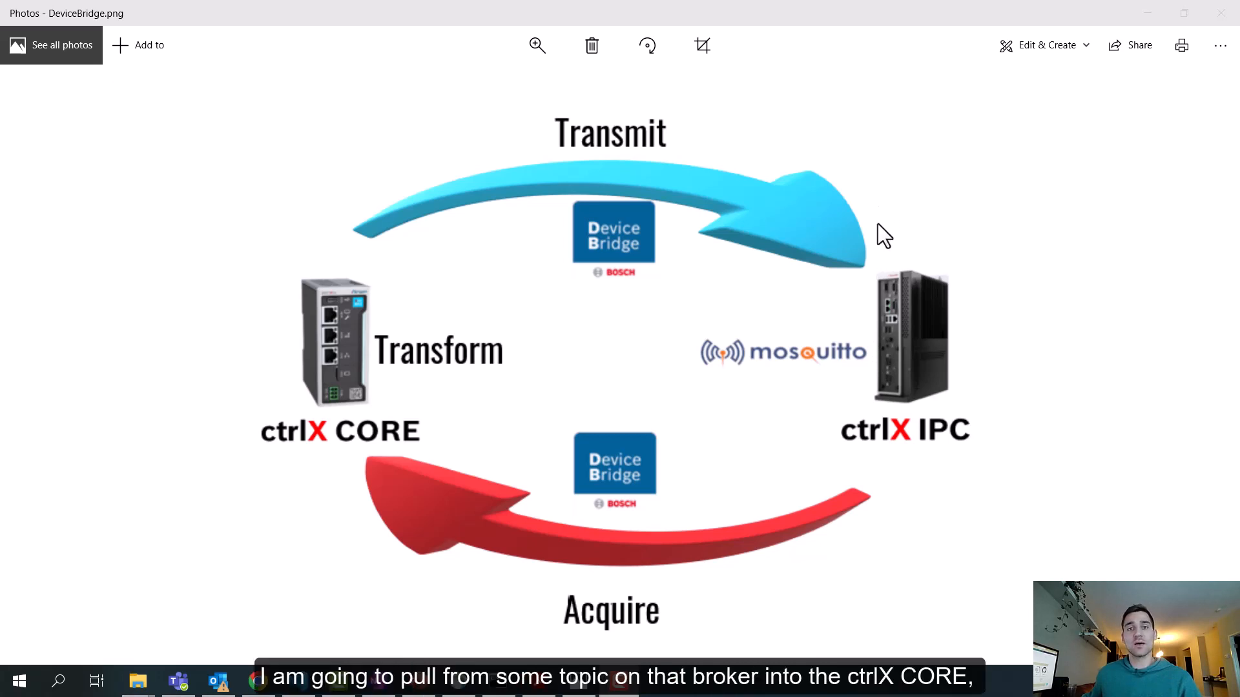
mouse_move(659, 396)
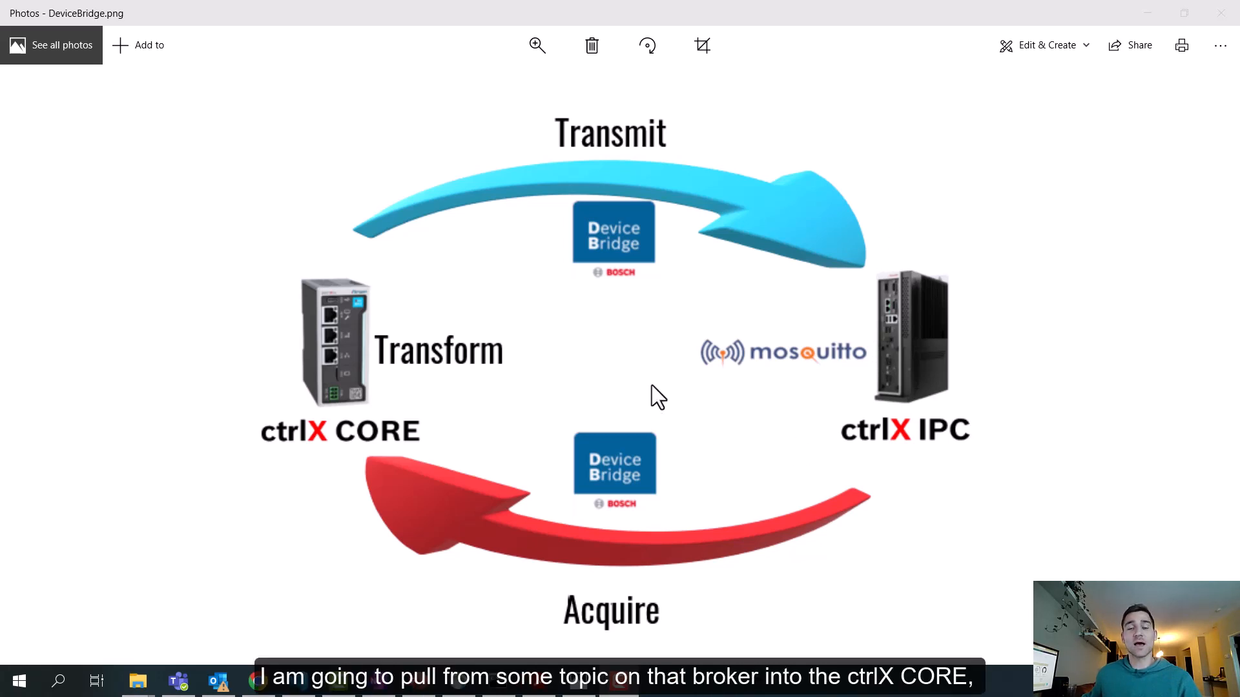
mouse_move(448, 376)
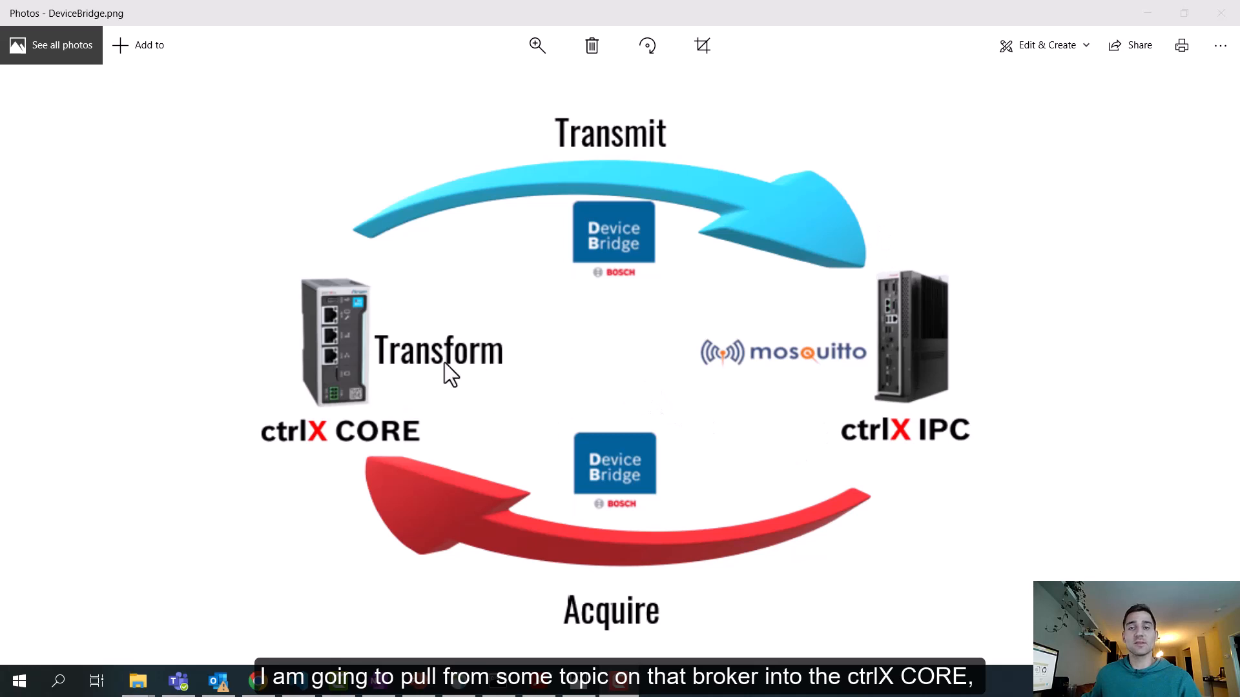
mouse_move(495, 347)
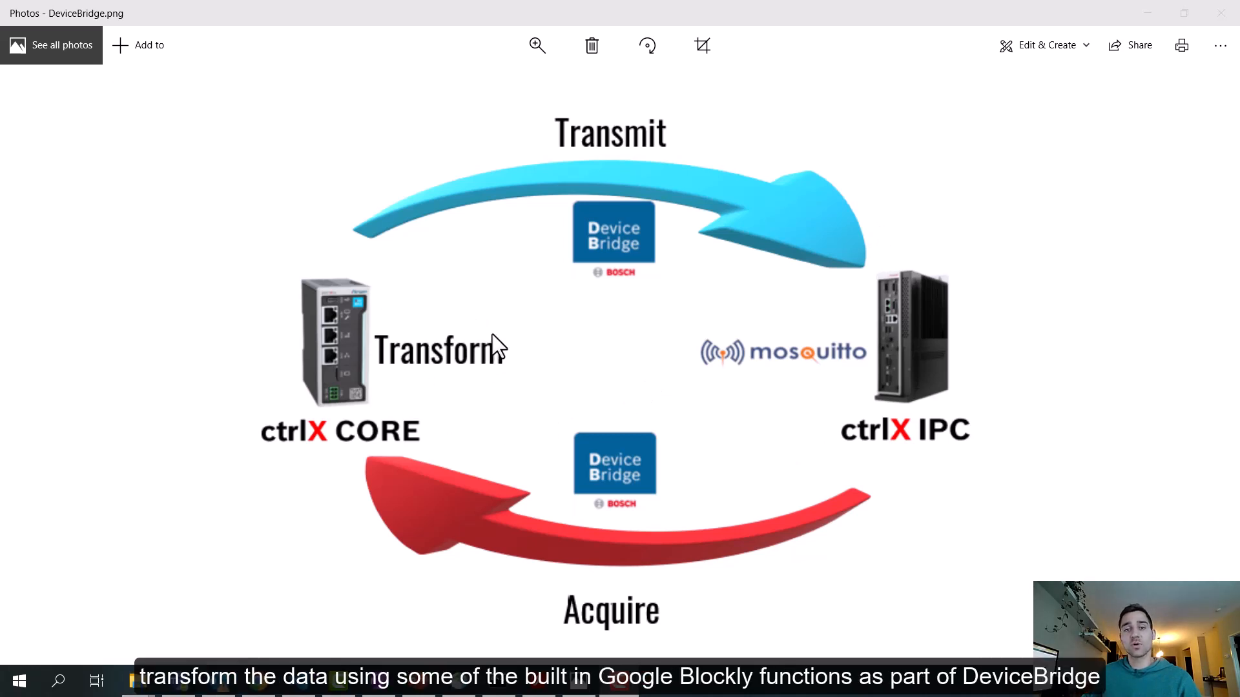
mouse_move(597, 327)
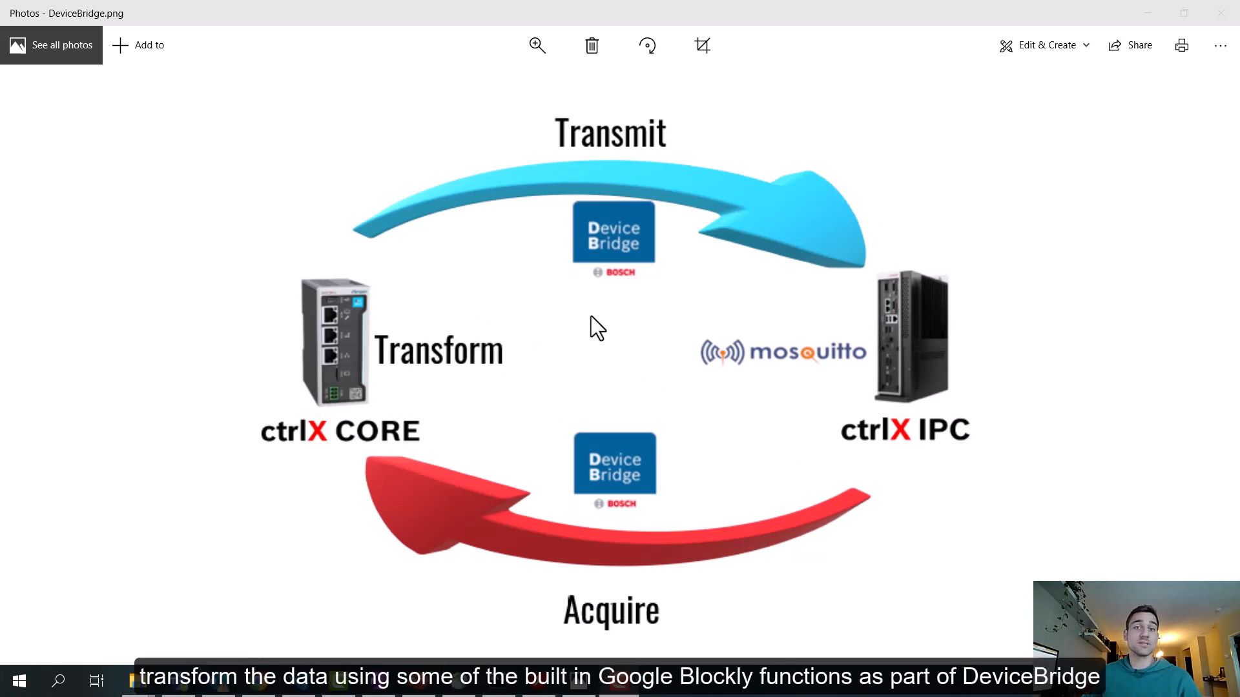
mouse_move(597, 308)
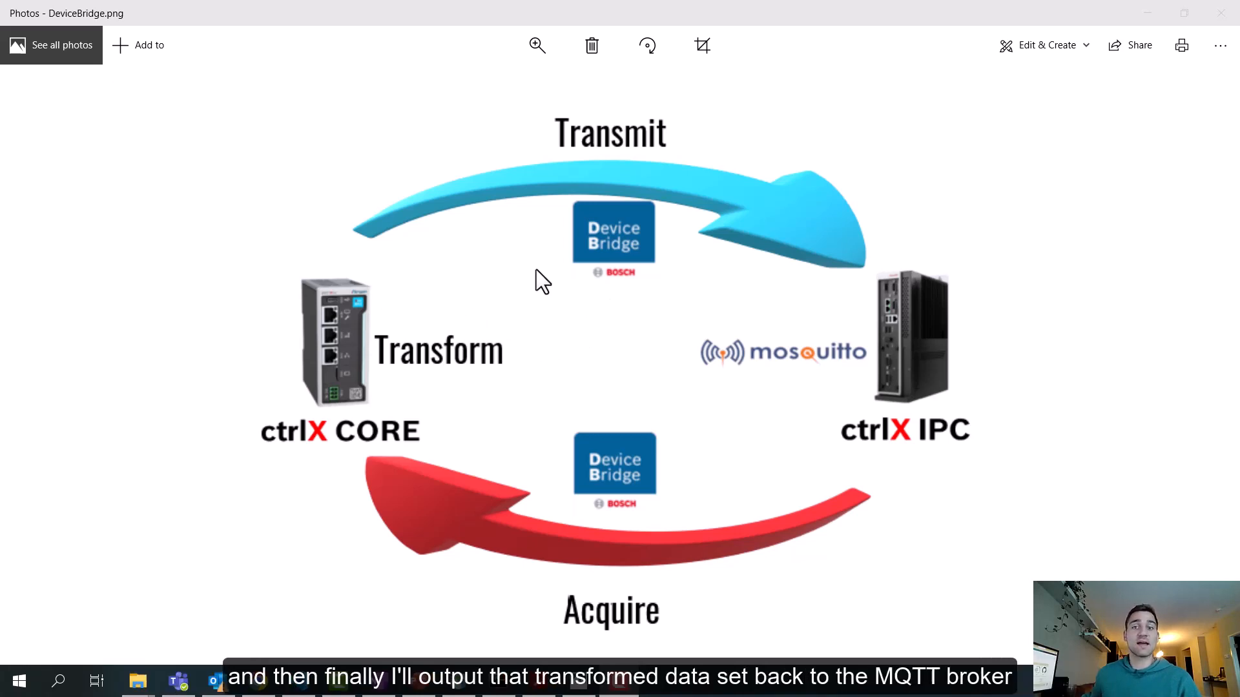
mouse_move(675, 299)
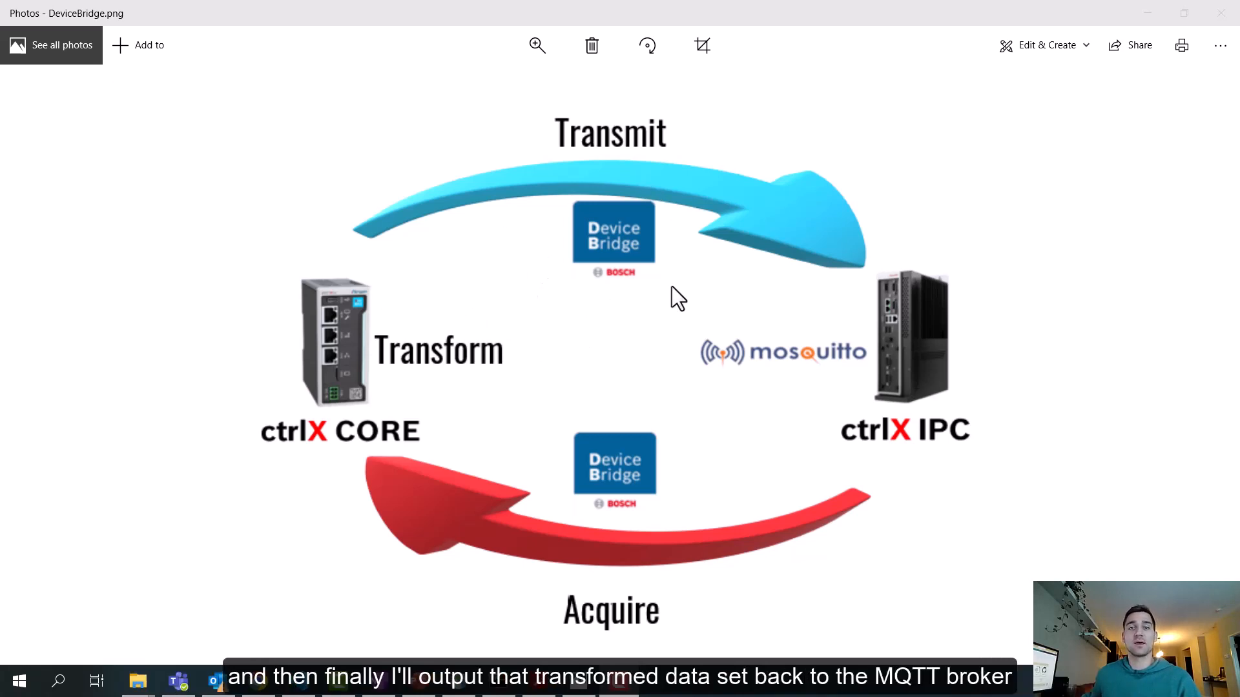
mouse_move(875, 332)
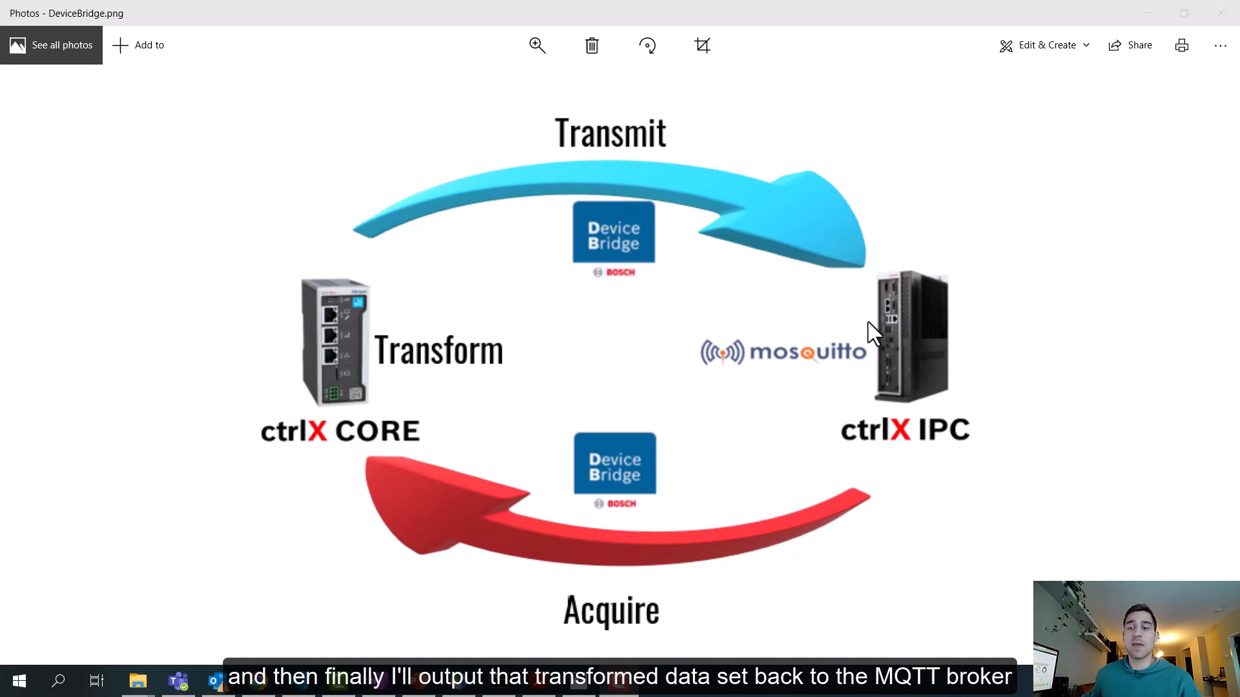
mouse_move(798, 288)
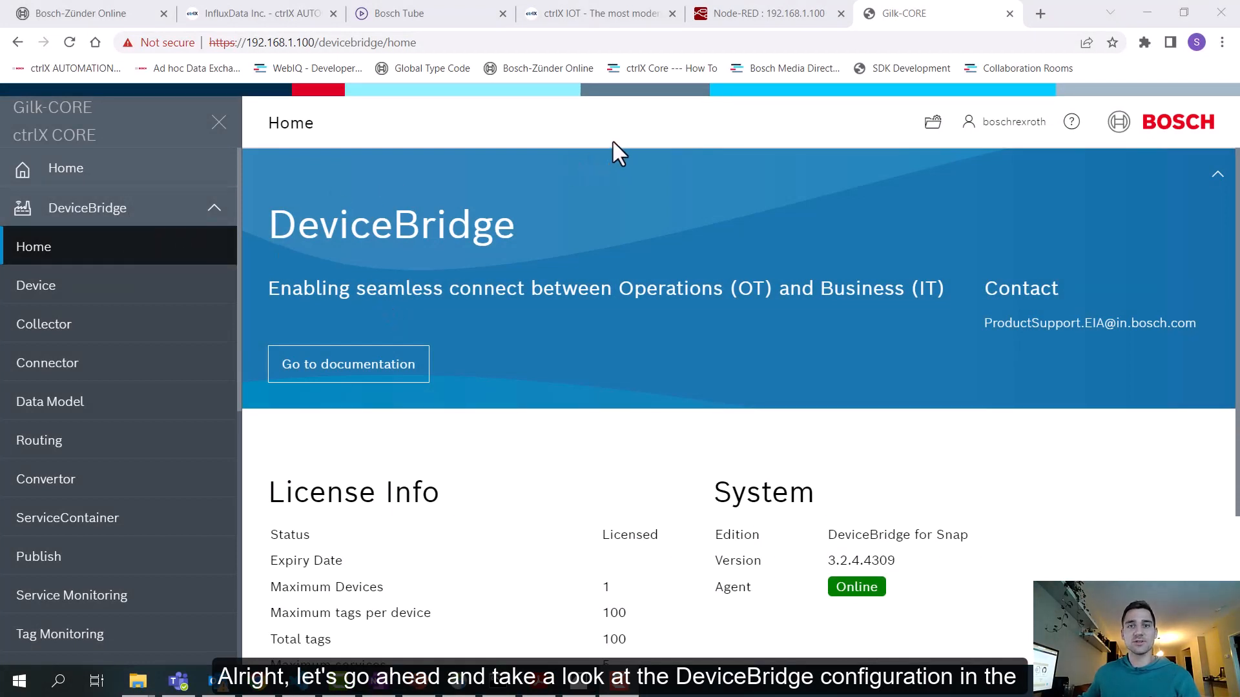
mouse_move(87, 207)
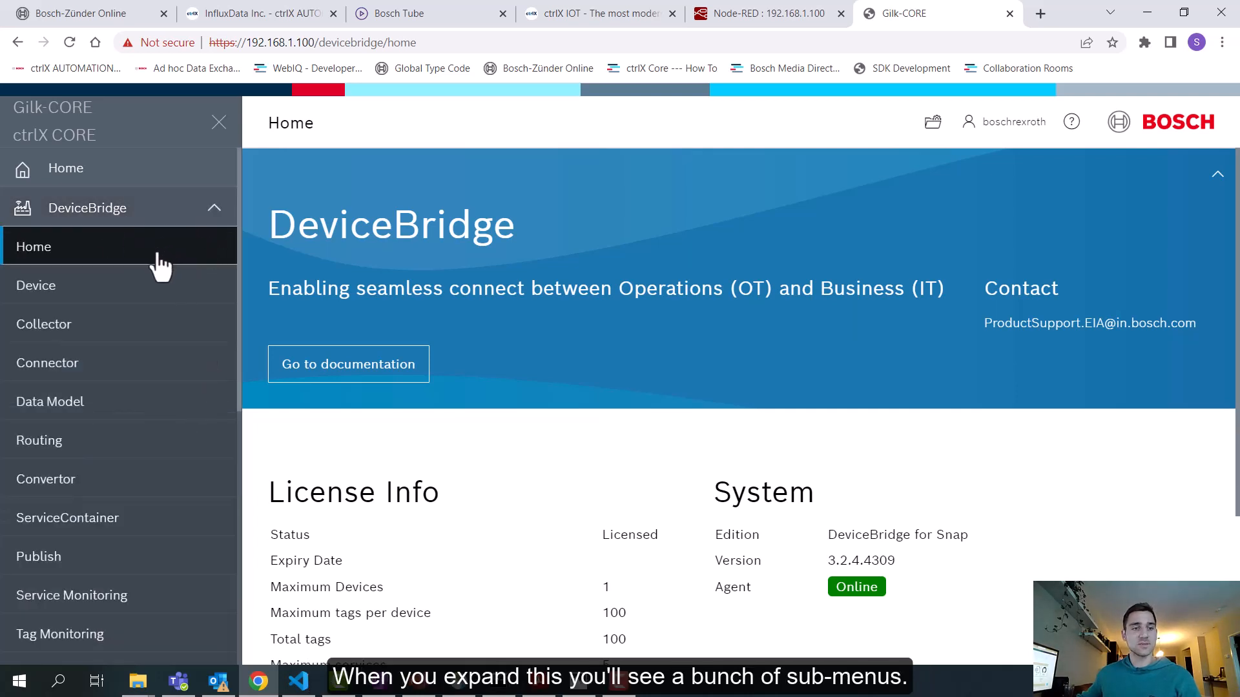
mouse_move(134, 301)
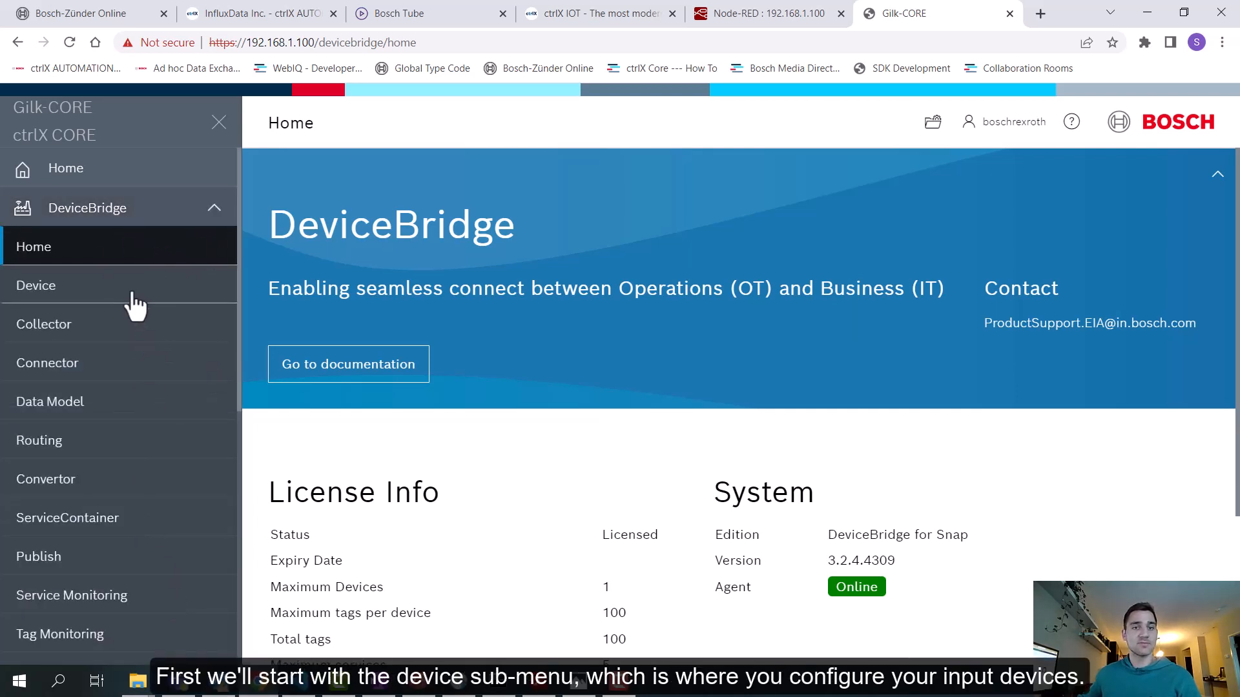
- Show the RaspberryPi Mosquitto Broker's actions from the Device list
click(36, 285)
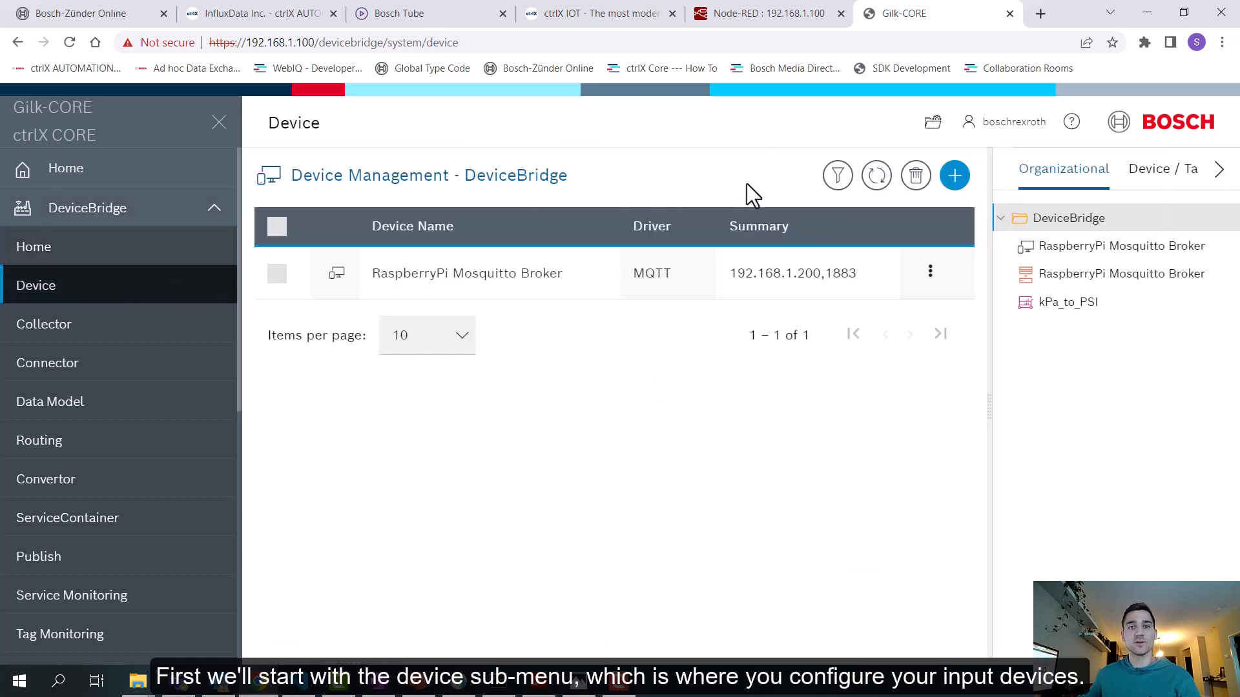
mouse_move(652, 273)
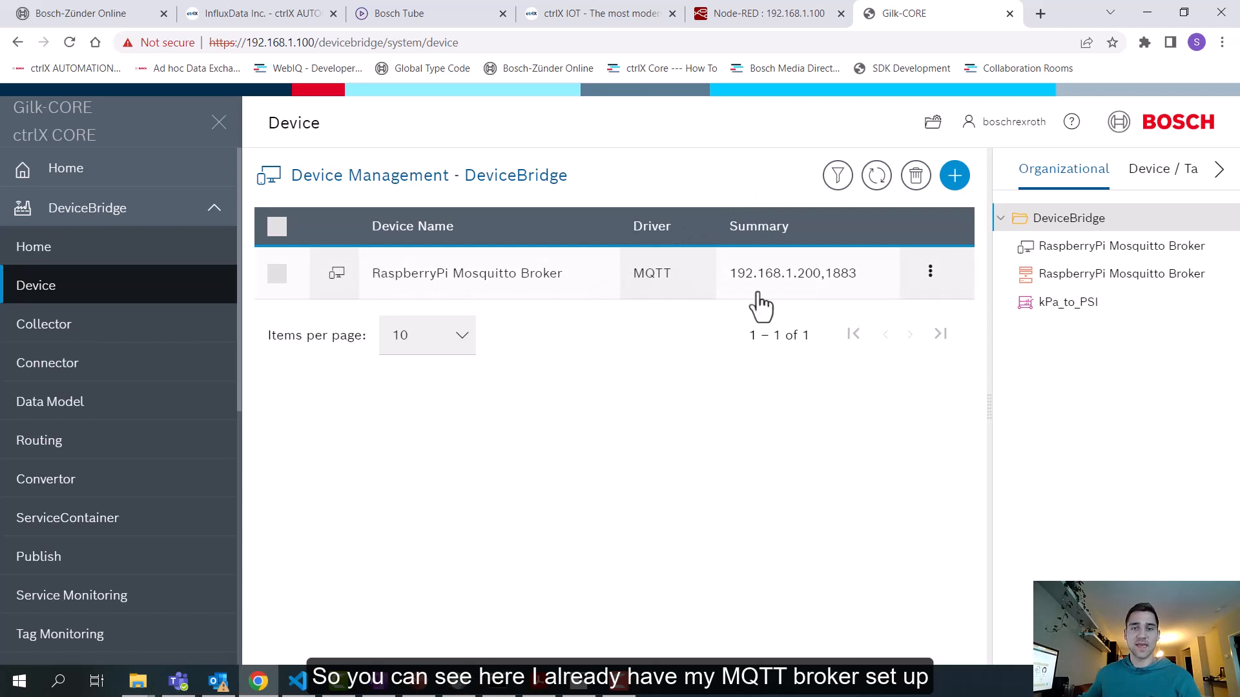
mouse_move(930, 271)
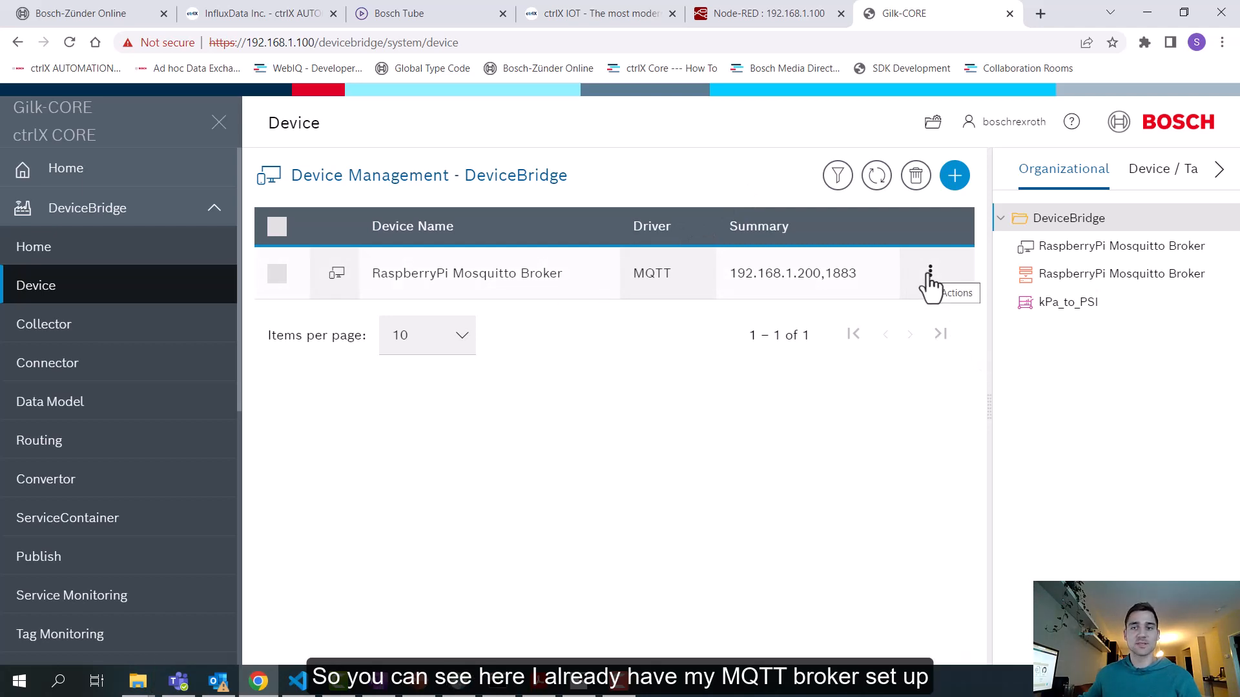
click(930, 273)
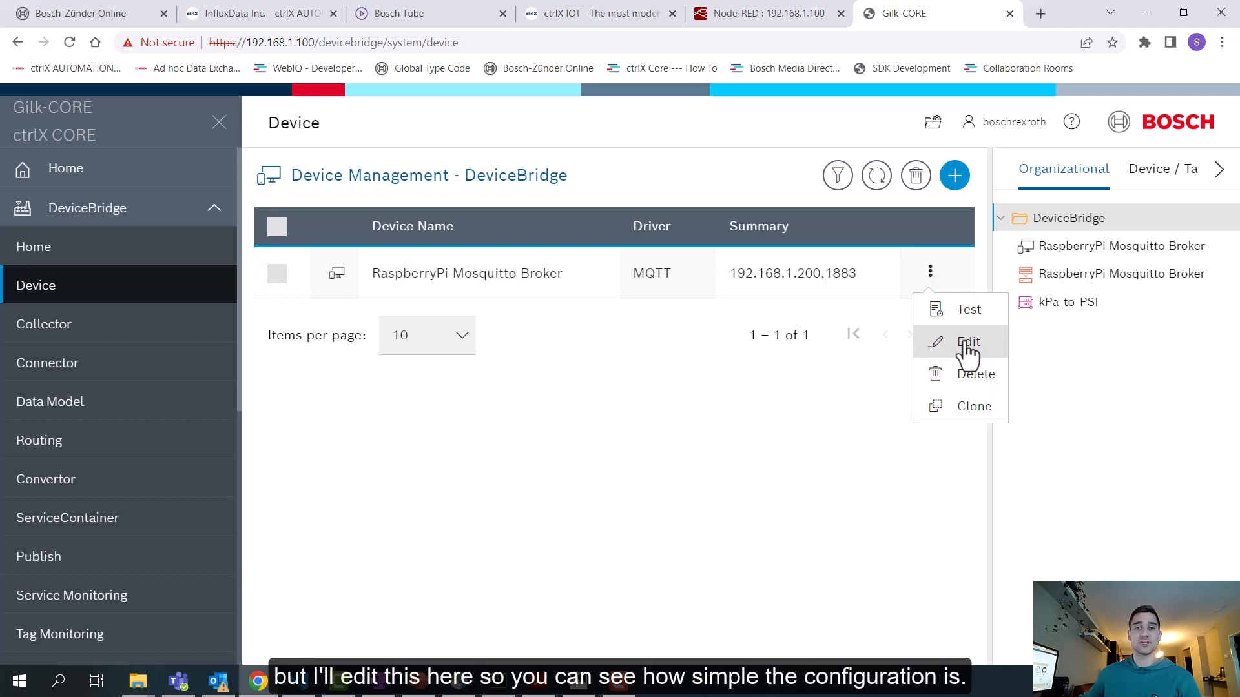
- Review the broker's Edit Device form (IP 192.168.1.200, port 1883, no SSL) and cancel unchanged
click(967, 340)
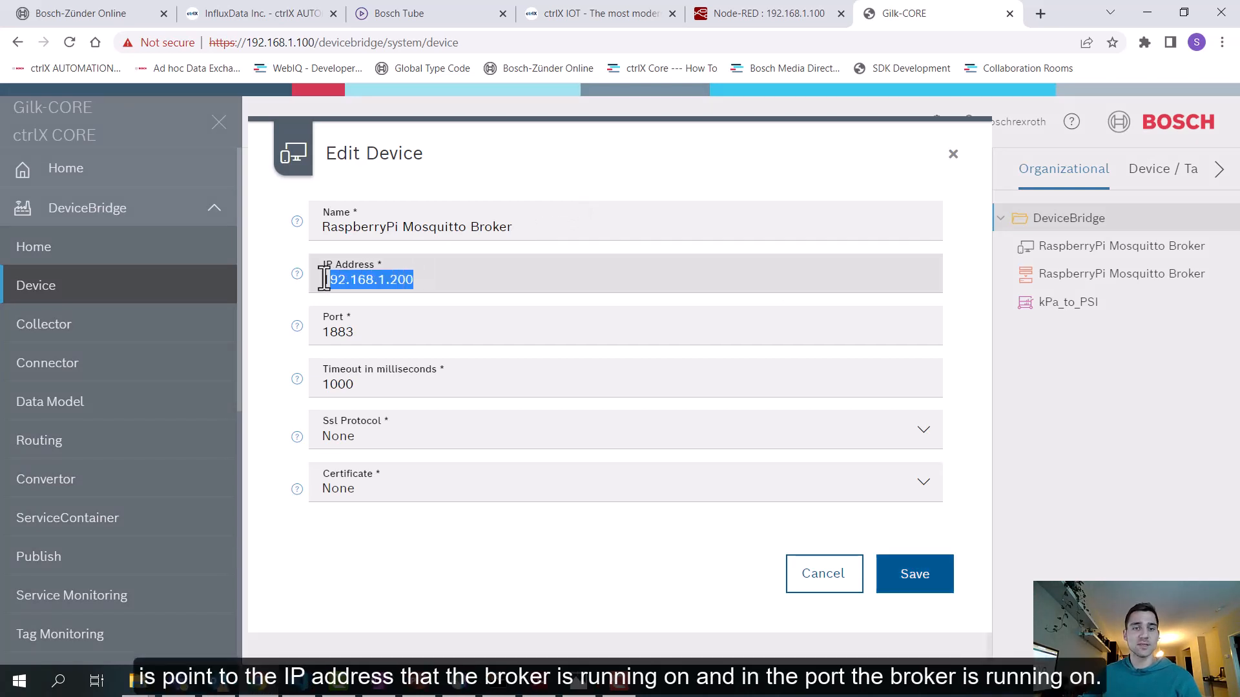
click(462, 279)
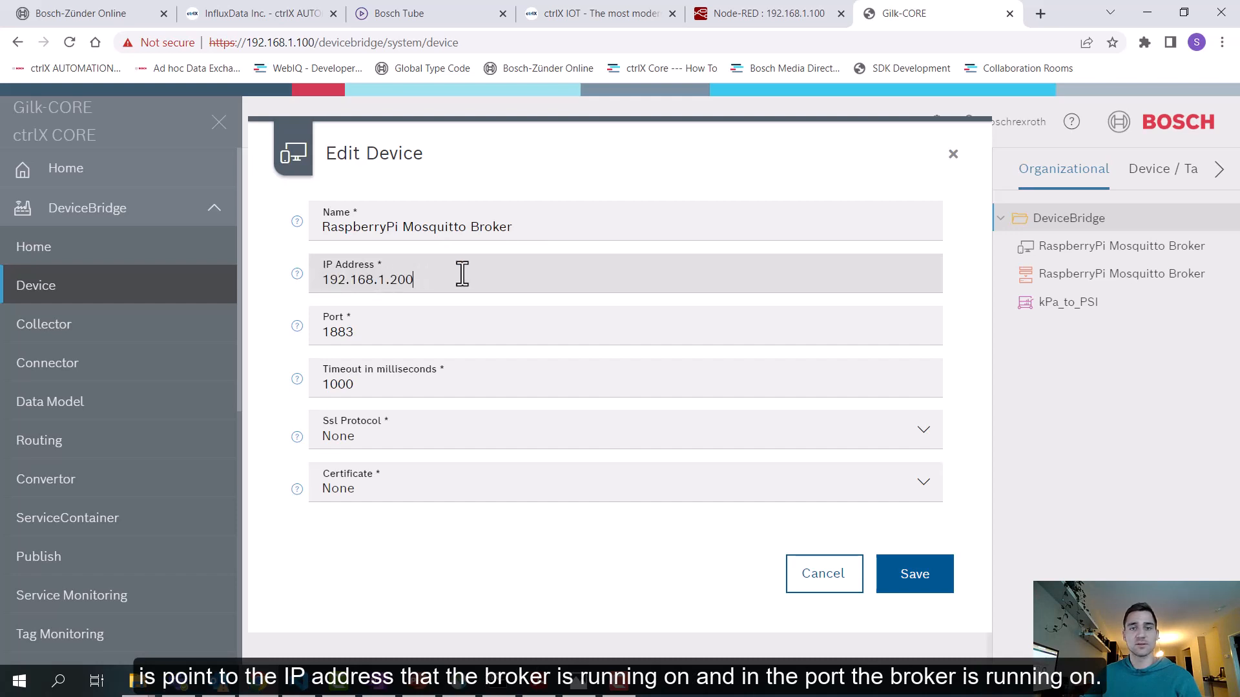
click(512, 330)
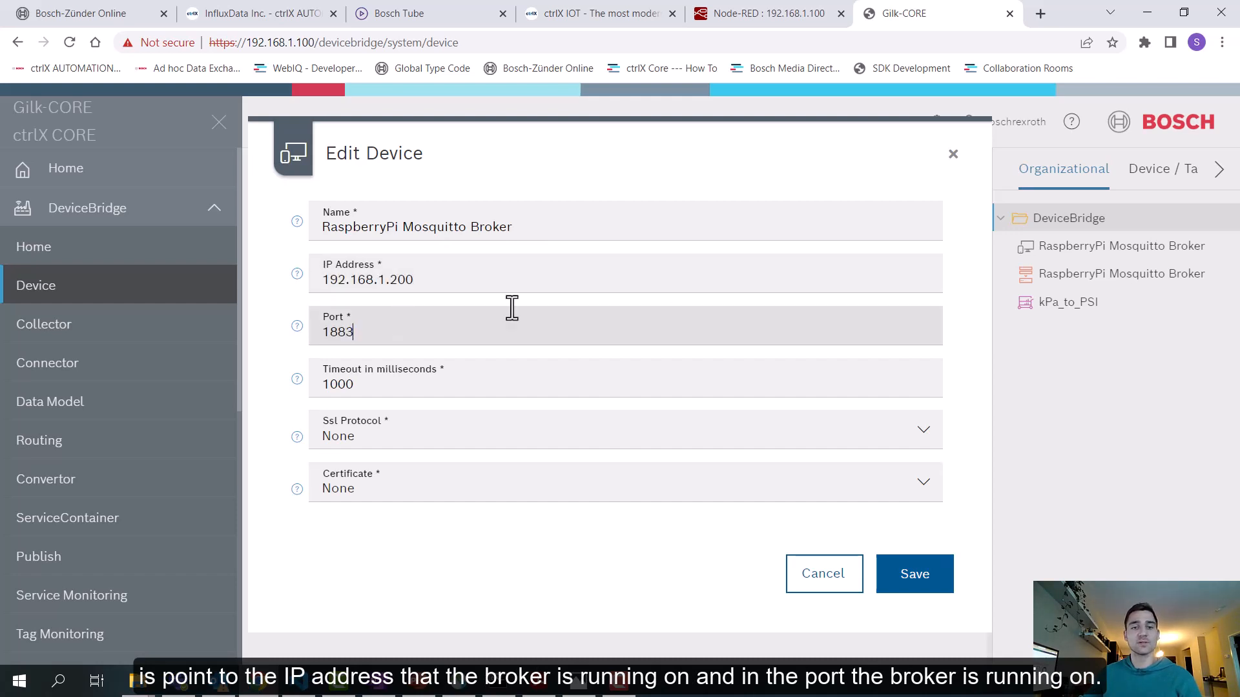
mouse_move(439, 435)
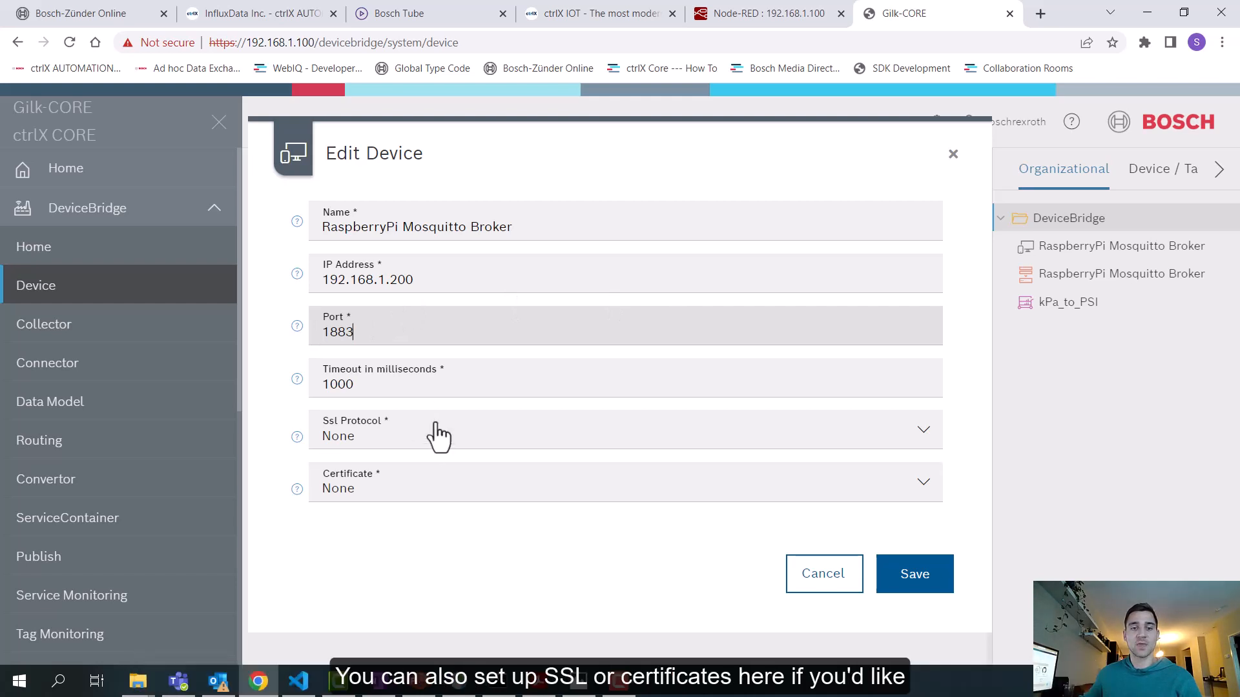
mouse_move(409, 505)
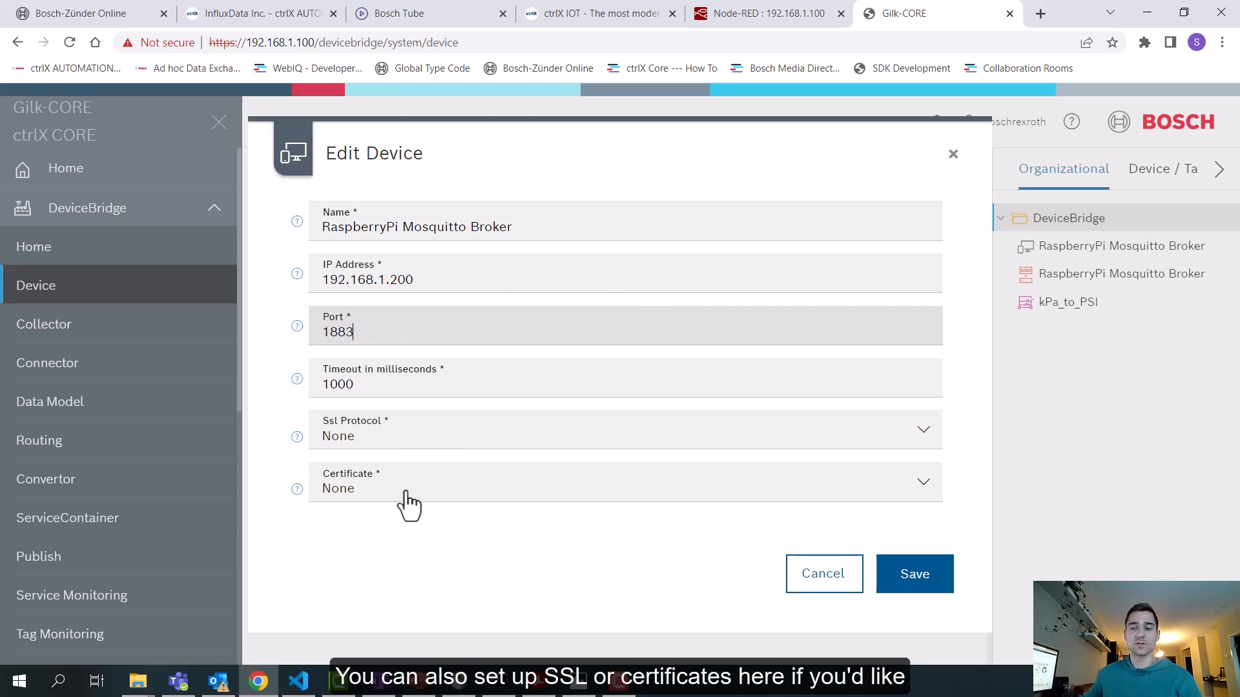
click(915, 573)
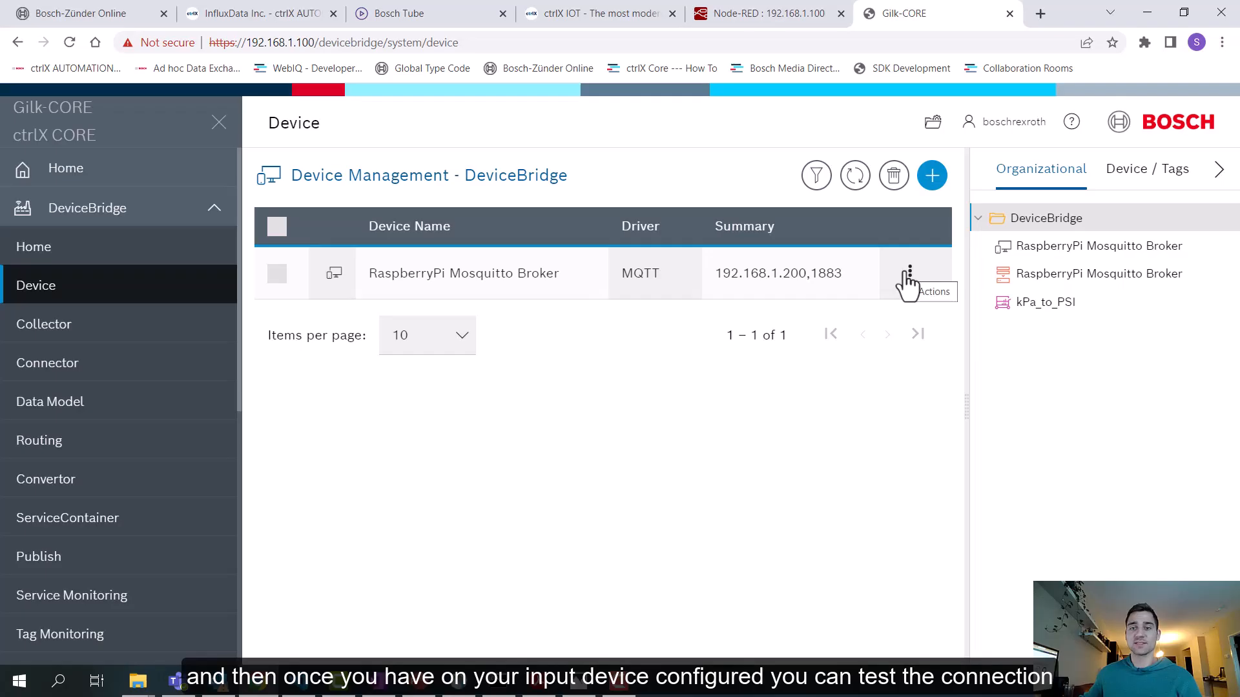
- Run the broker's connection Test until 'Connection successful' and close the results
click(908, 273)
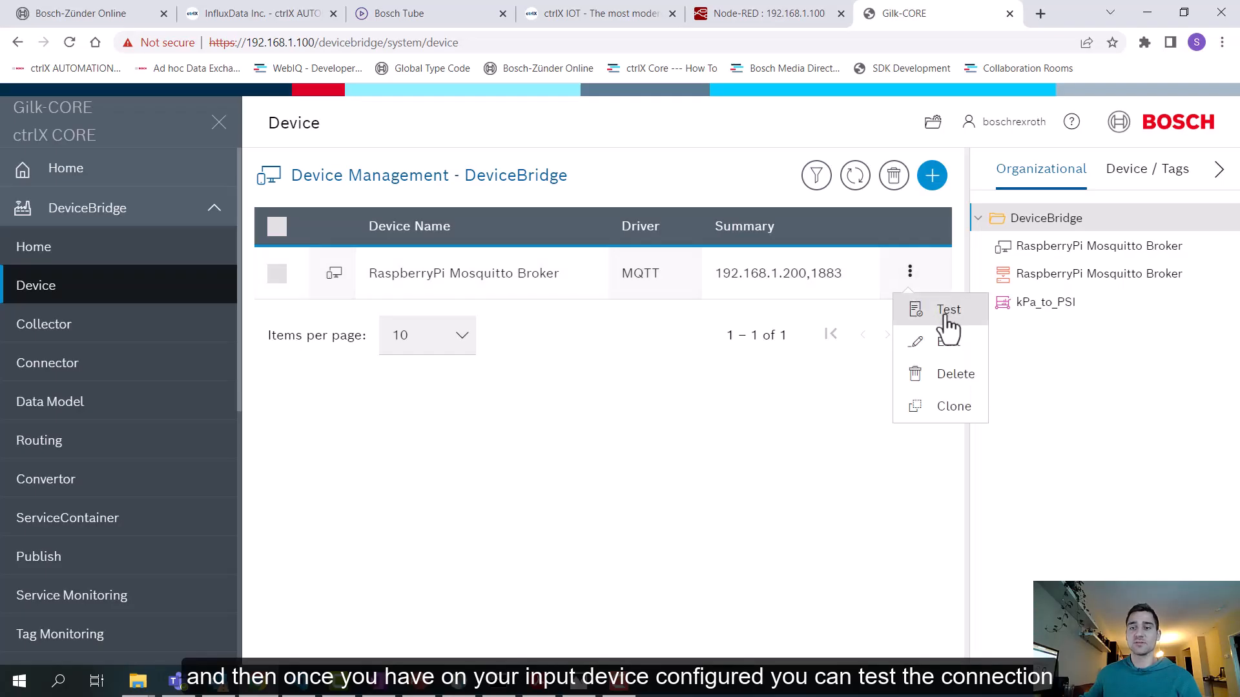
click(948, 309)
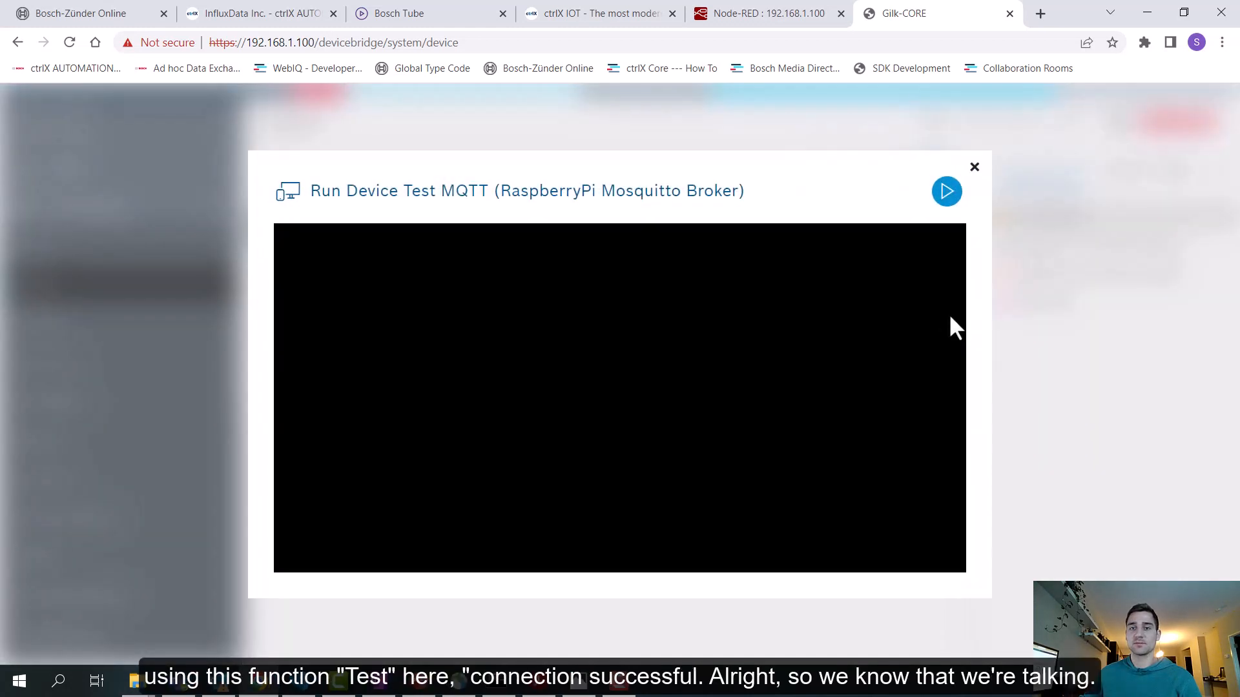
click(947, 191)
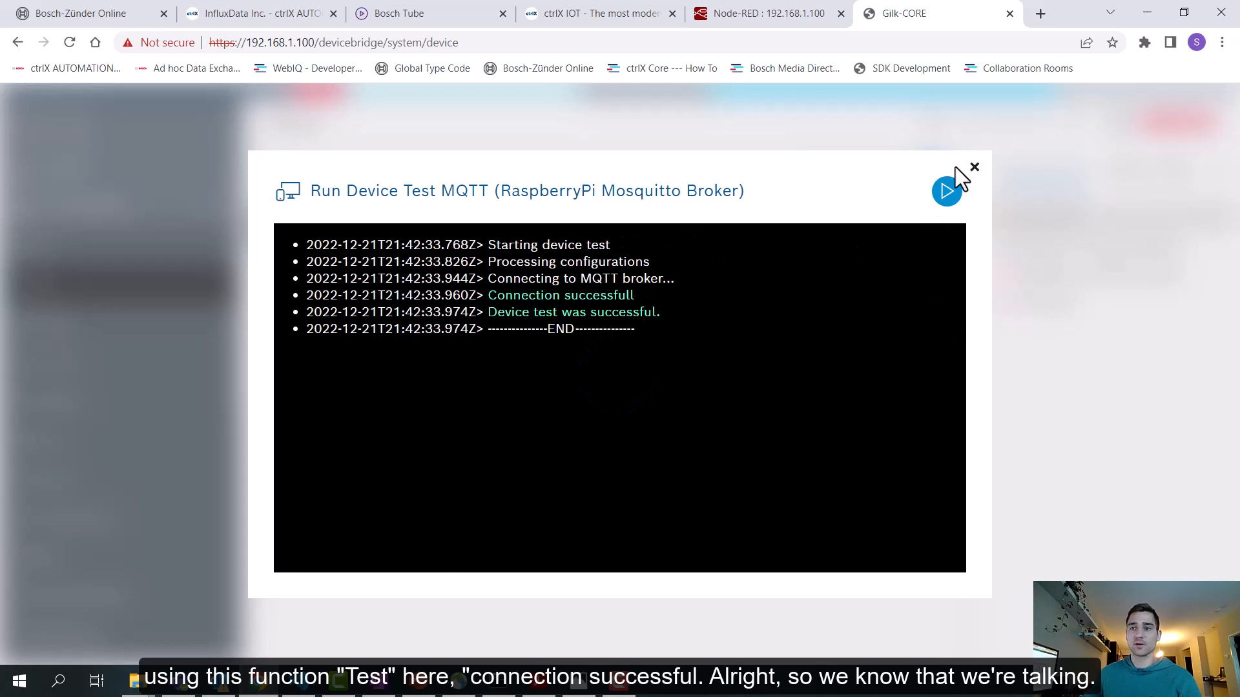
click(973, 166)
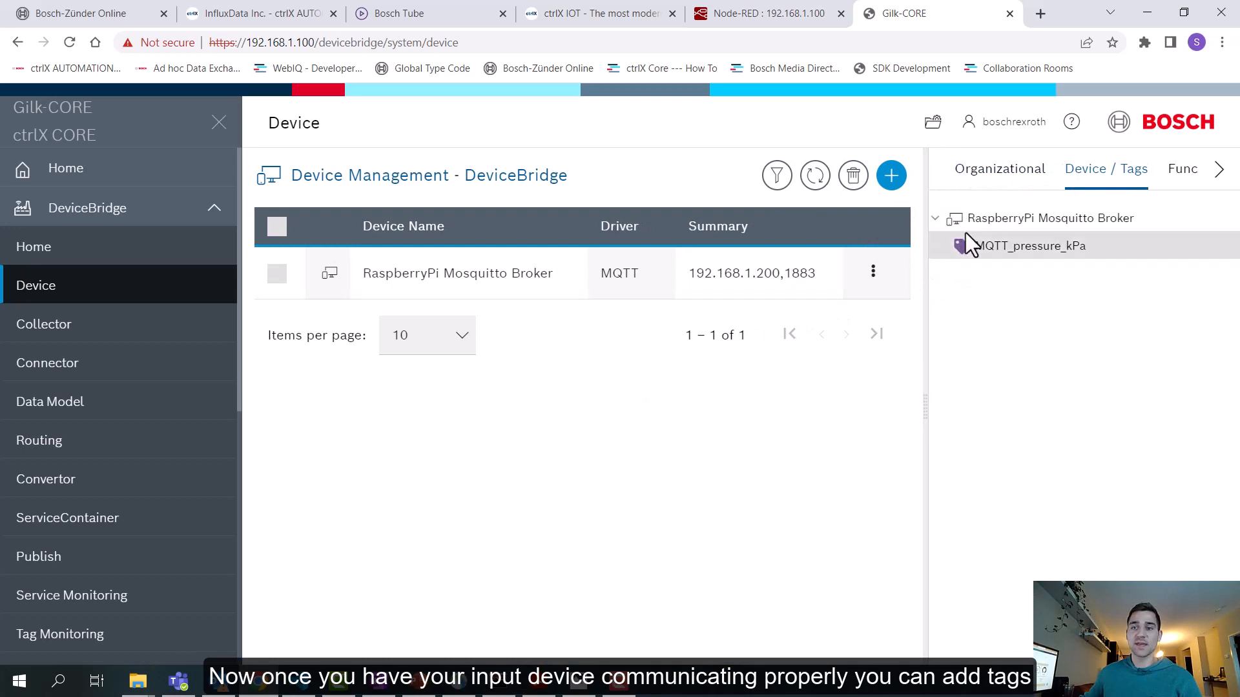
- View the broker's tags, dismiss Create Tag, and save MQTT_pressure_kPa (topic pressure_kPa, Real) unchanged
click(1051, 219)
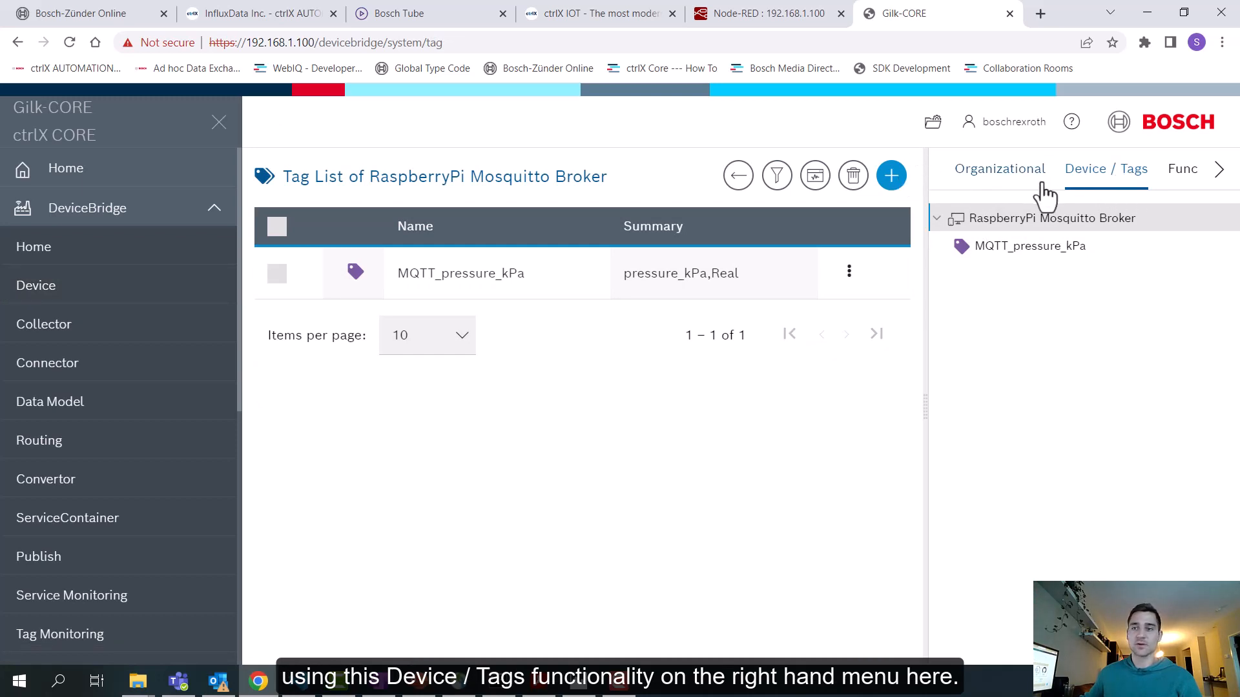
click(890, 176)
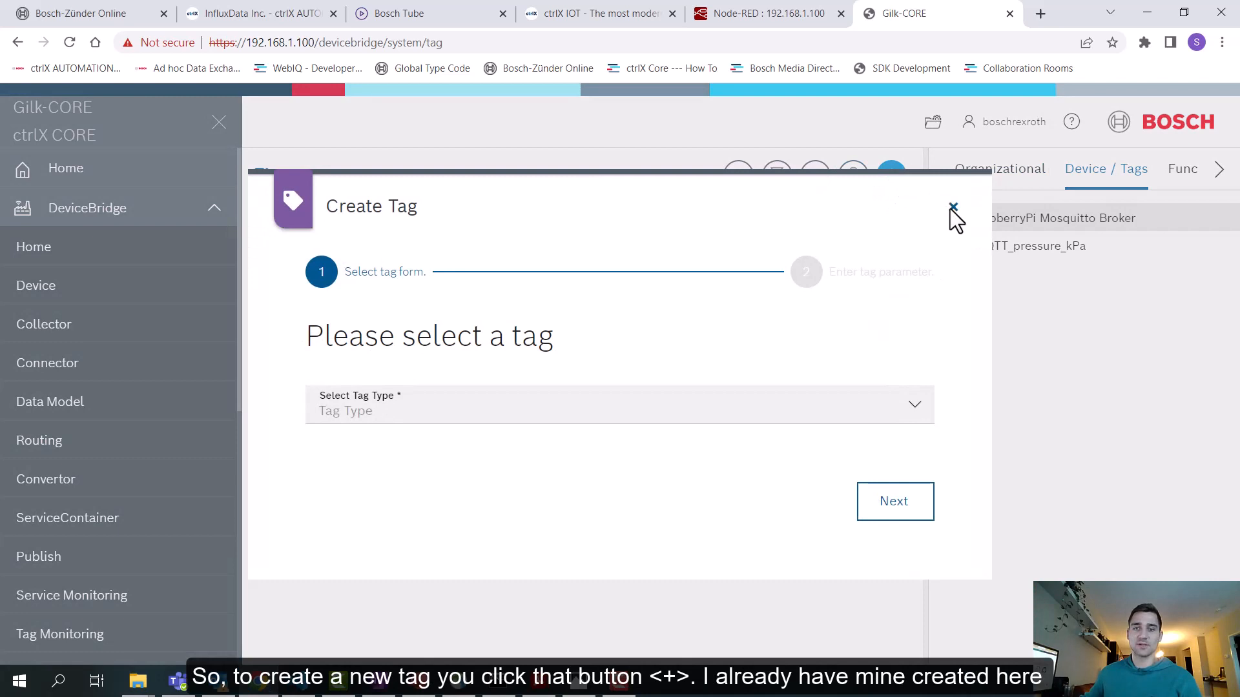
click(953, 212)
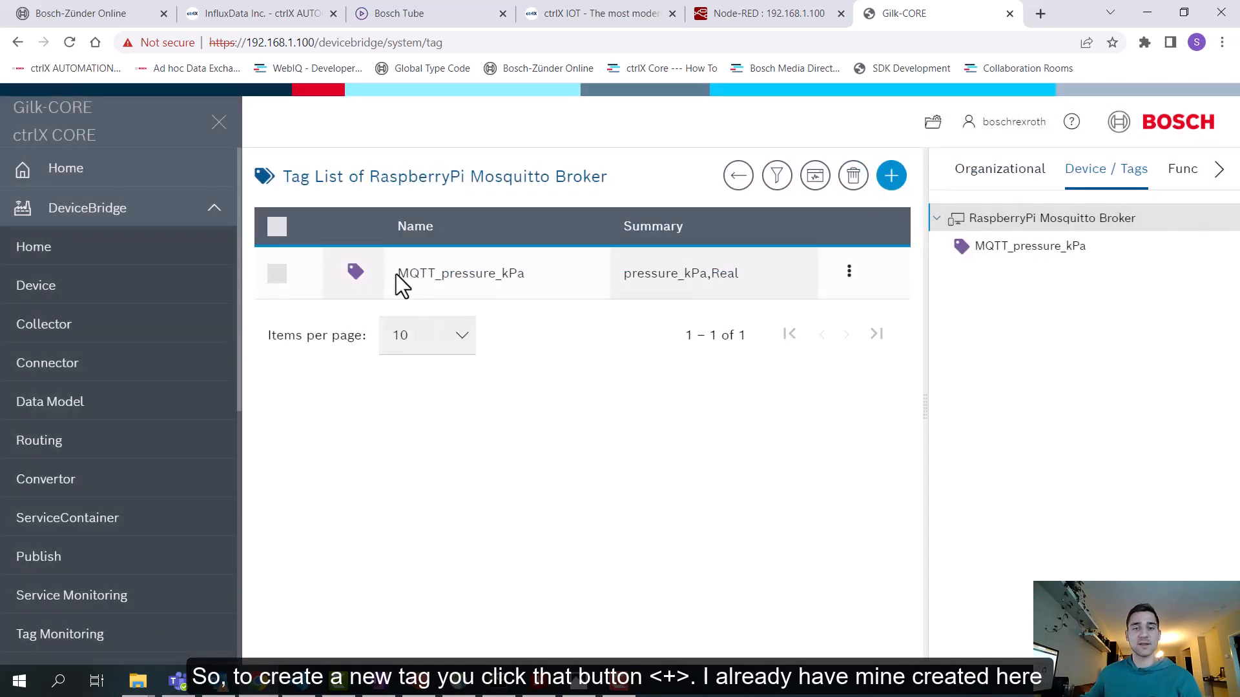
mouse_move(562, 287)
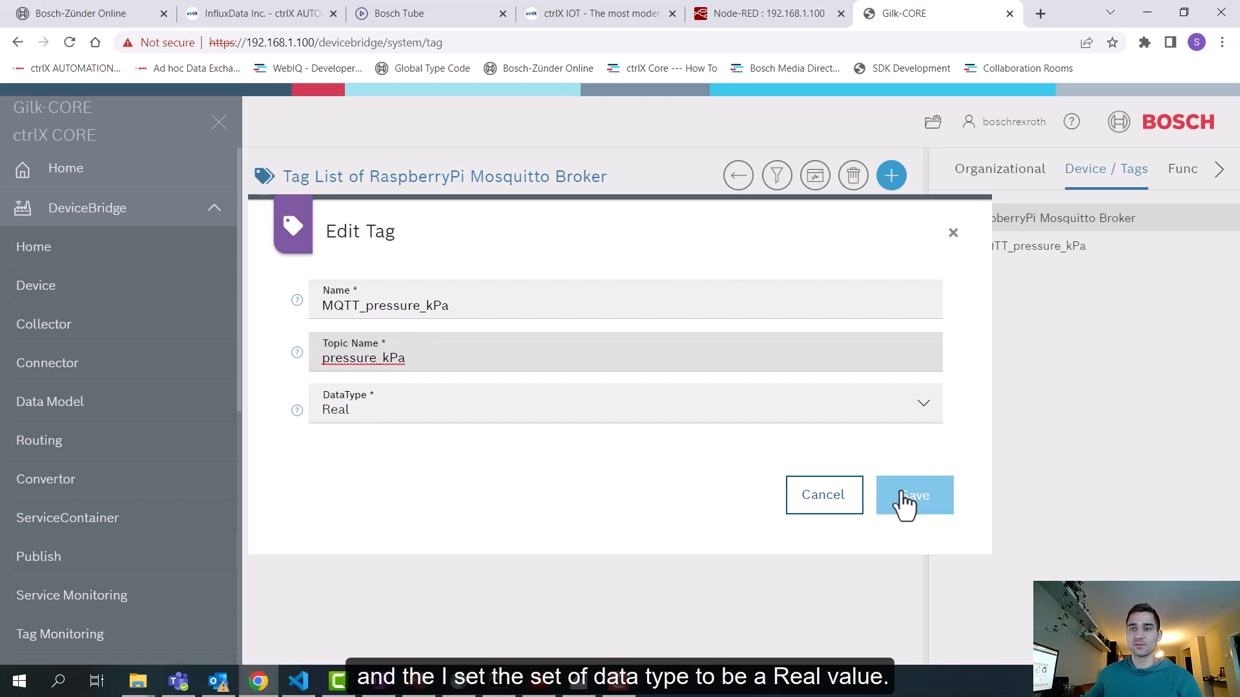
click(915, 494)
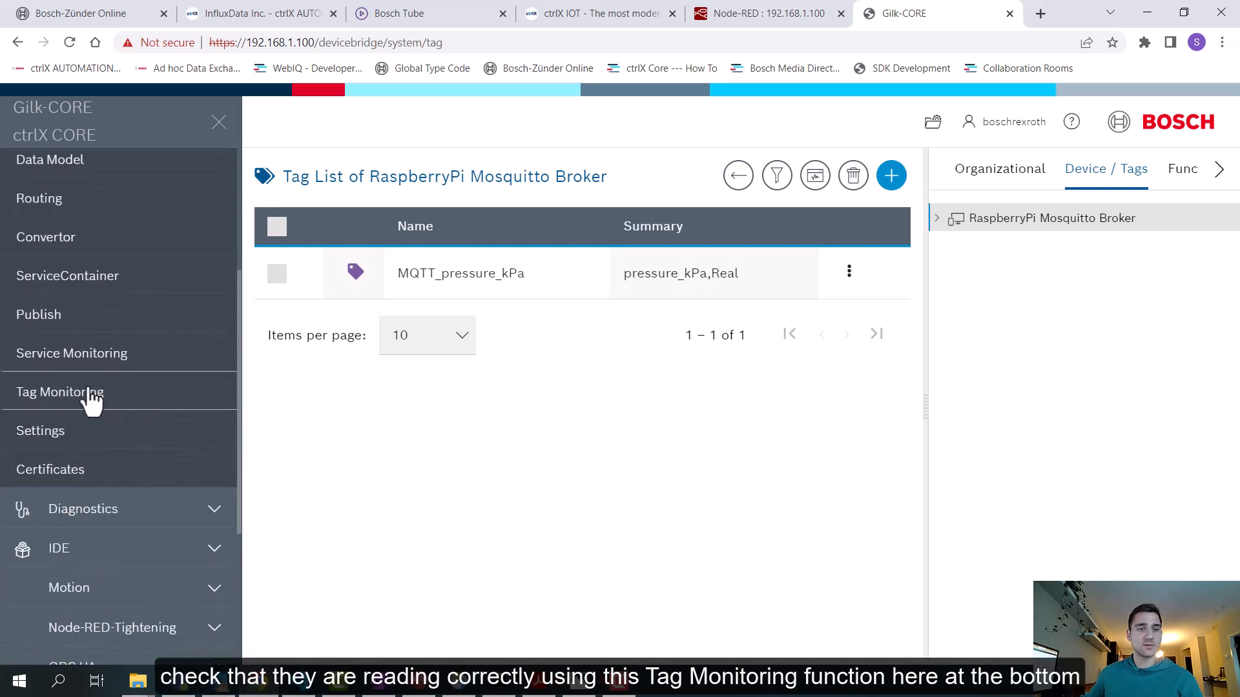
- Add MQTT_pressure_kPa to Tag Monitoring, reading 101.50392 with status Ok
click(59, 391)
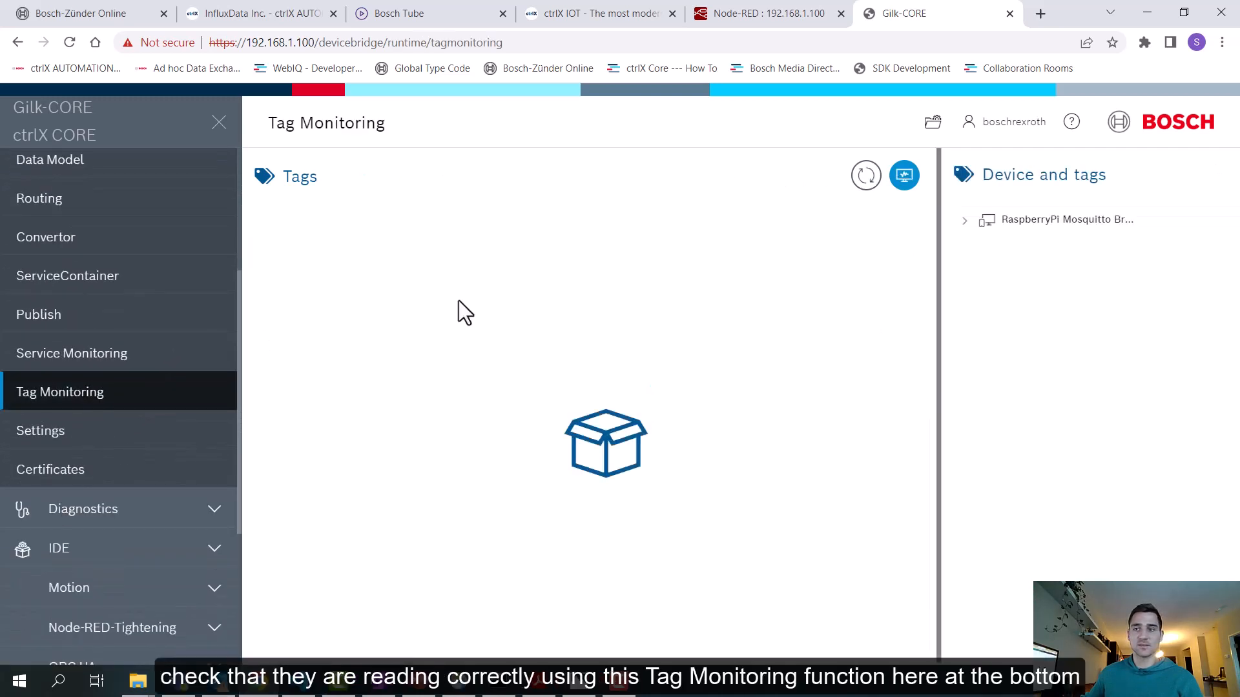
click(963, 220)
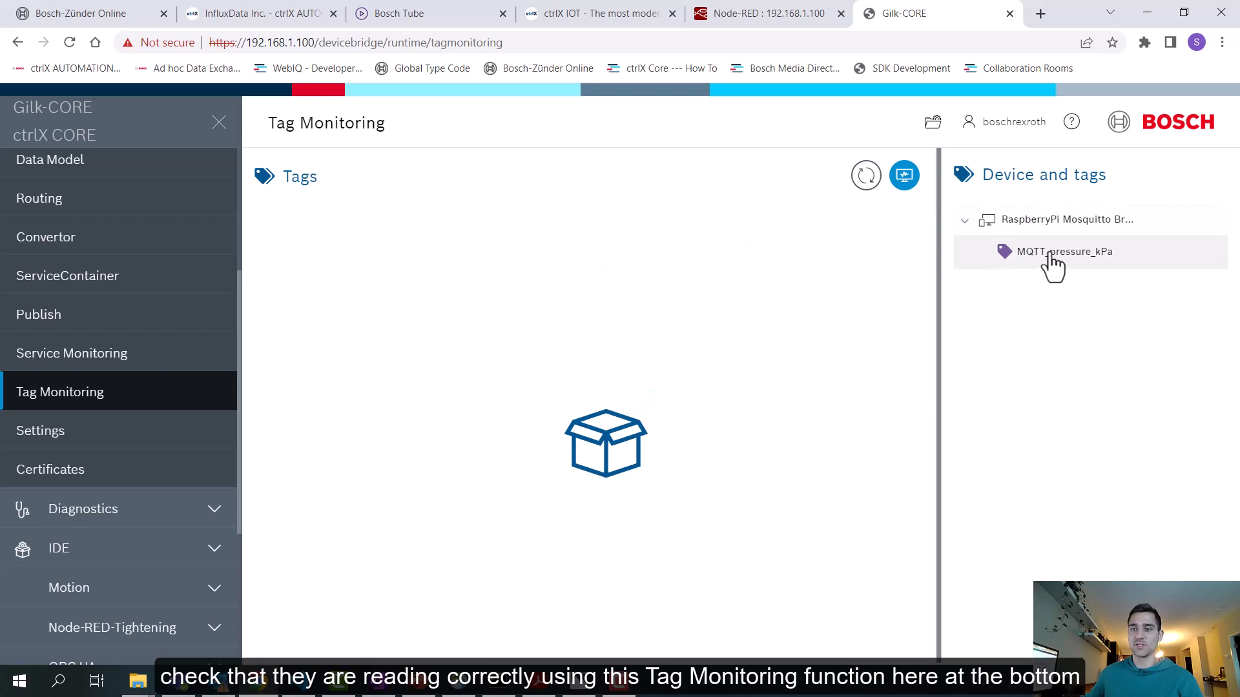
drag(1066, 251, 607, 447)
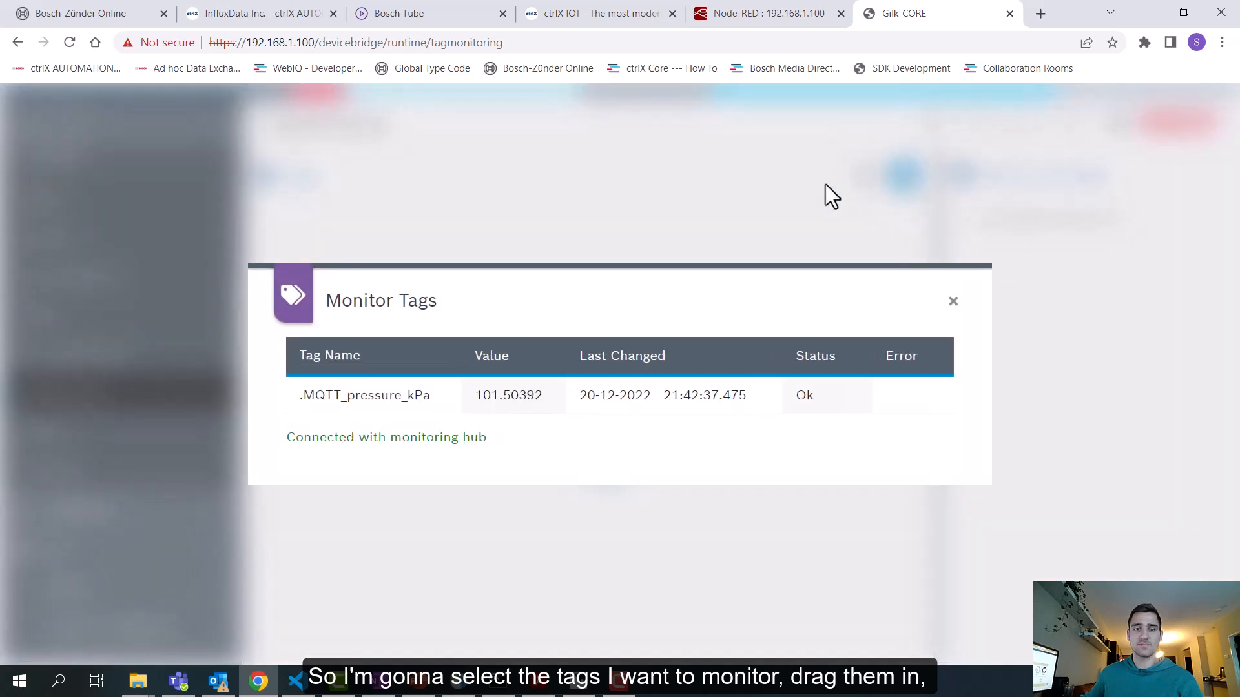
mouse_move(514, 423)
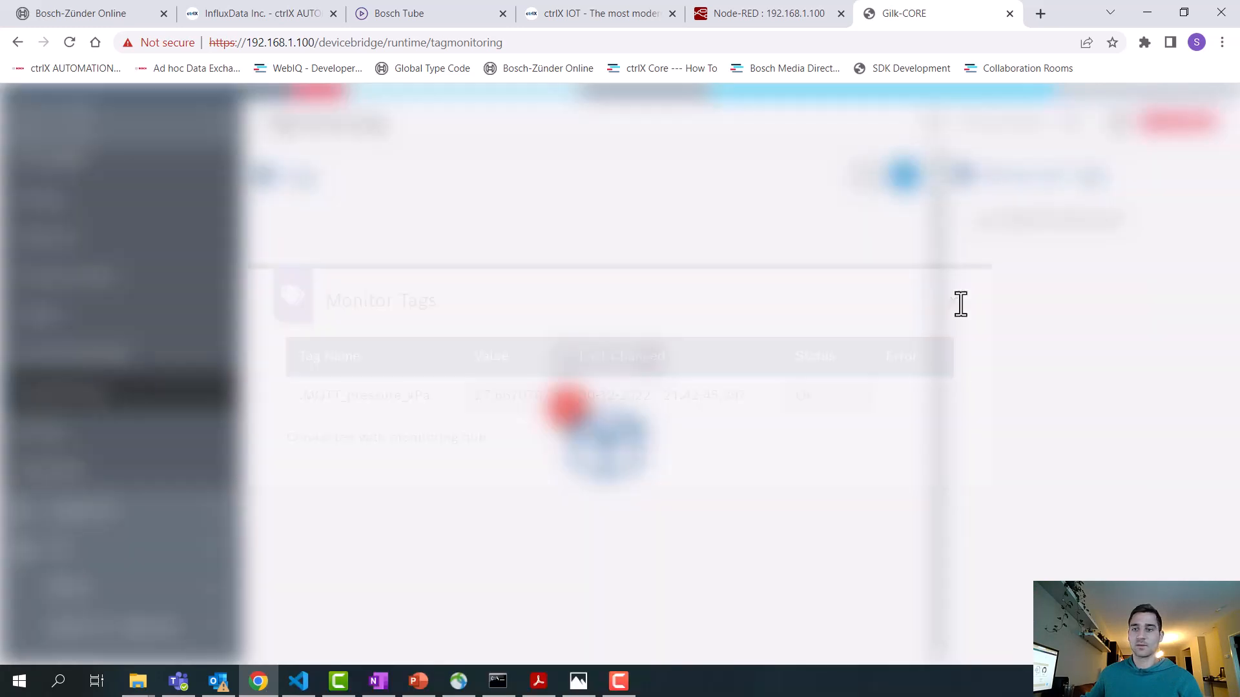
- Browse Create Device types including AllenBradley, then close without adding a device
click(36, 286)
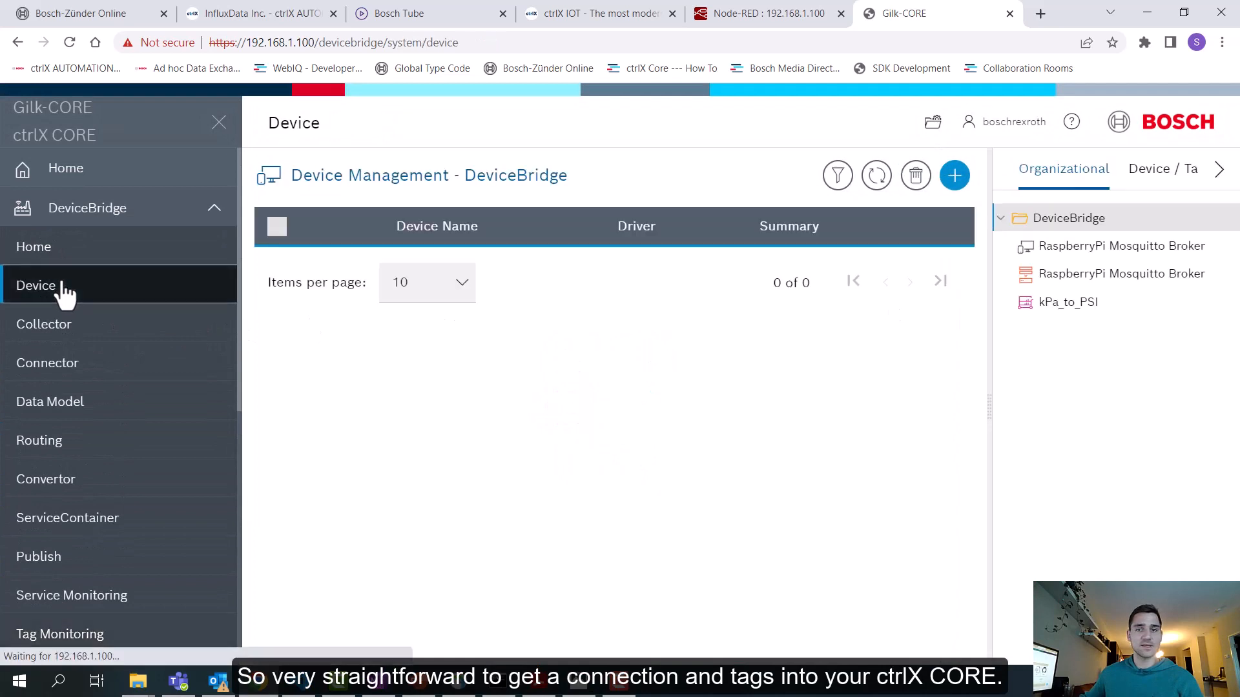
click(876, 175)
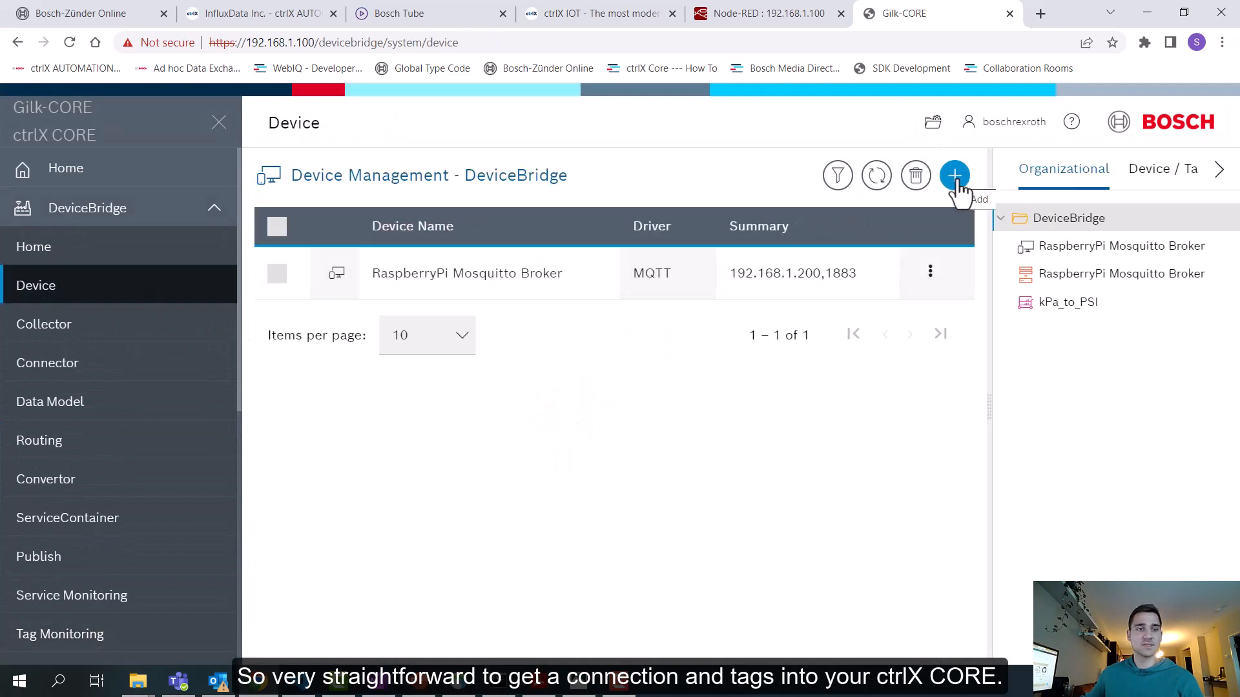
click(953, 174)
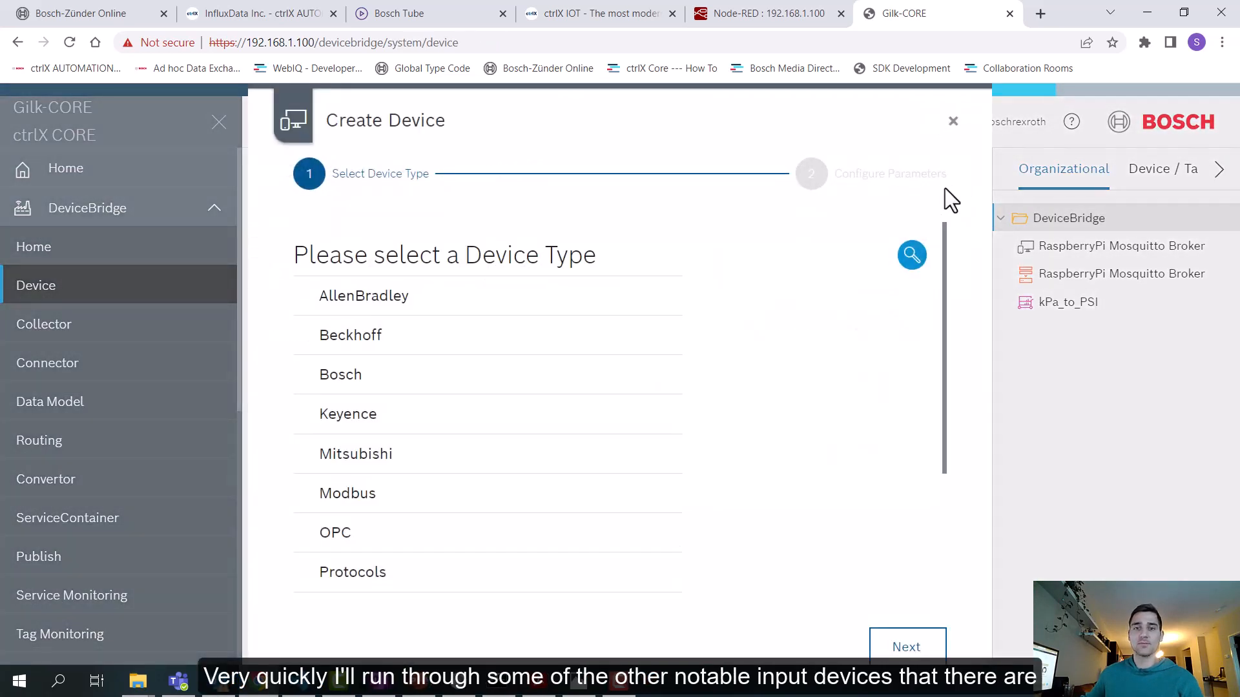
mouse_move(740, 273)
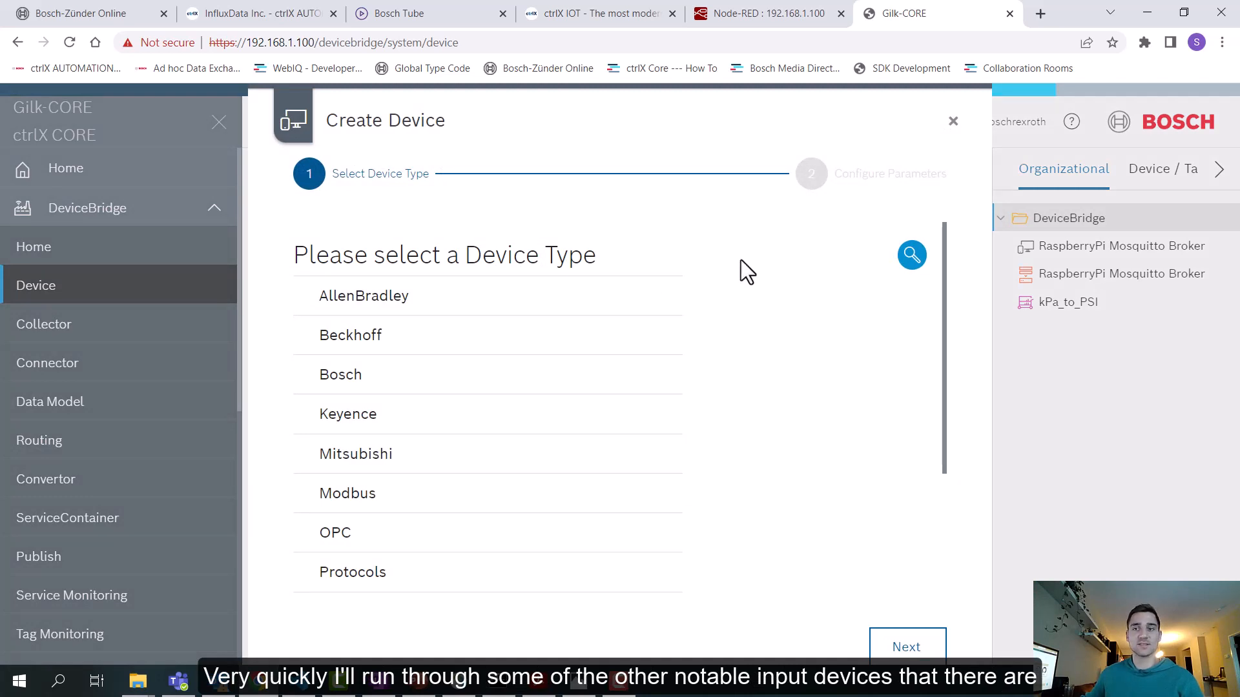
mouse_move(725, 238)
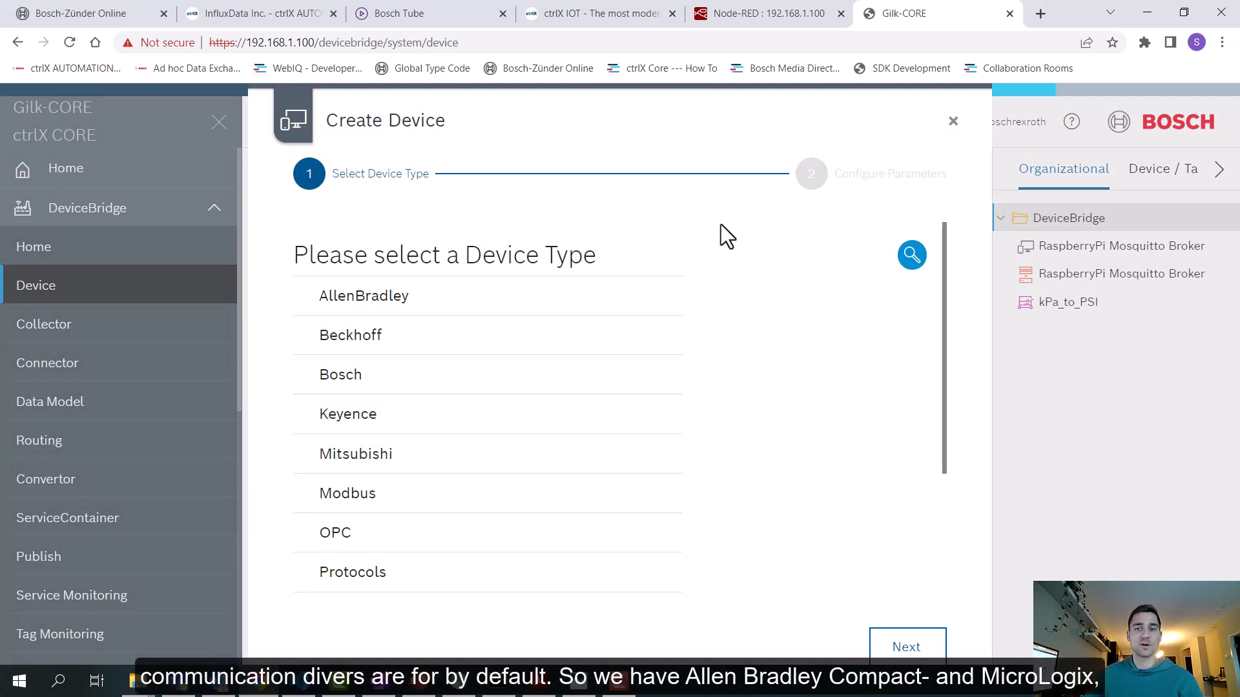
click(364, 296)
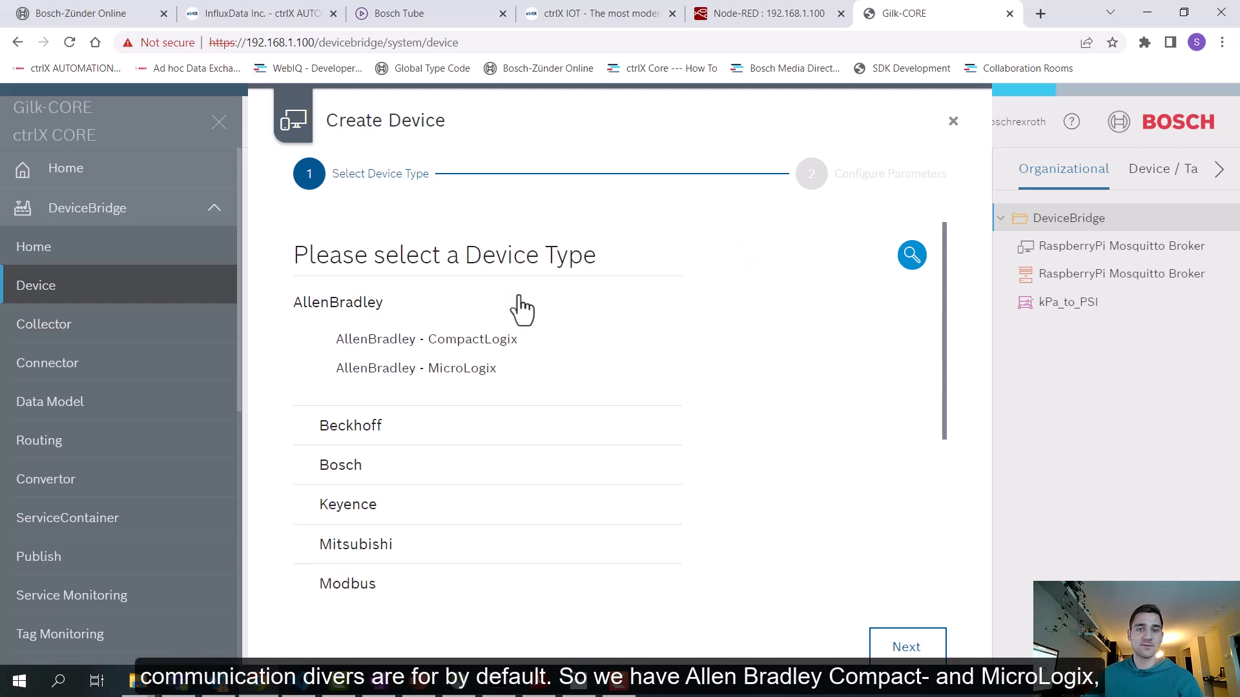
mouse_move(435, 328)
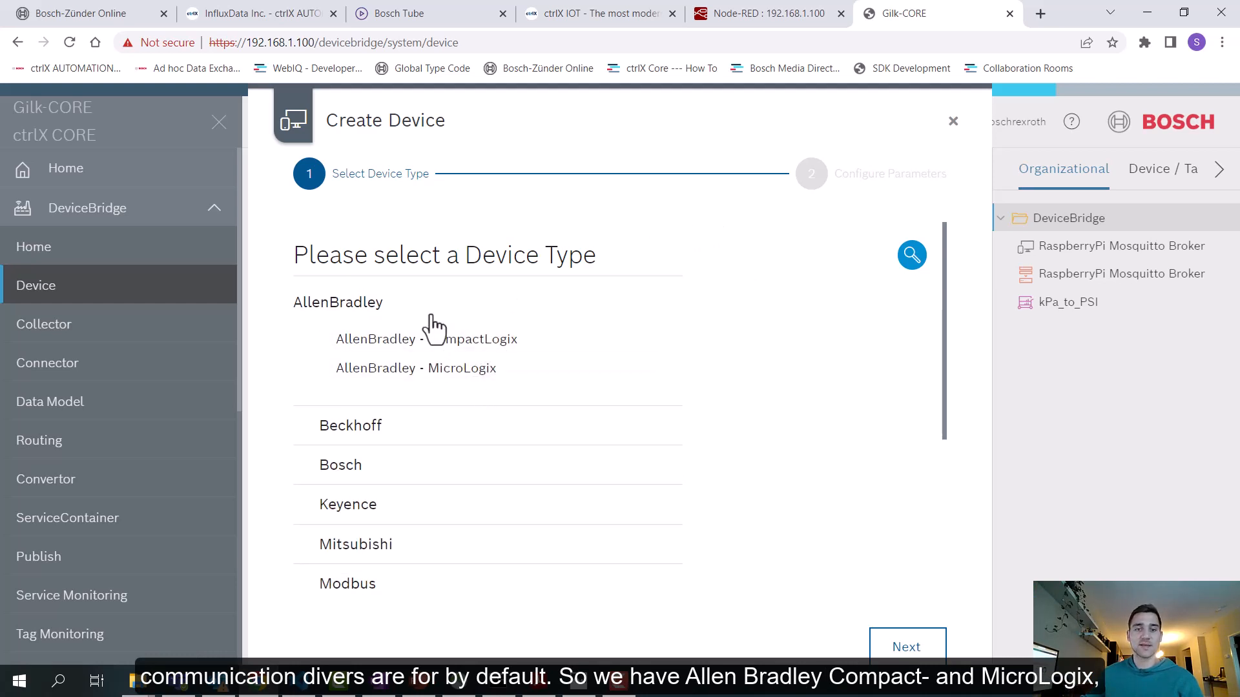
click(337, 303)
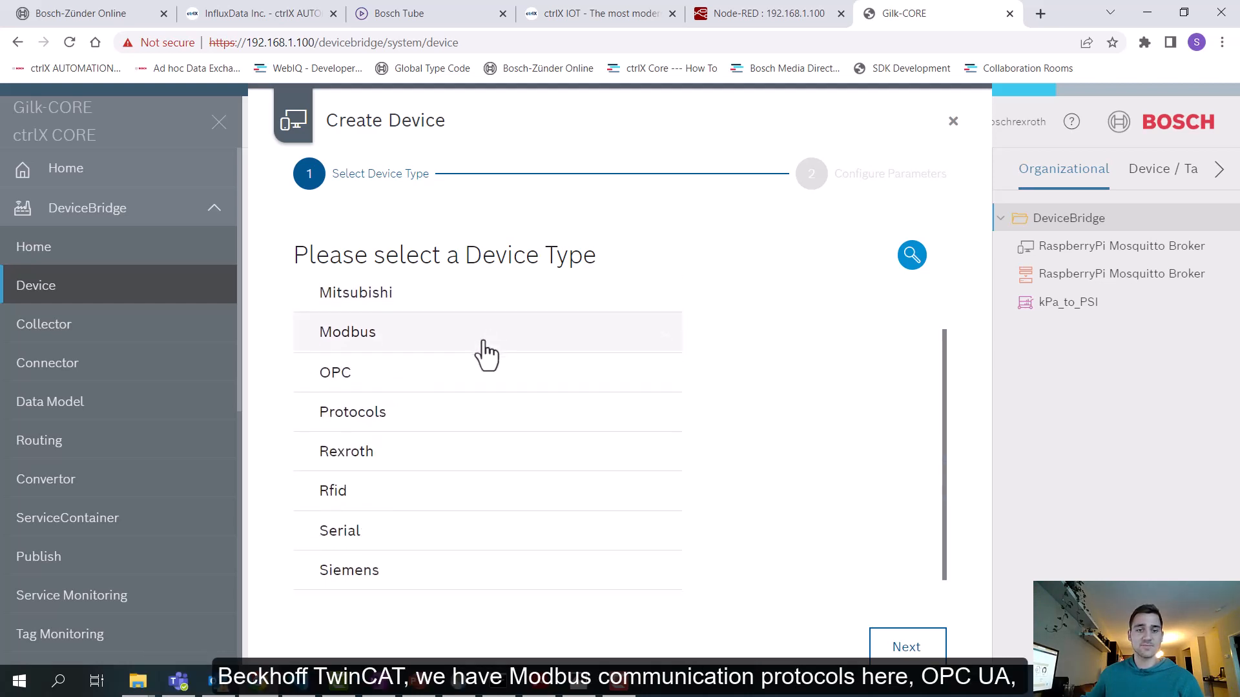
mouse_move(434, 443)
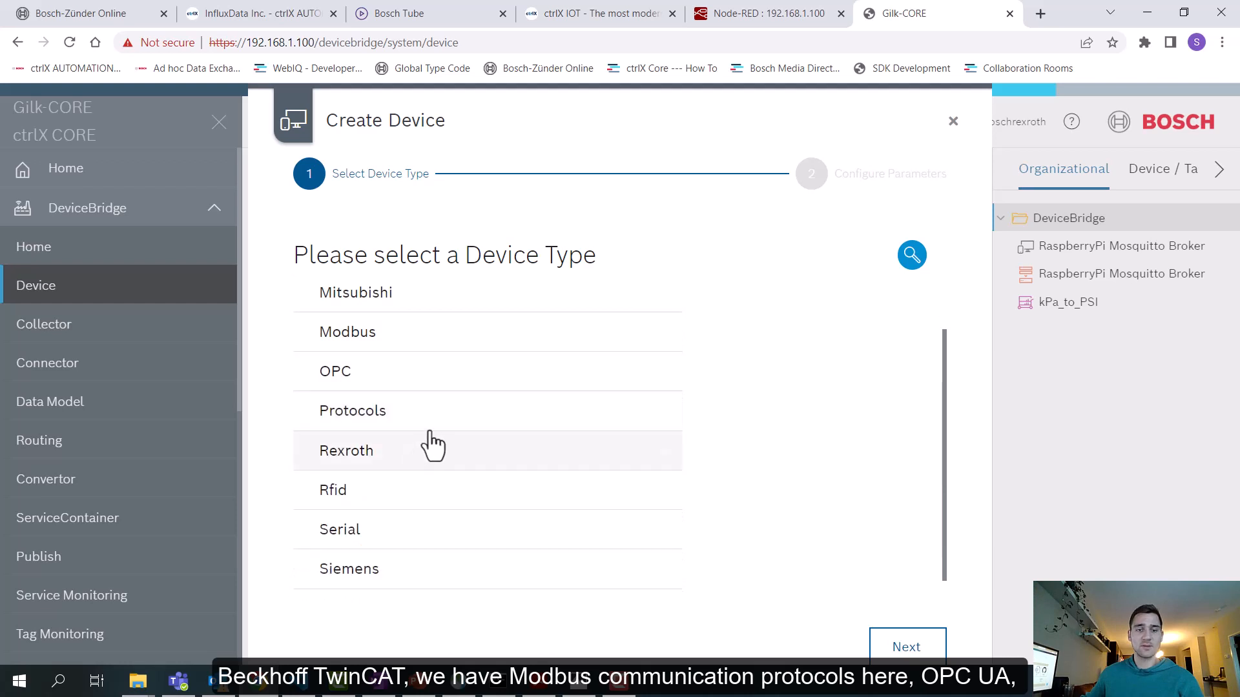
click(353, 411)
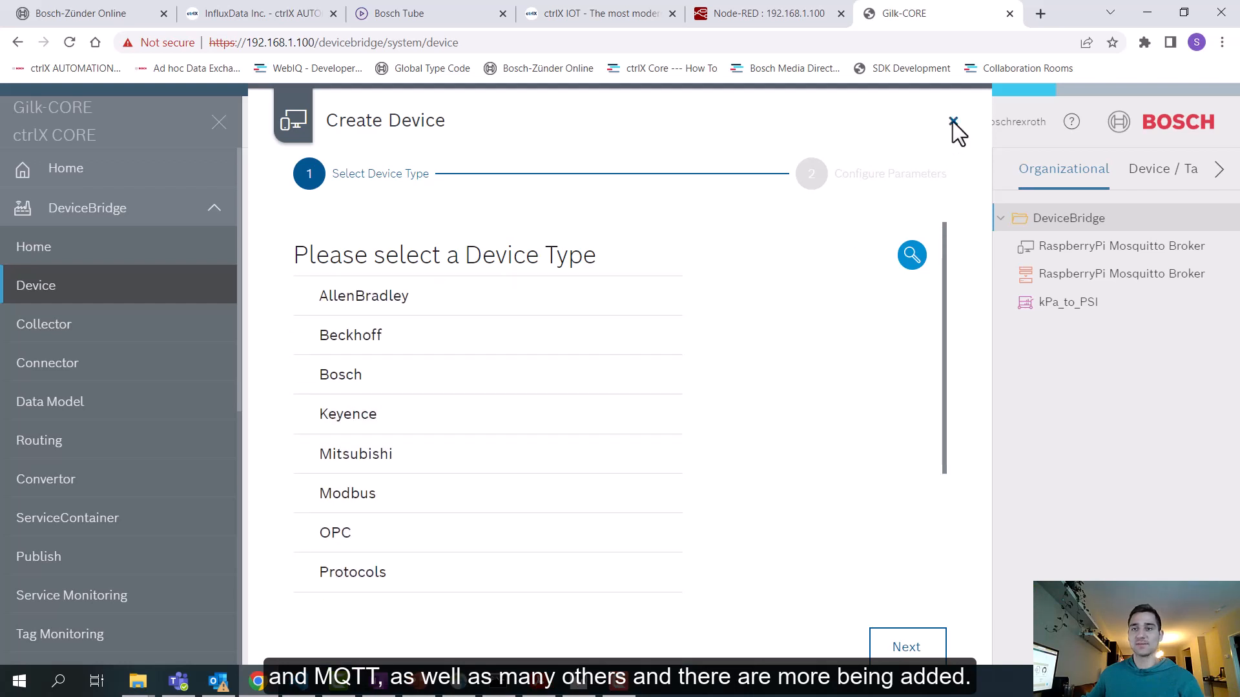
click(953, 123)
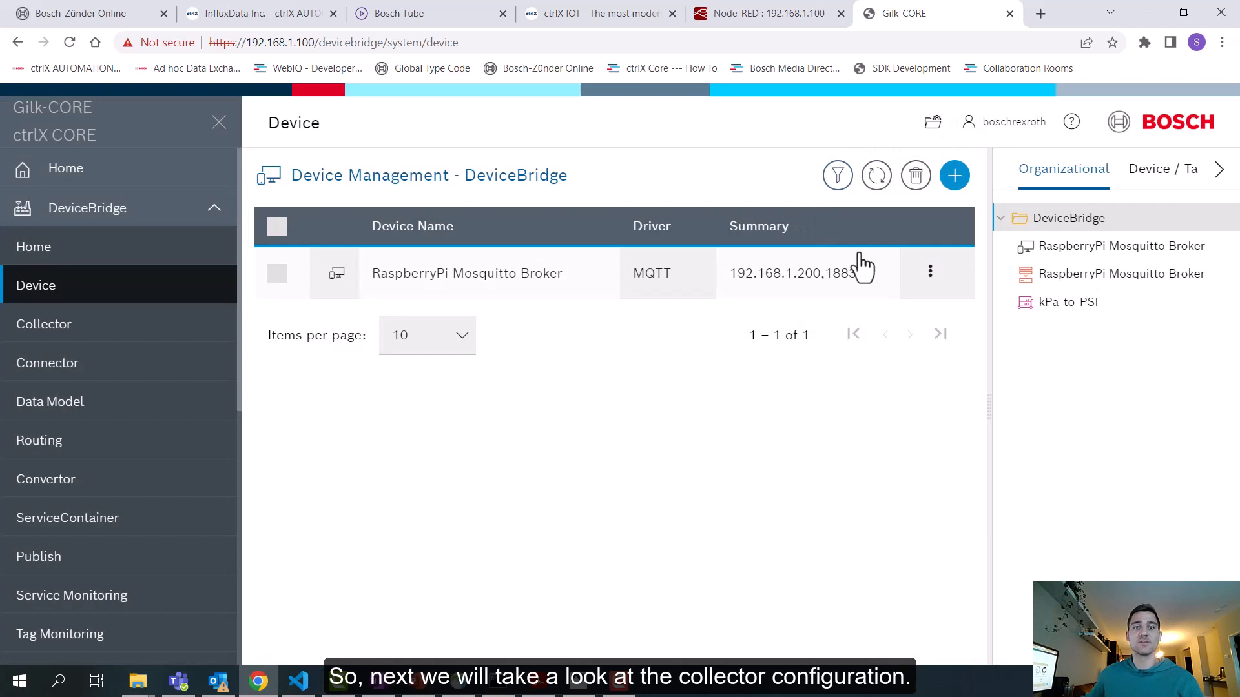
- Start a new collector of type Generic DynamicCollector and continue to its settings form
click(44, 323)
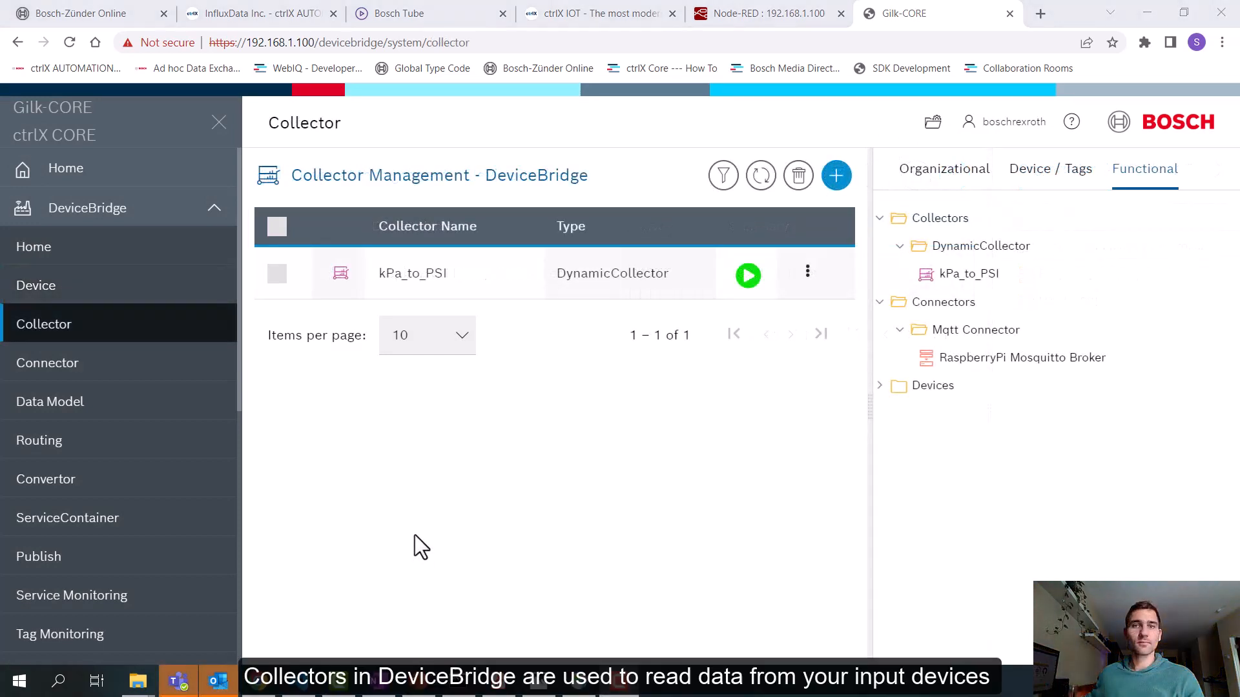
mouse_move(548, 418)
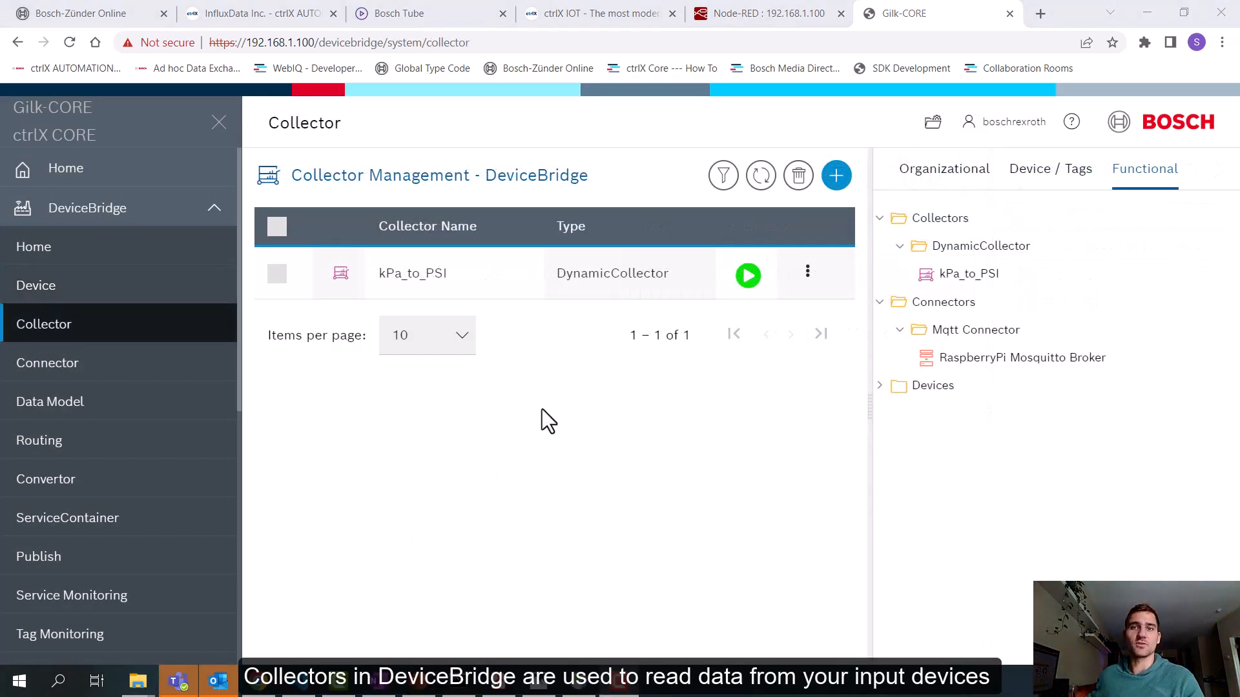
mouse_move(641, 376)
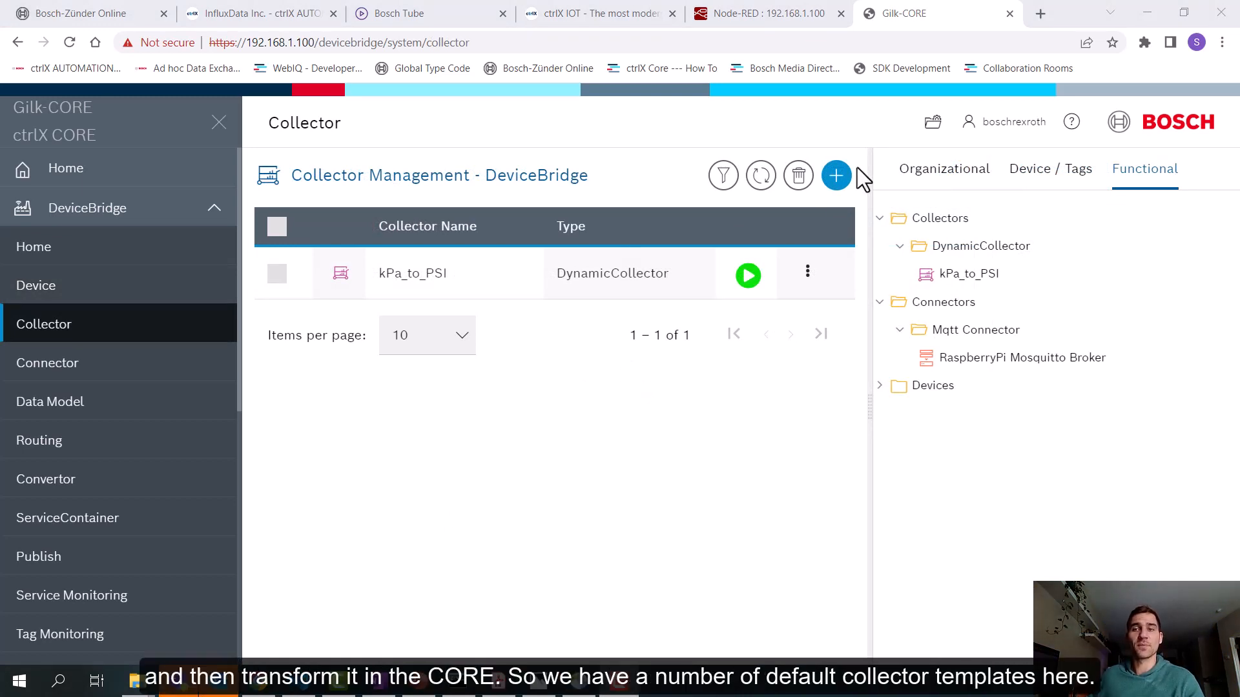
click(835, 174)
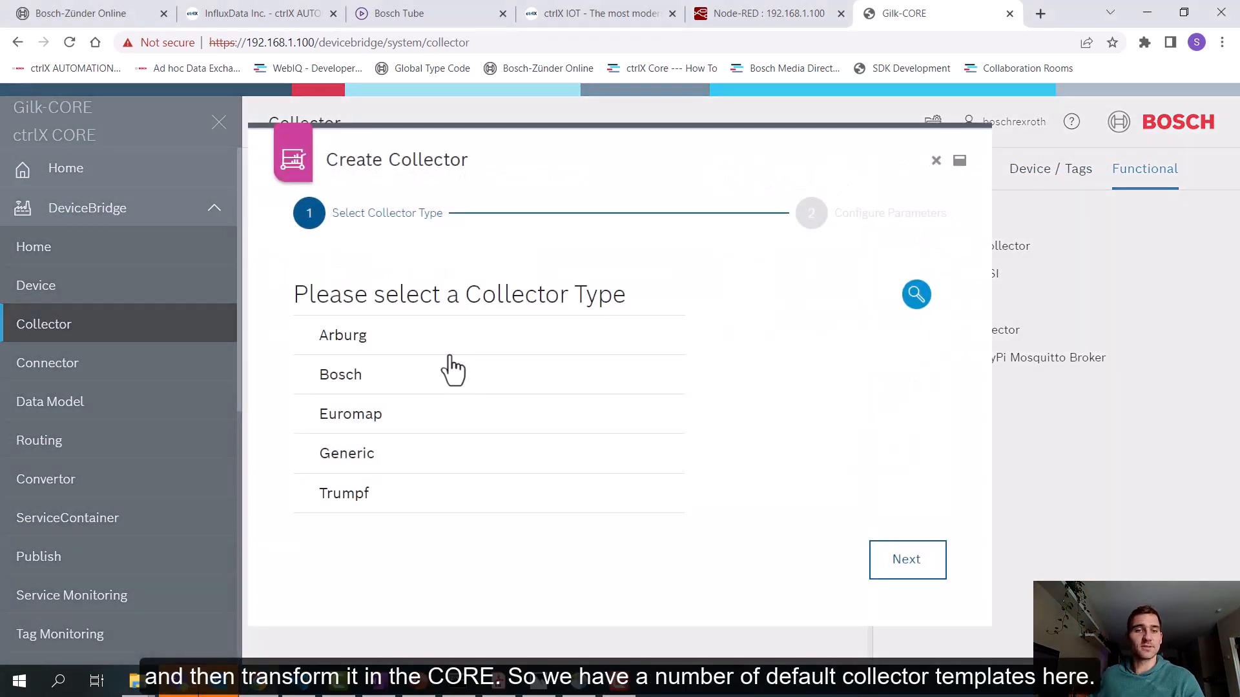
click(342, 334)
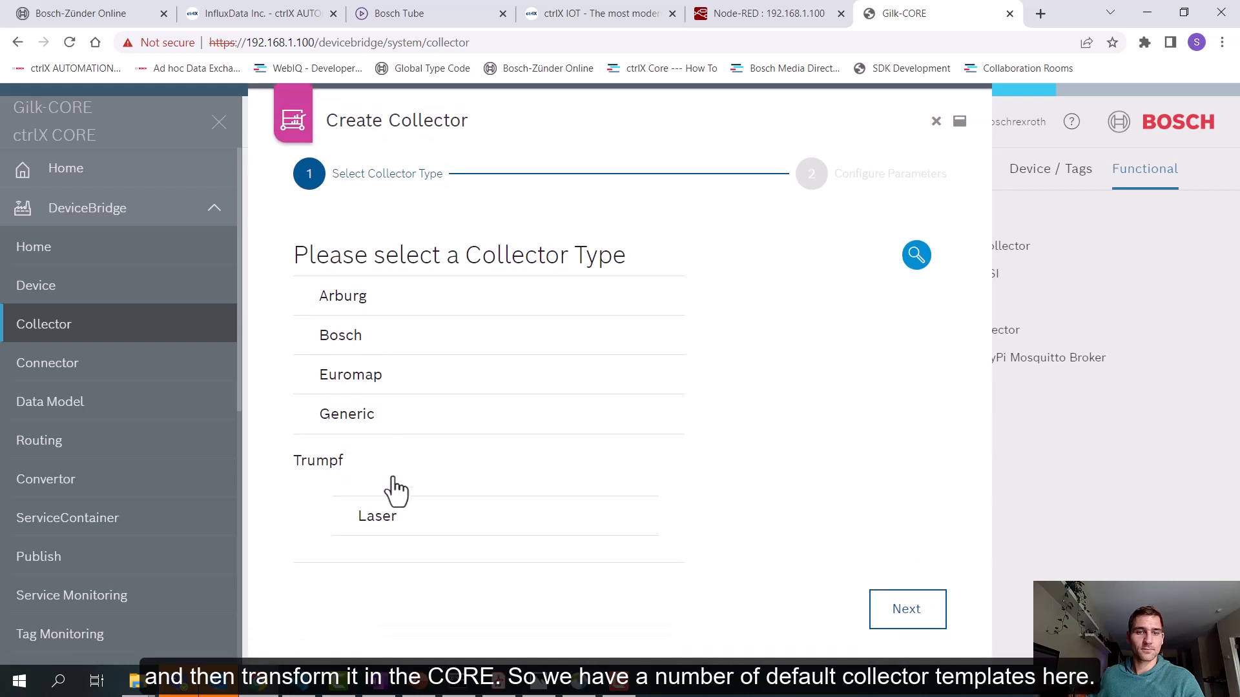
click(346, 413)
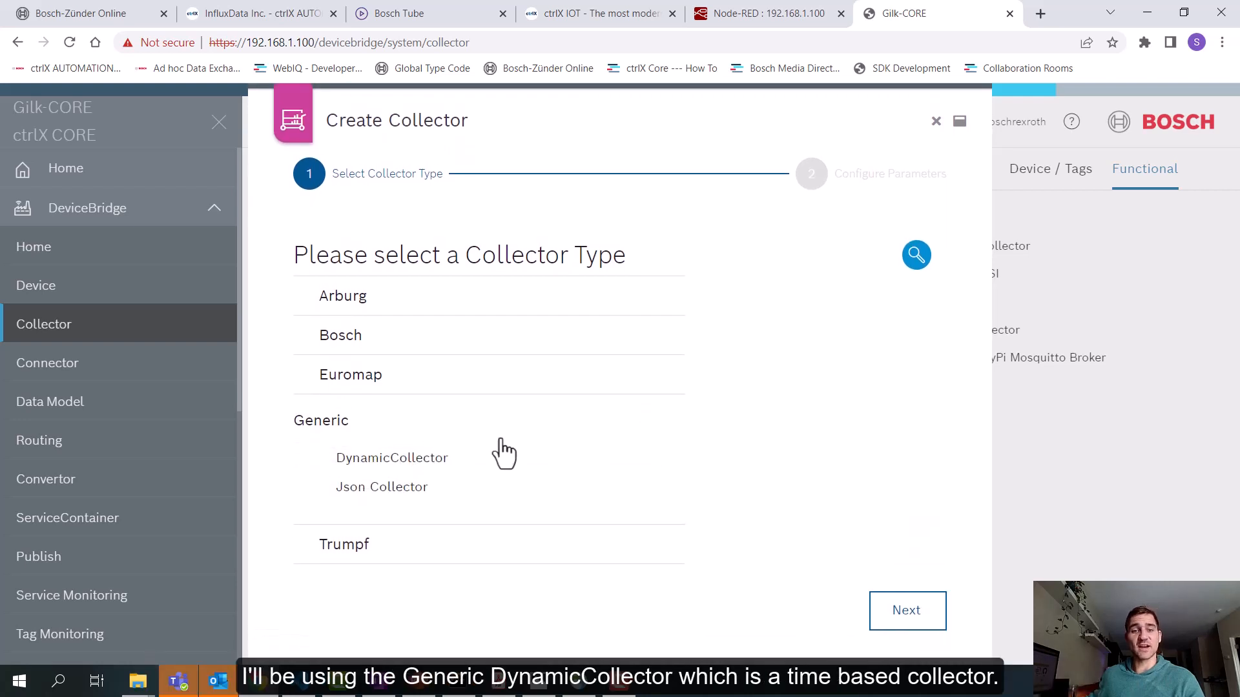
click(391, 457)
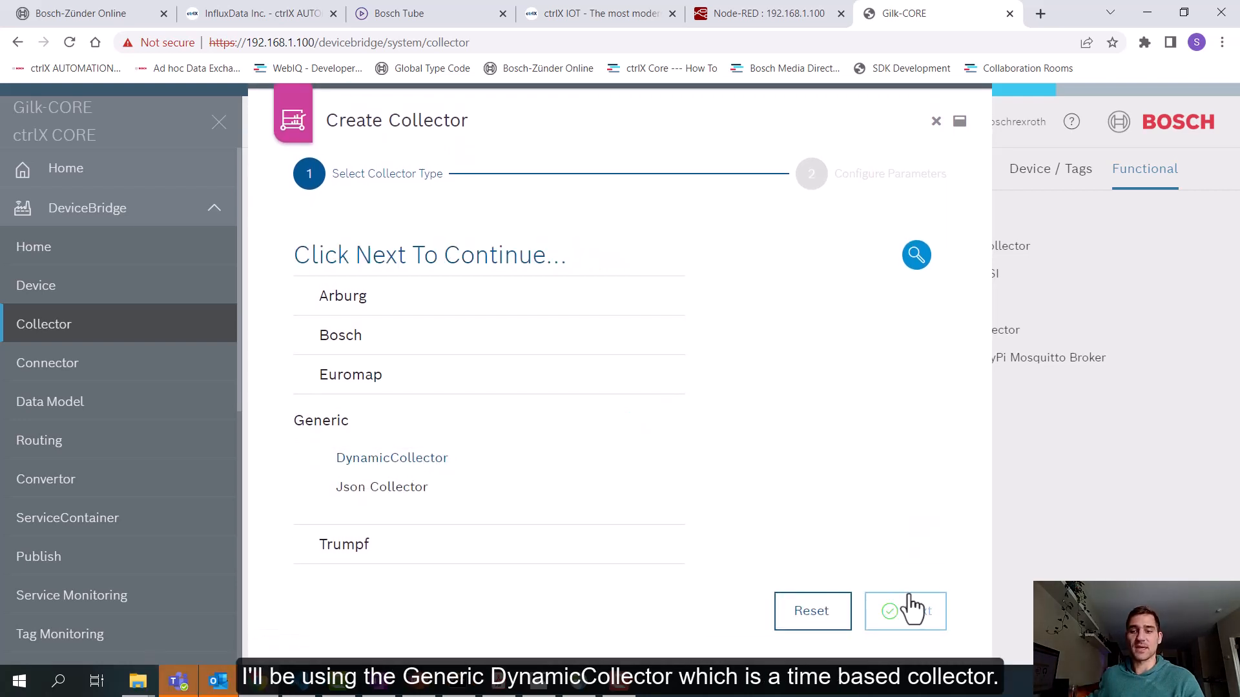
click(904, 611)
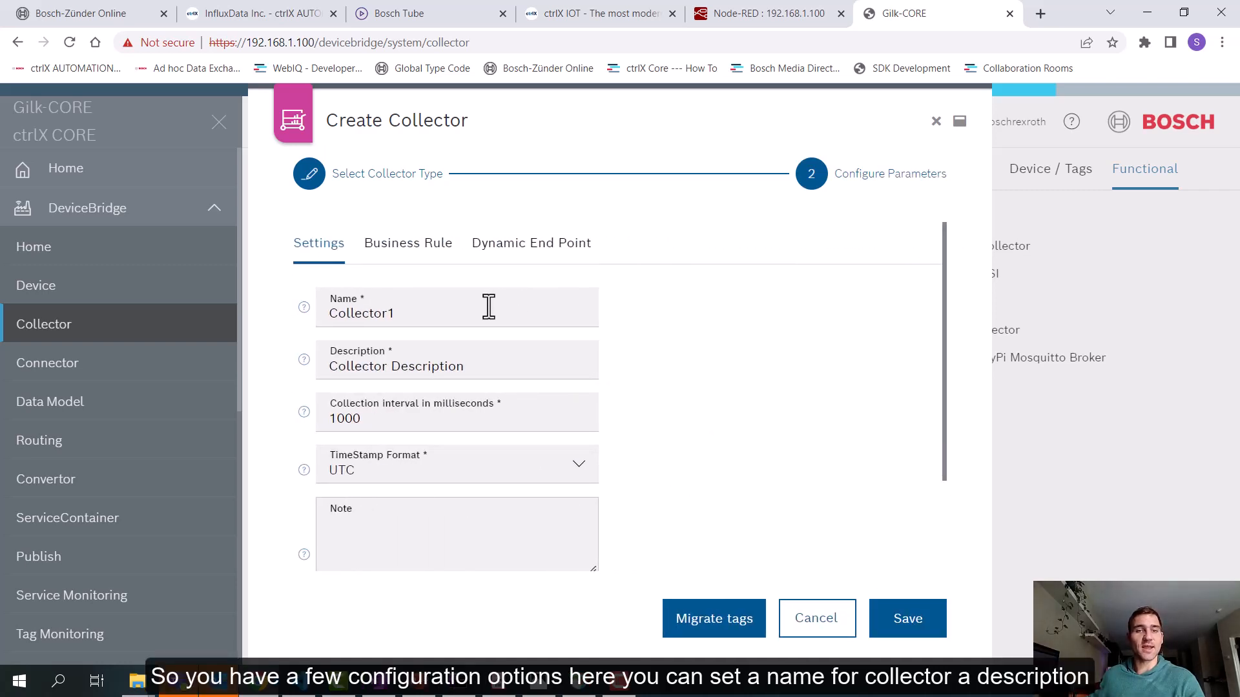
mouse_move(393, 425)
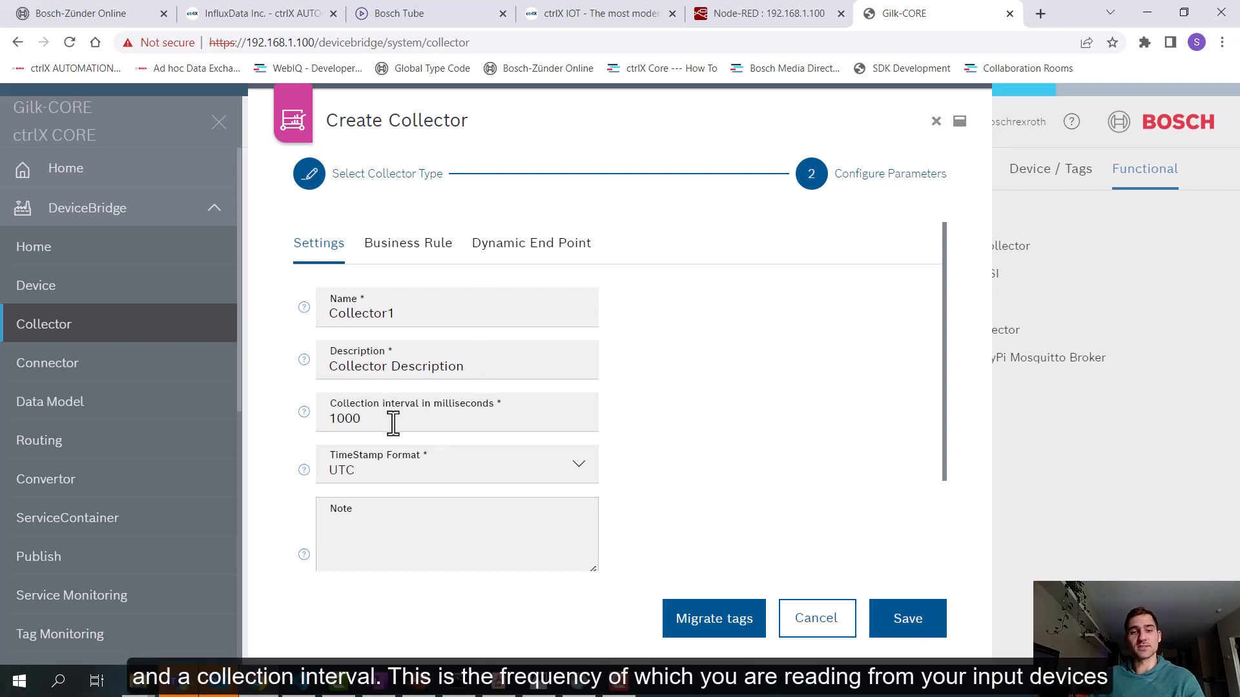
mouse_move(383, 419)
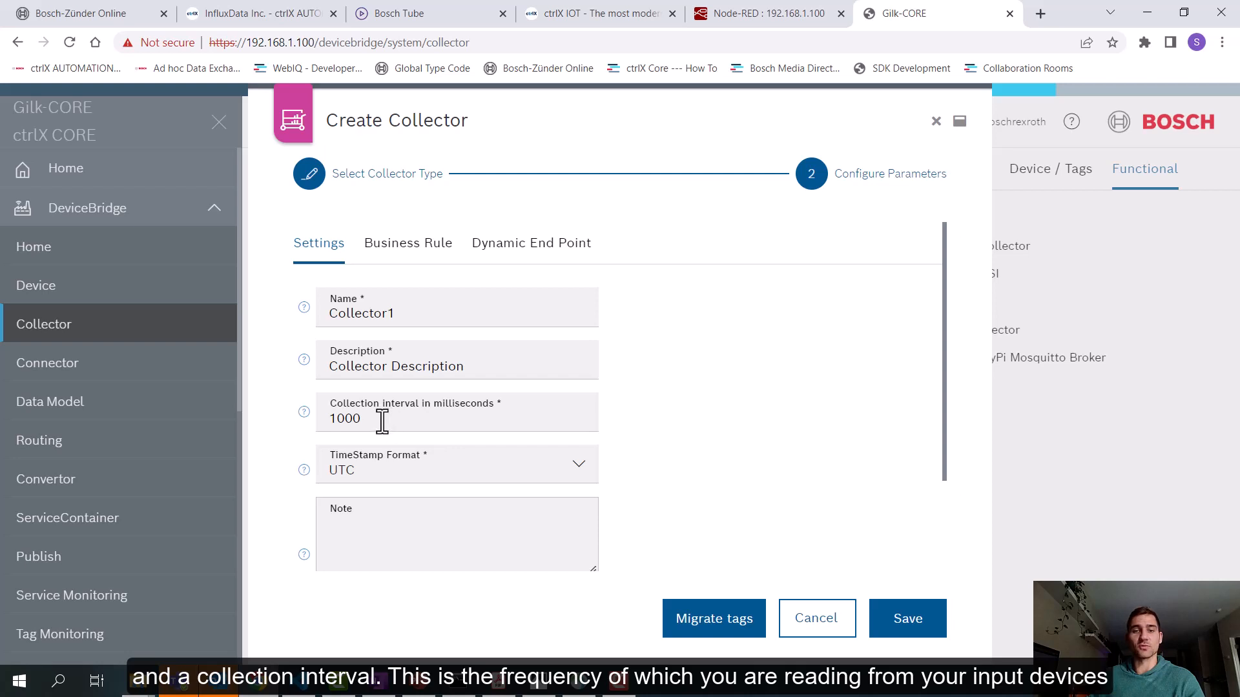
mouse_move(351, 482)
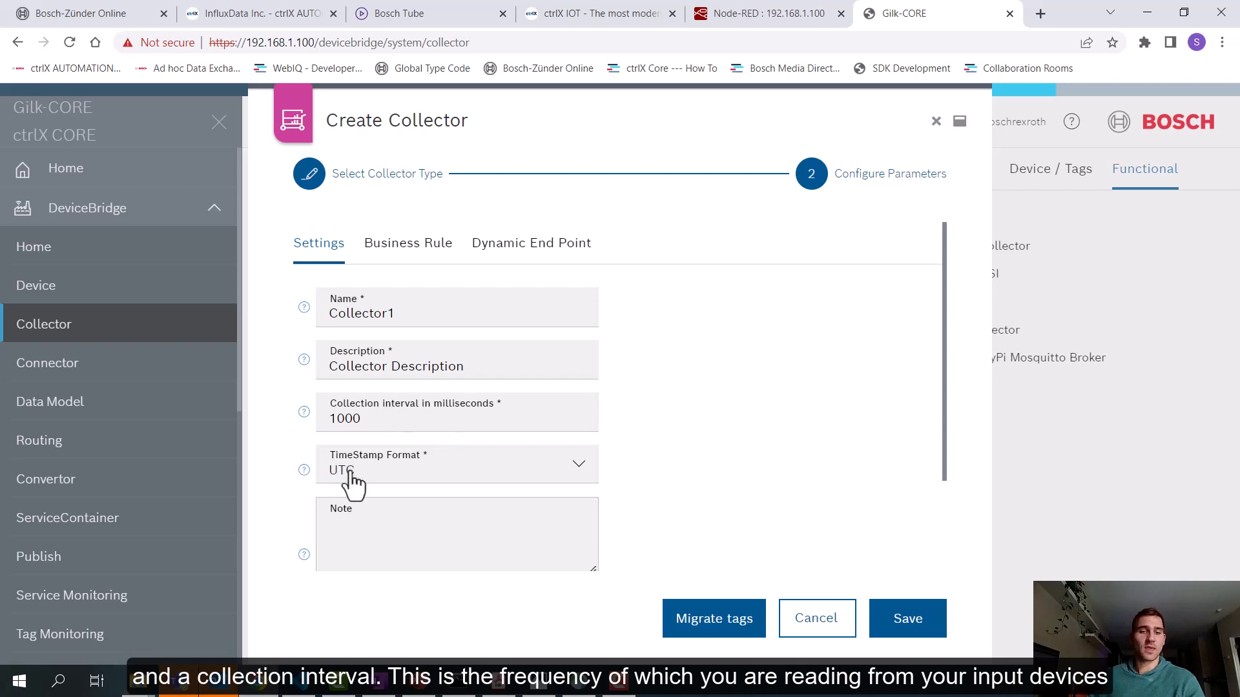
mouse_move(538, 491)
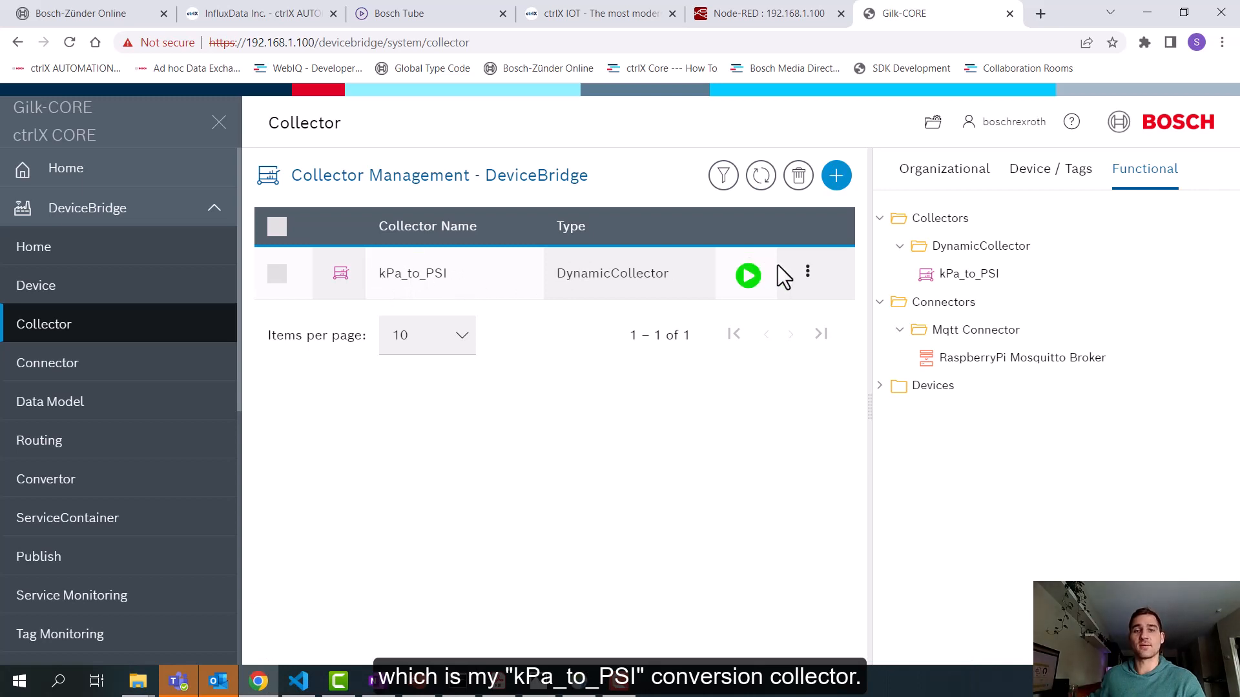
- Edit the kPa_to_PSI collector (3000 ms interval) and show its Business Rule
click(412, 272)
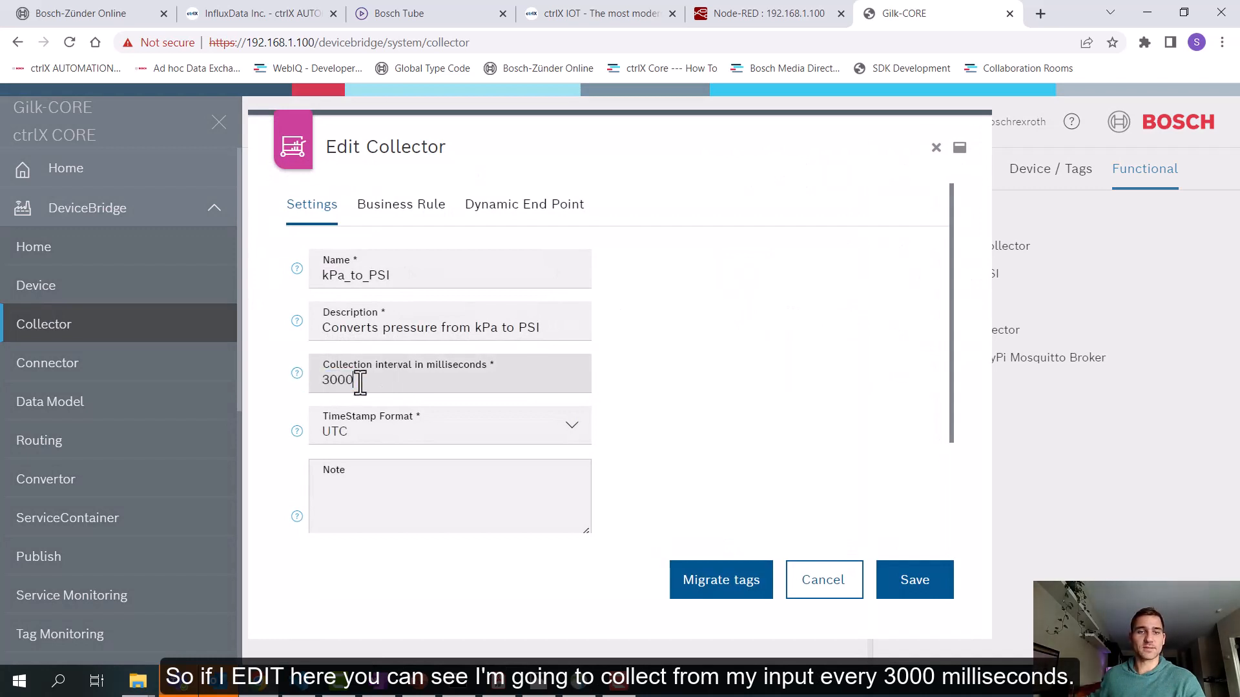
mouse_move(499, 332)
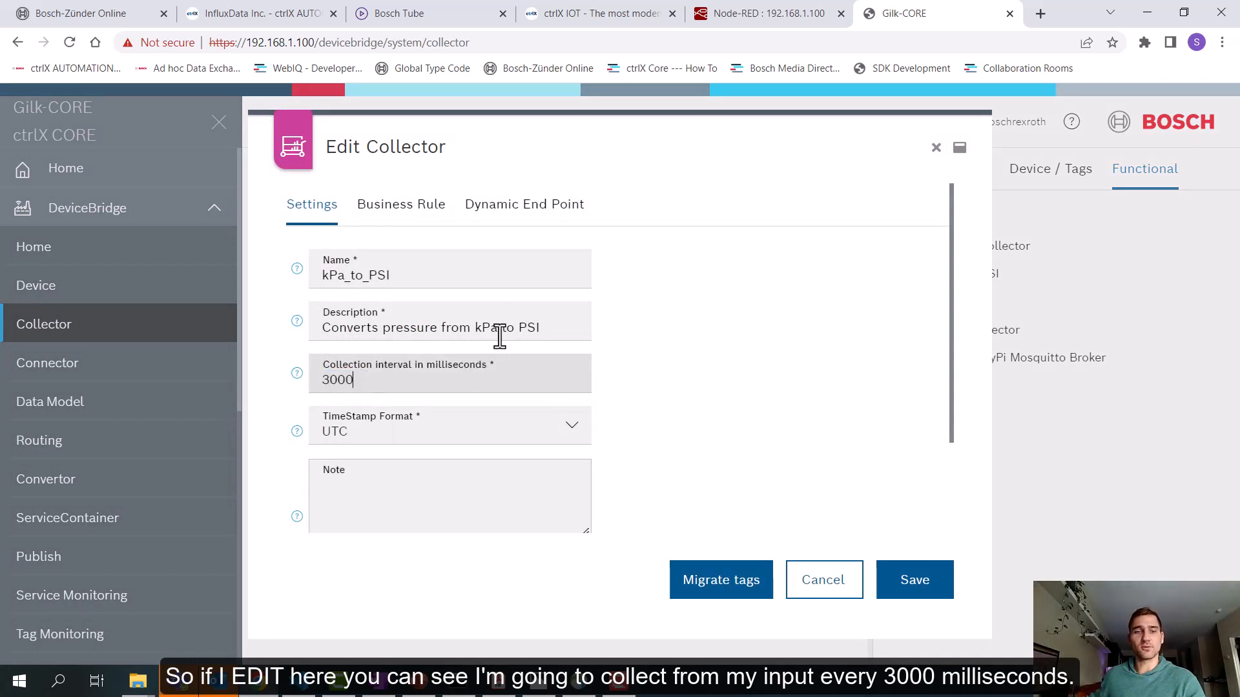
click(400, 204)
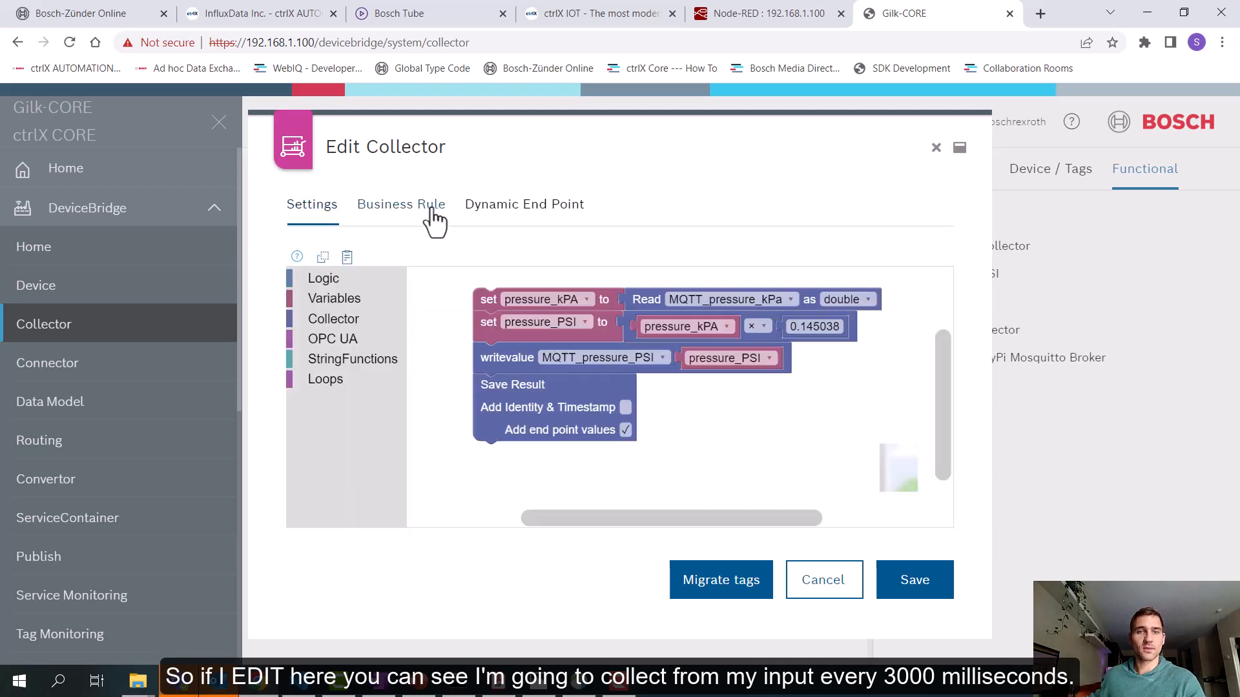
- Inspect the Blockly rule and OPC UA blocks, then show the Dynamic End Point list with MQTT_pressure_PSI
click(401, 204)
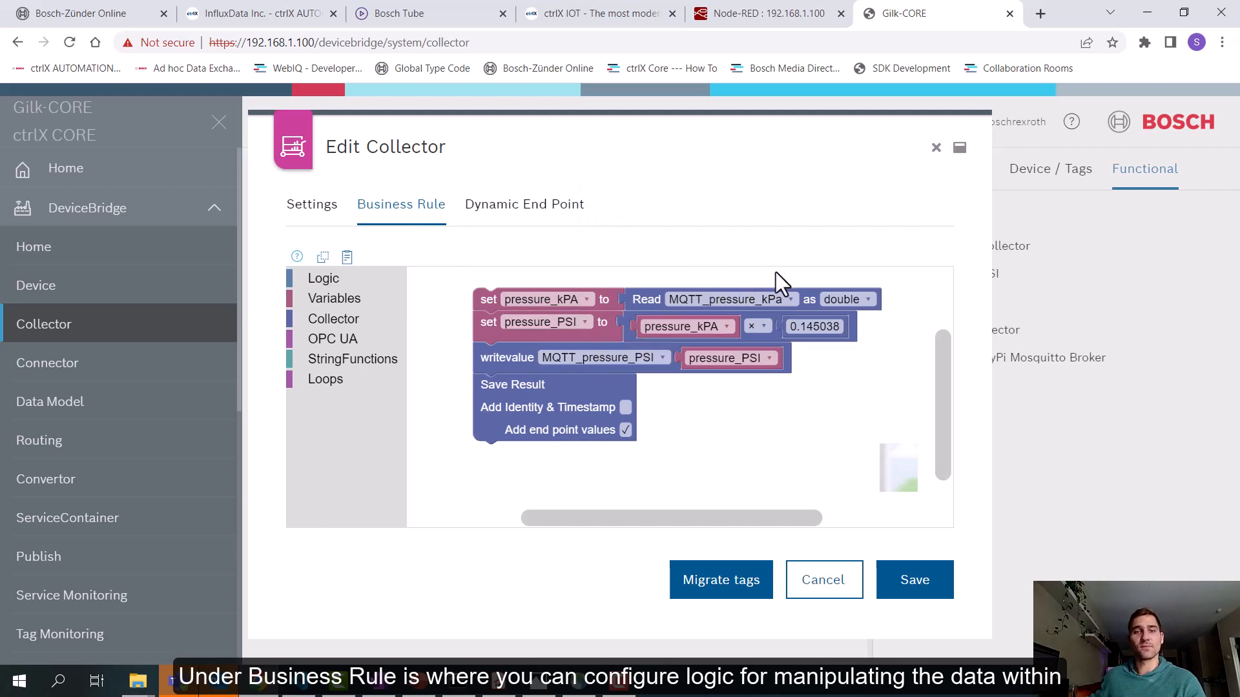
mouse_move(621, 288)
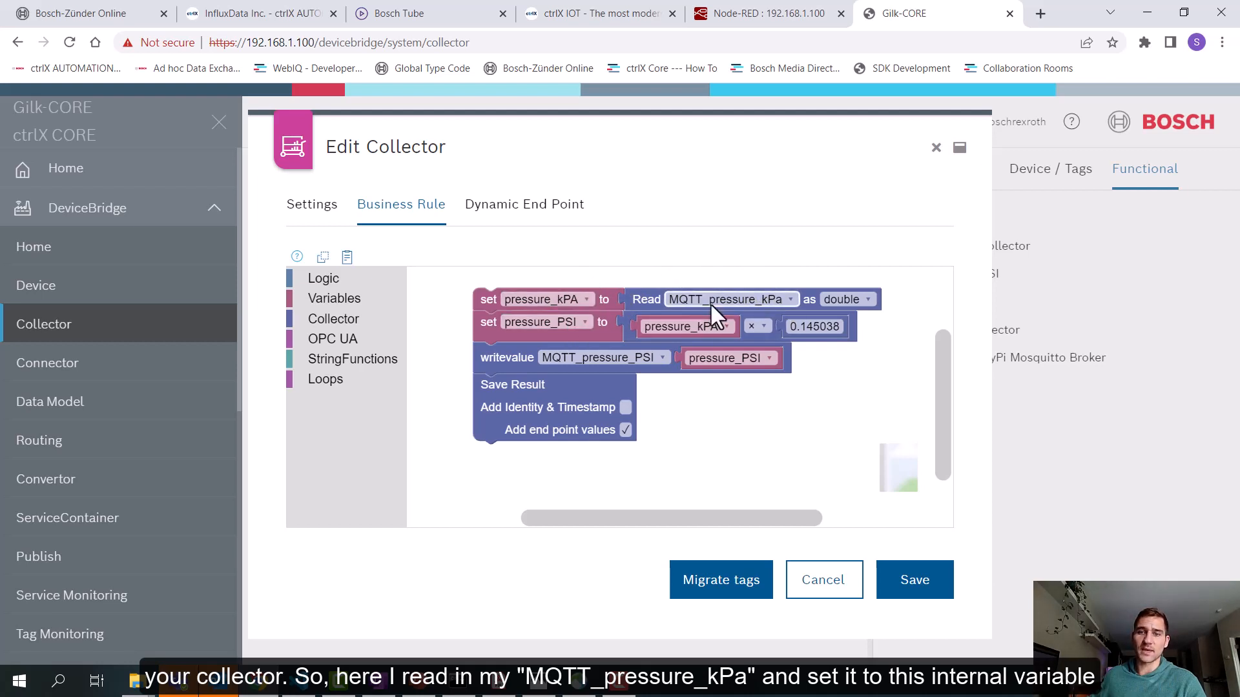
mouse_move(577, 313)
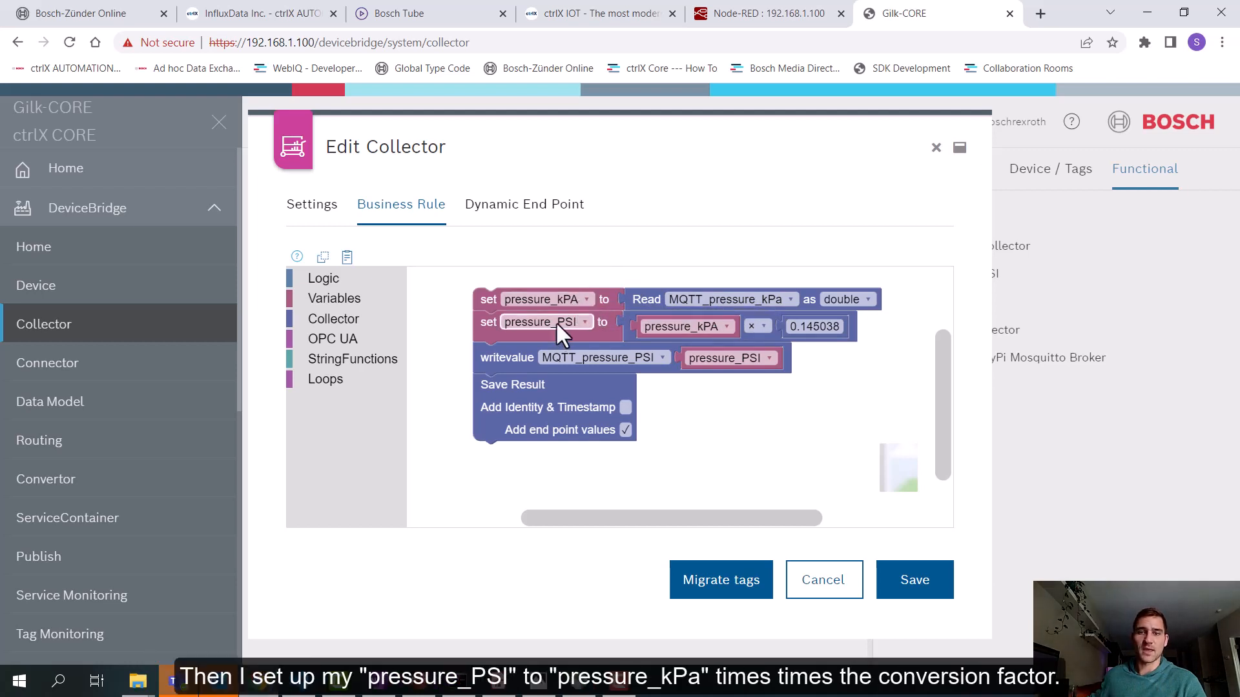
mouse_move(562, 328)
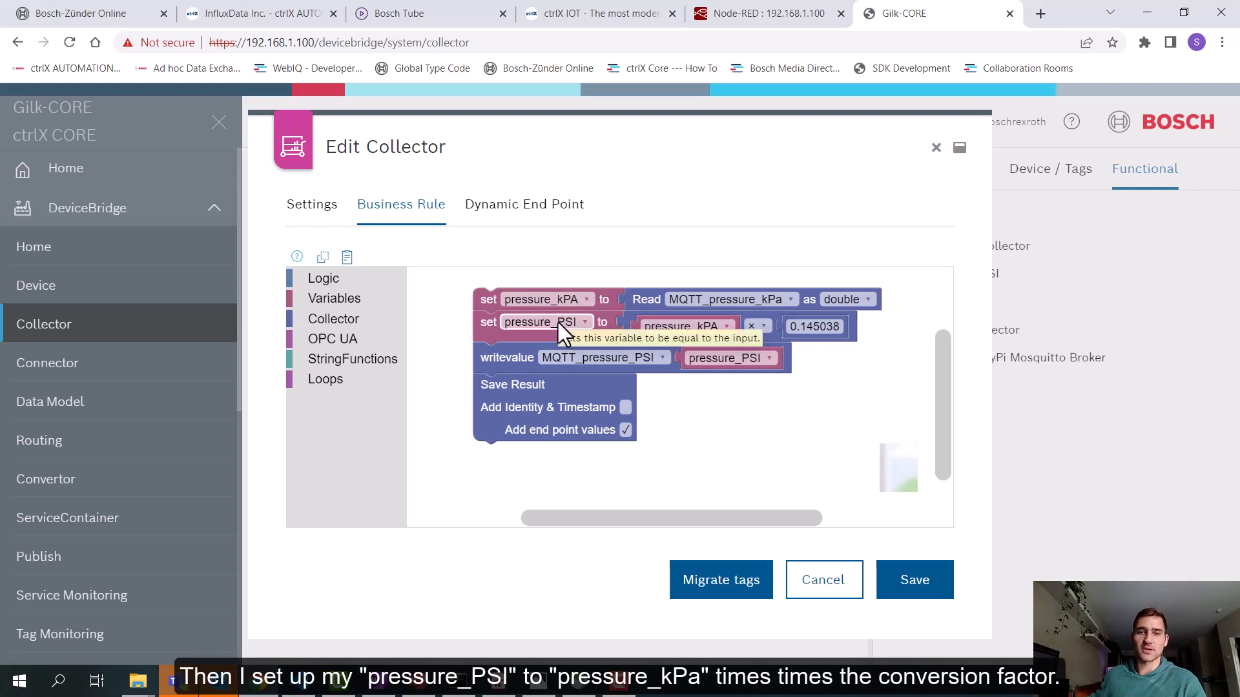
mouse_move(684, 327)
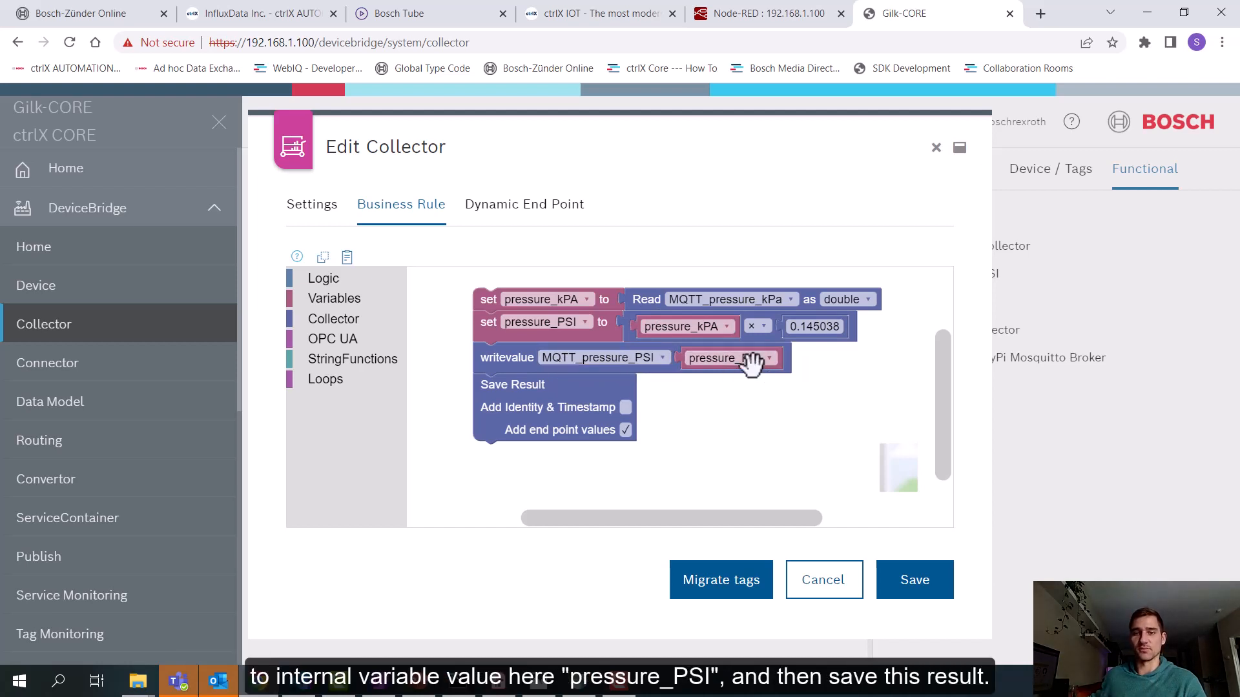
mouse_move(671, 423)
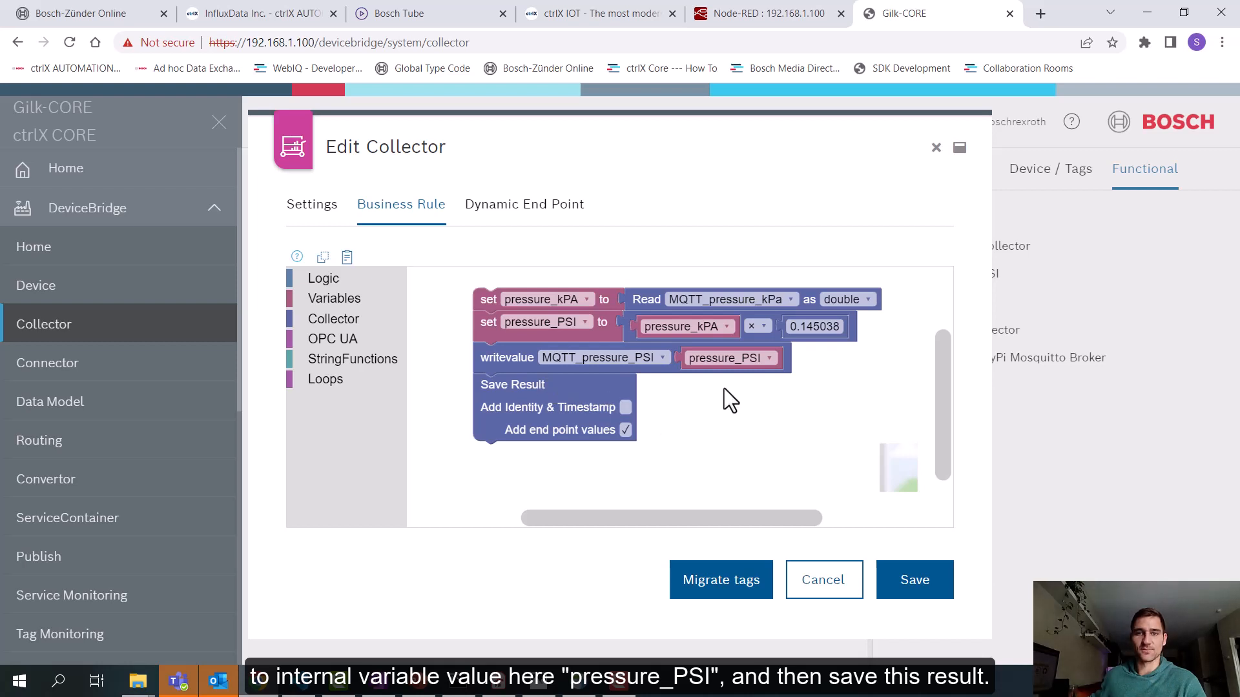
click(523, 204)
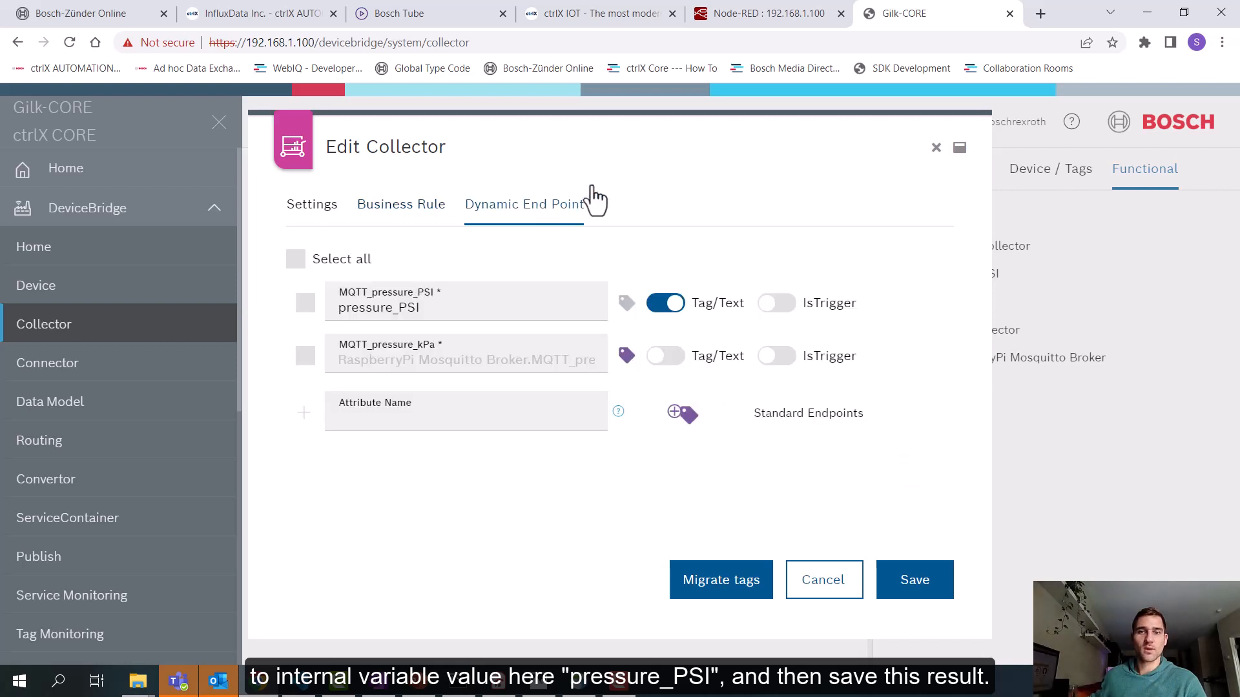
click(400, 204)
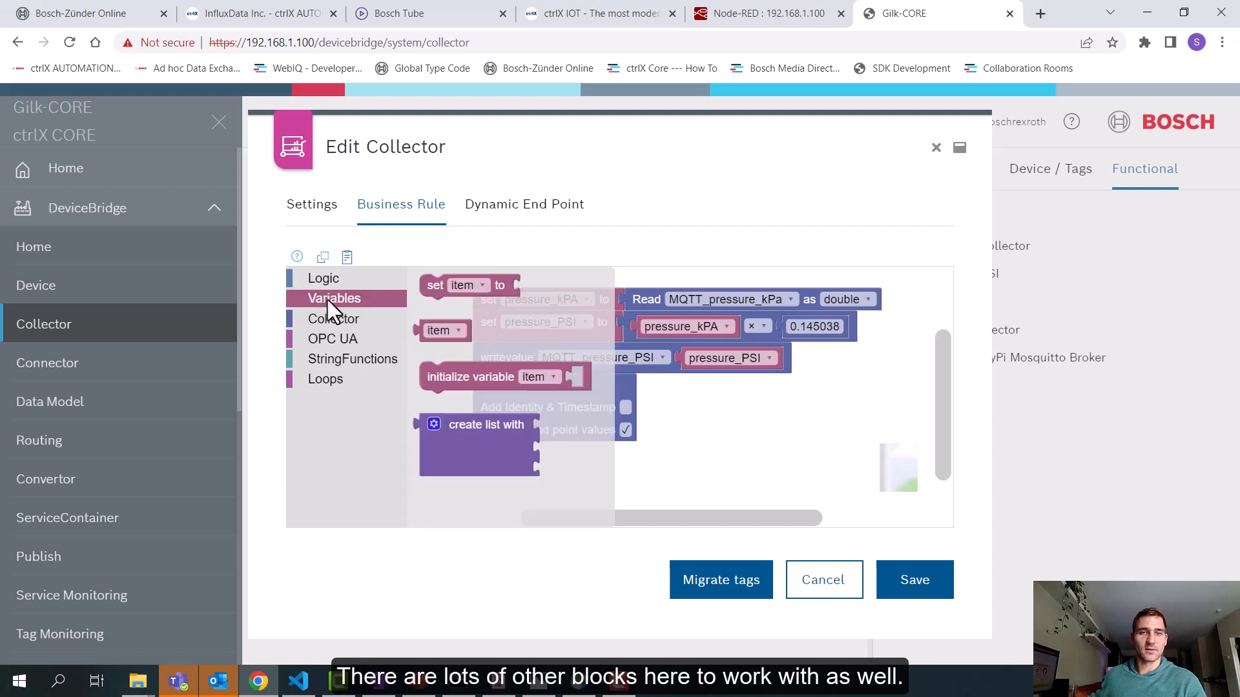
click(334, 319)
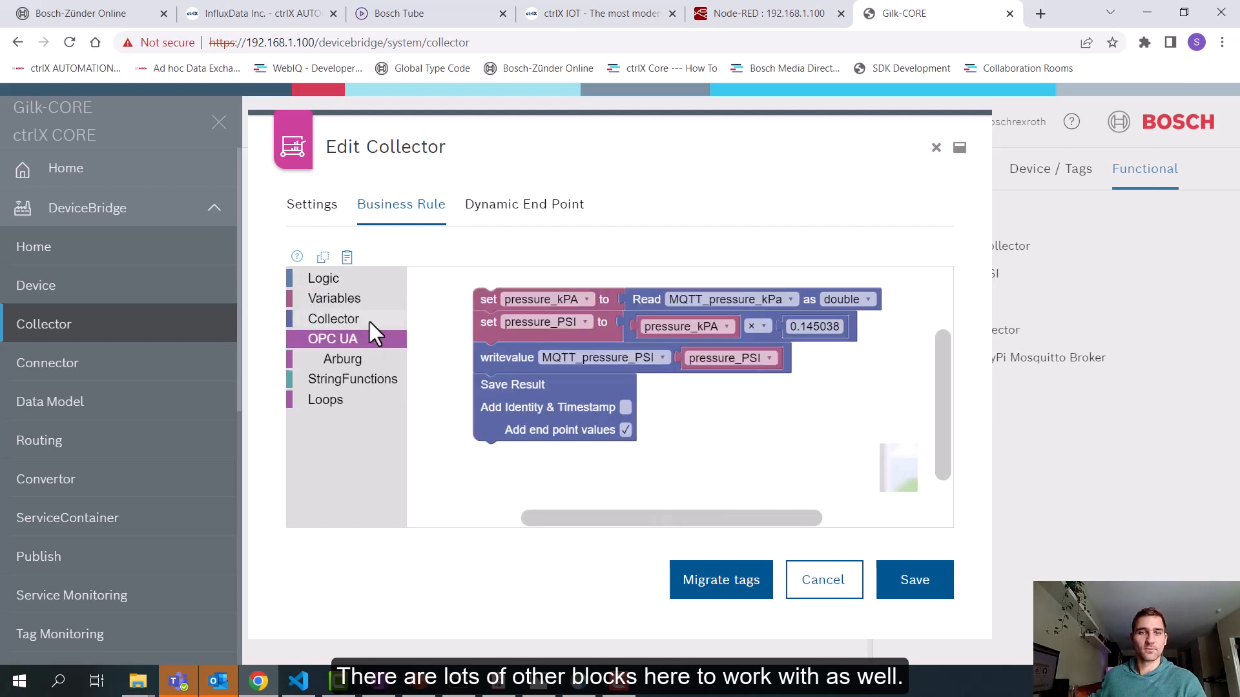
click(523, 204)
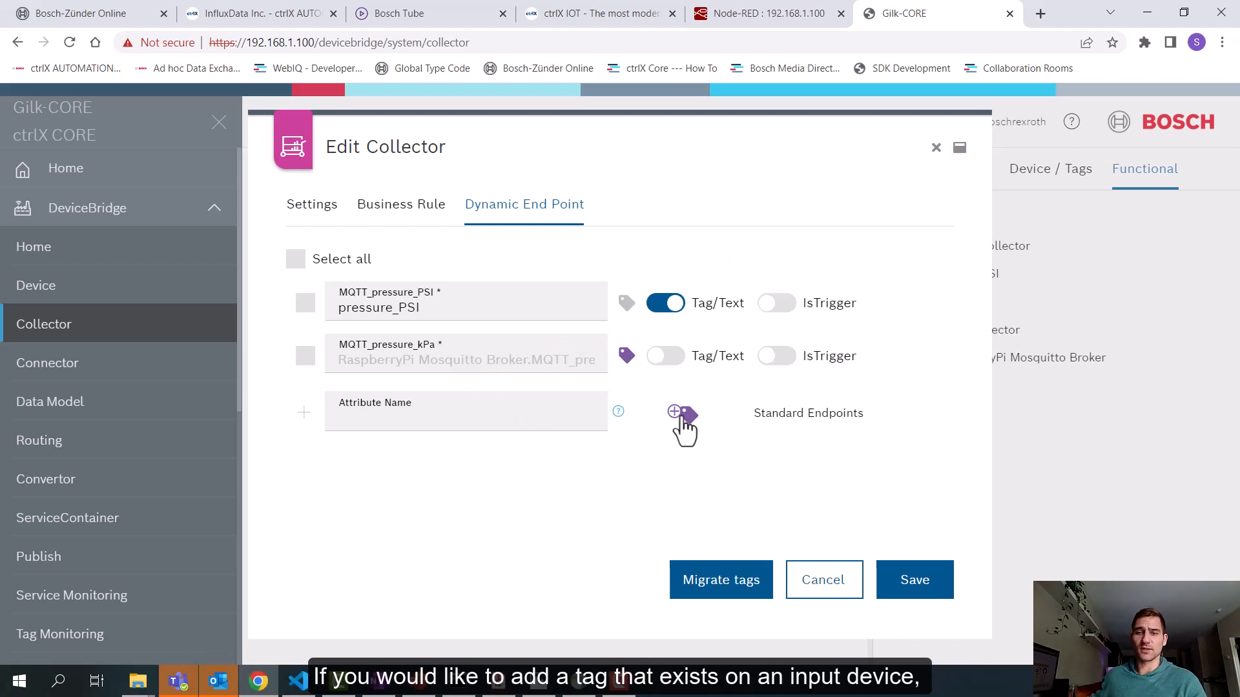
- Browse the broker's tags in Auto Generate Endpoint and close without adding any
click(678, 413)
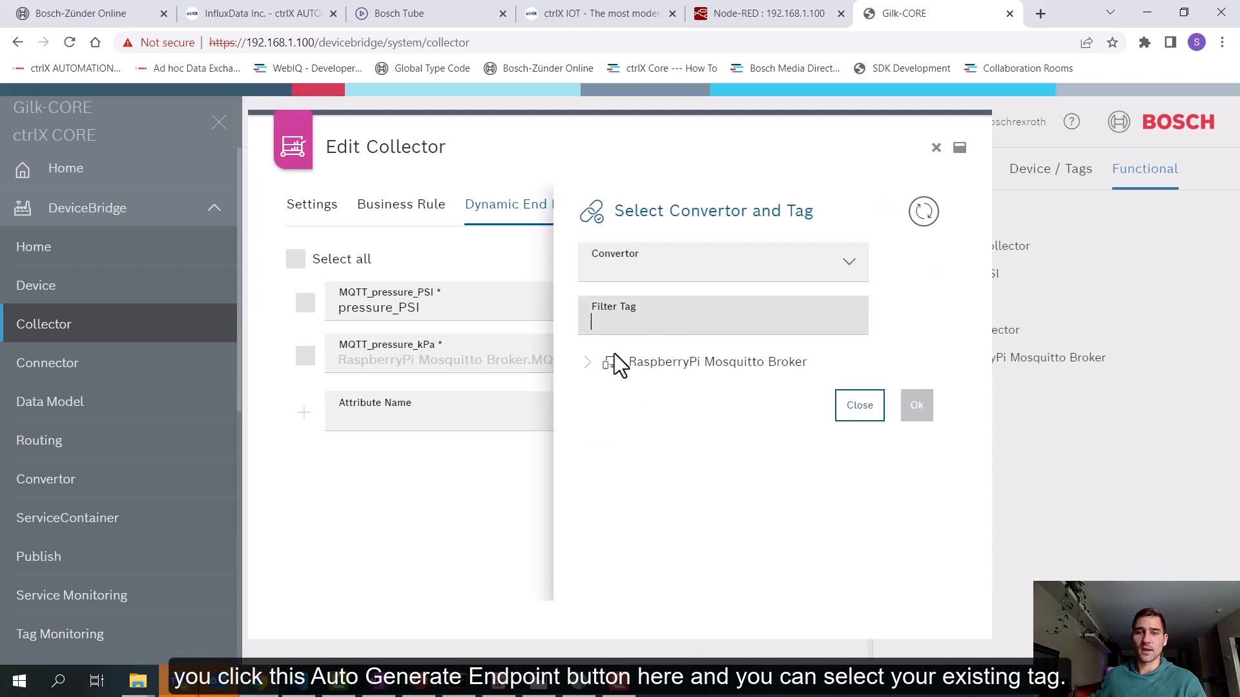
click(586, 361)
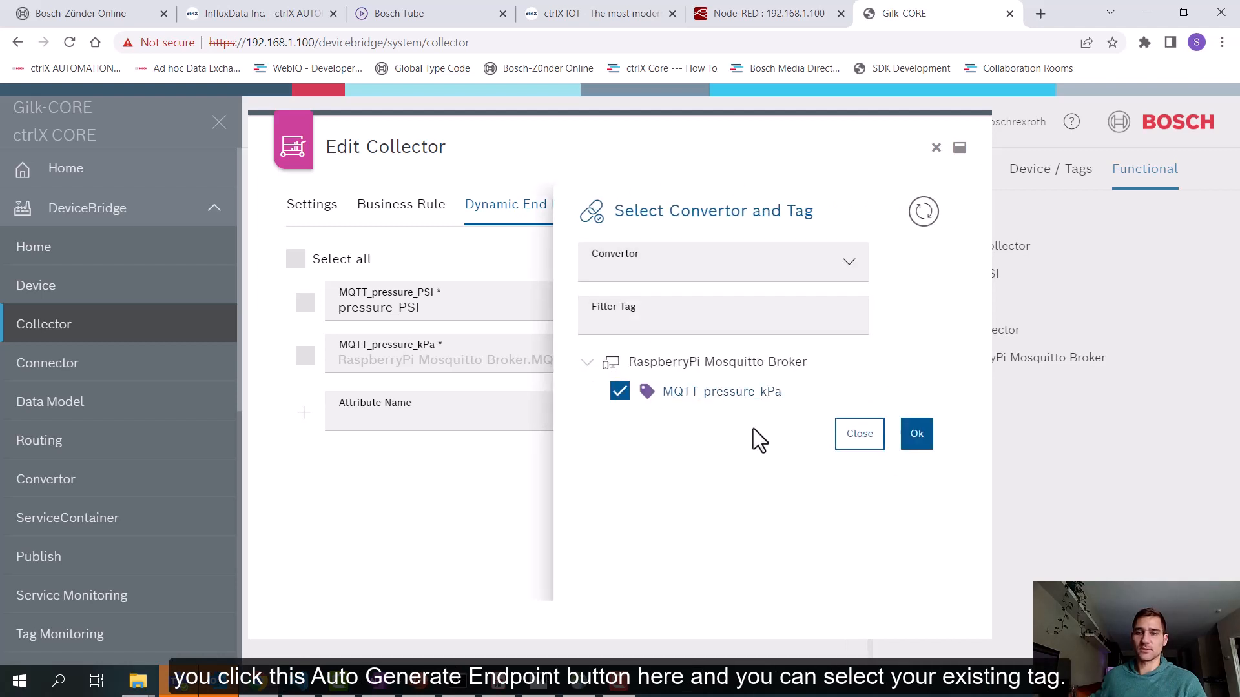
click(916, 434)
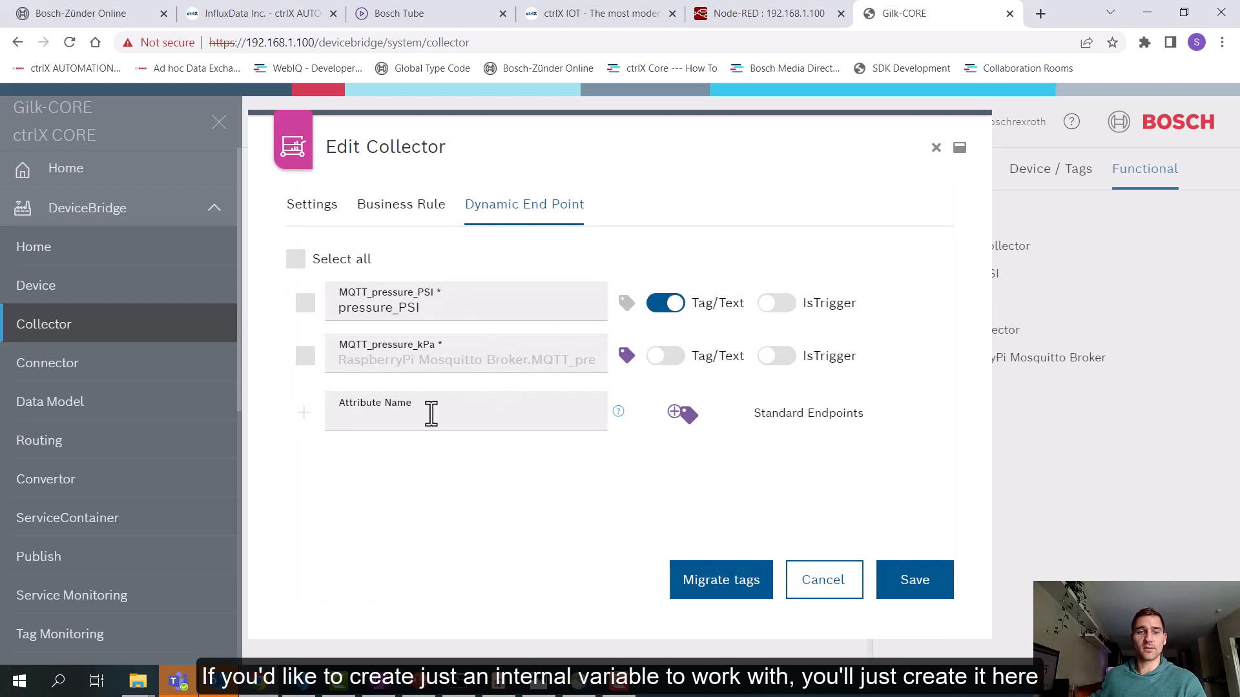
- Add internal end point Test1 with value testtest to the collector
text(Test1)
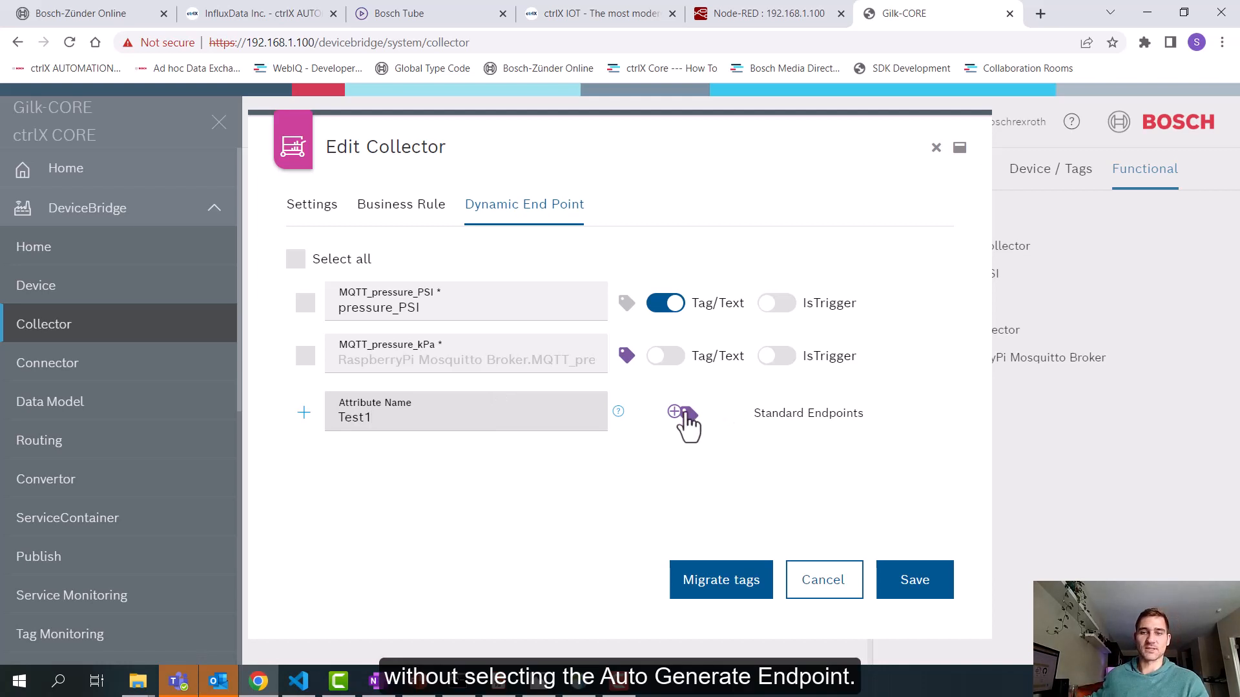
click(682, 414)
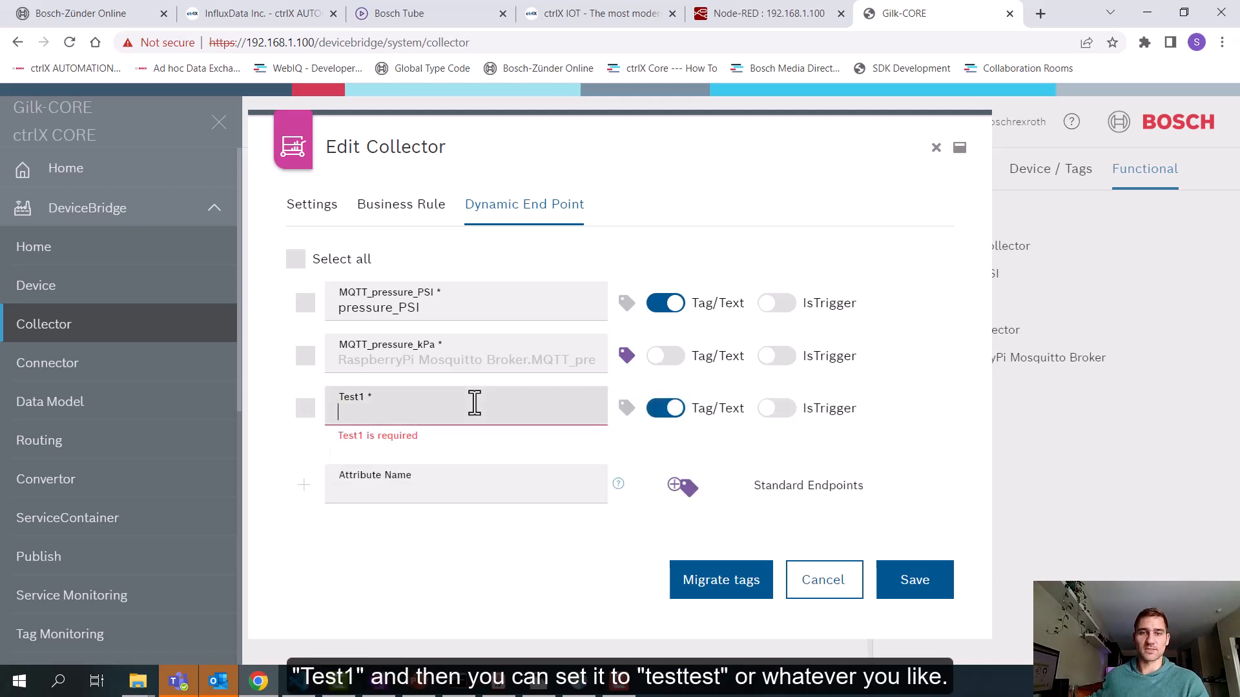
text(testtest)
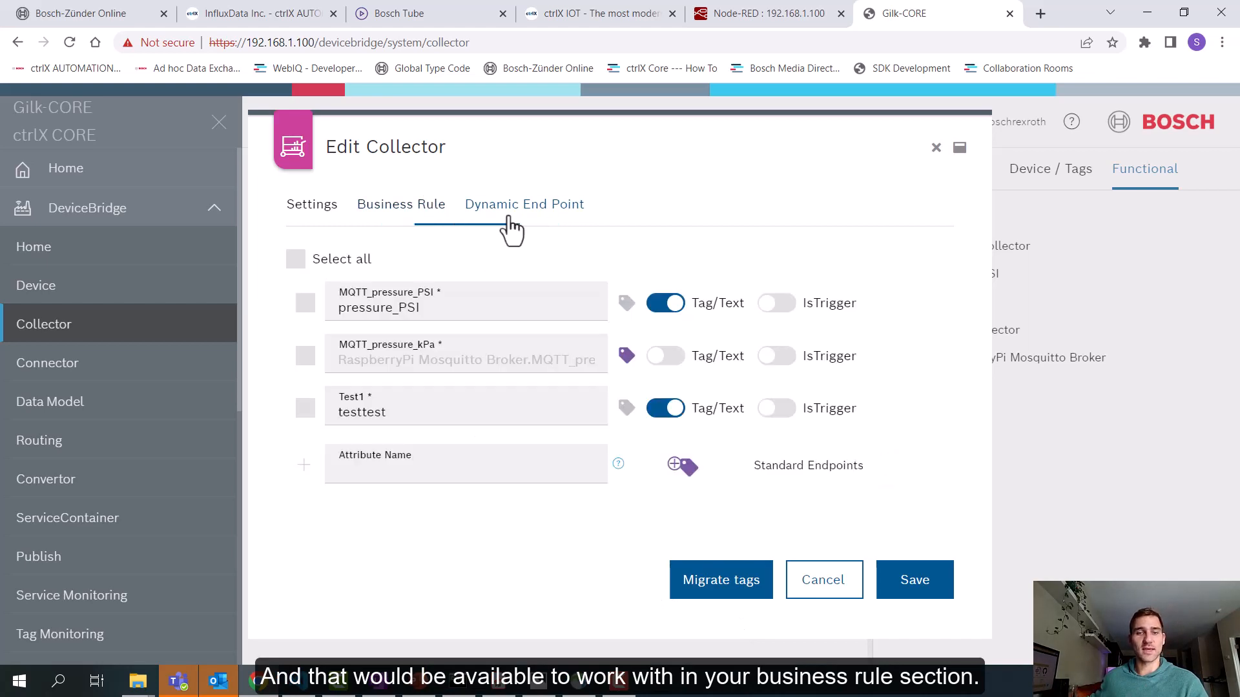
click(823, 580)
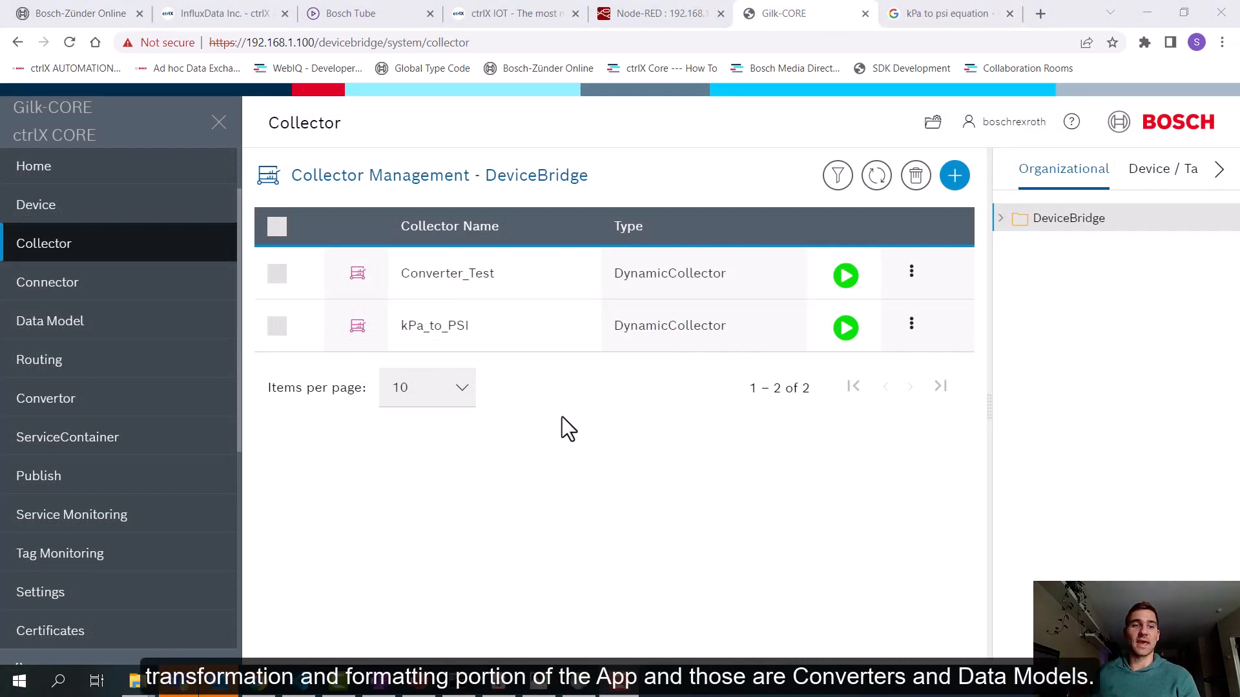
mouse_move(119, 297)
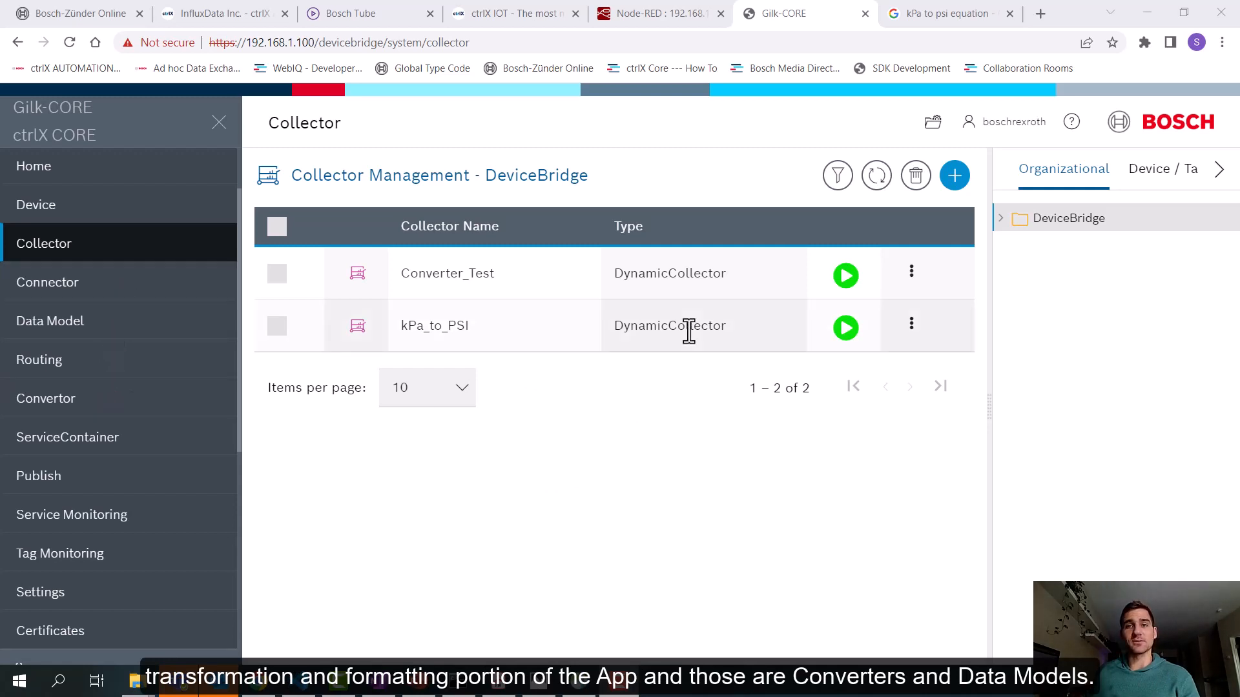
mouse_move(94, 419)
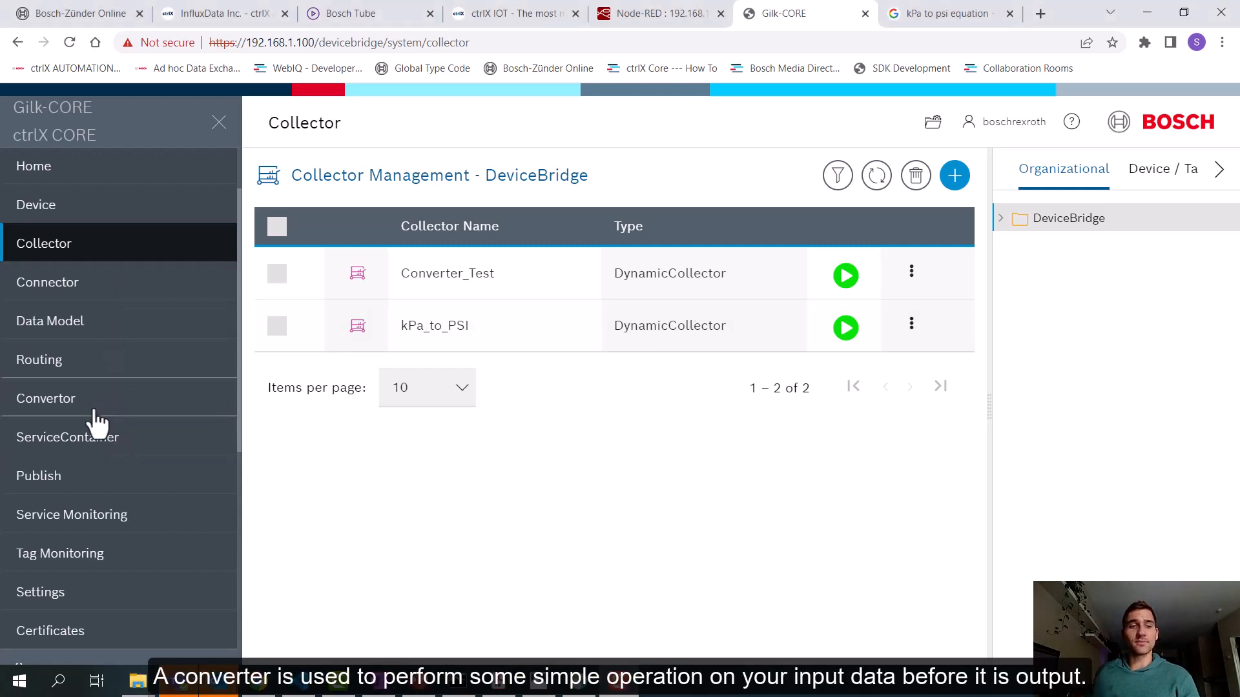
- Review the converter list, then the kPa_to_PSI collector's Business Rule logic
click(47, 398)
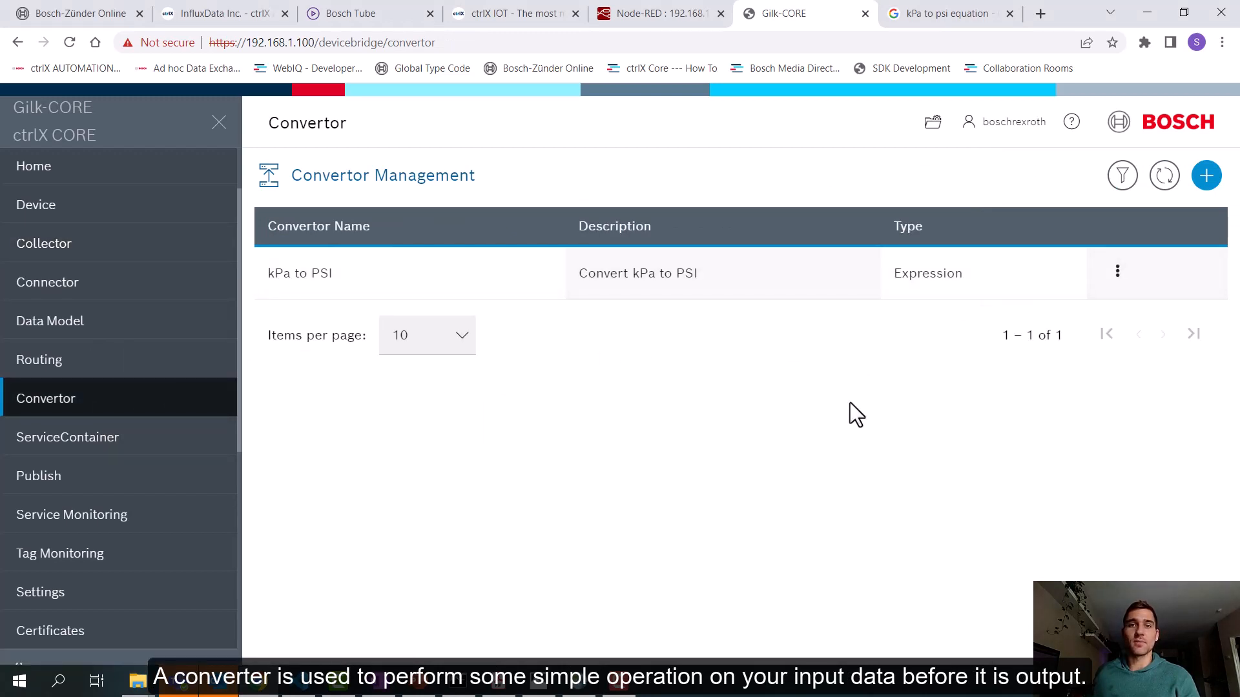
mouse_move(752, 382)
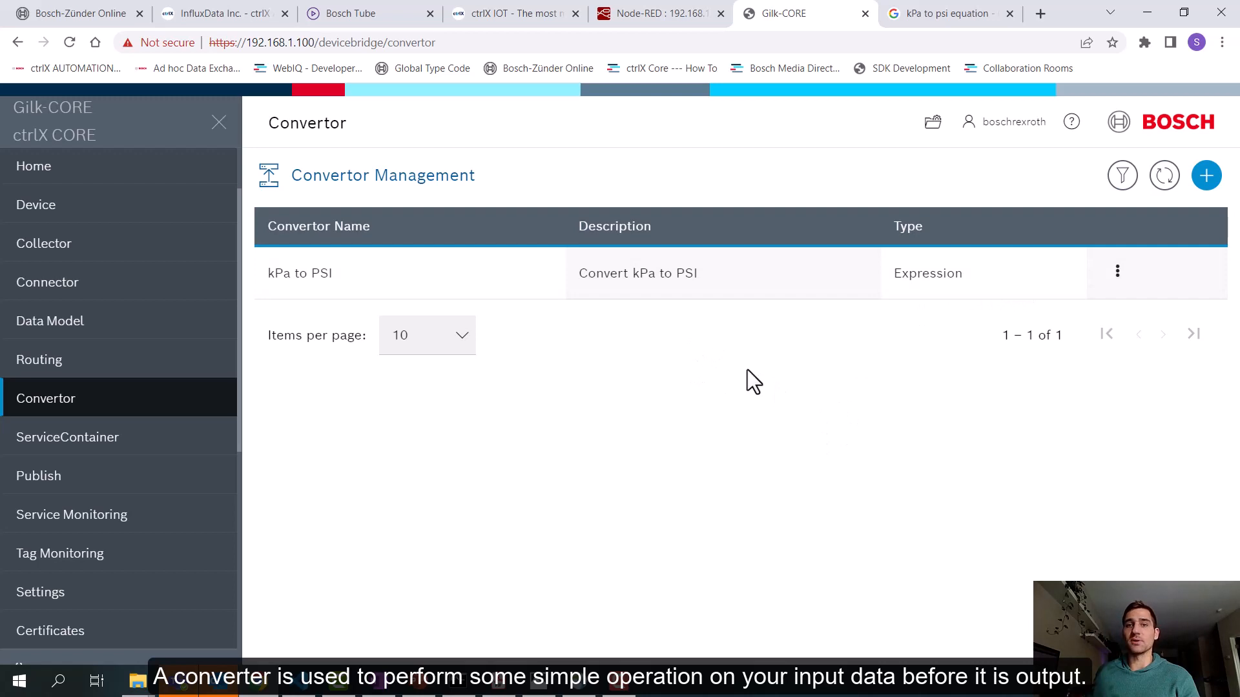
mouse_move(670, 325)
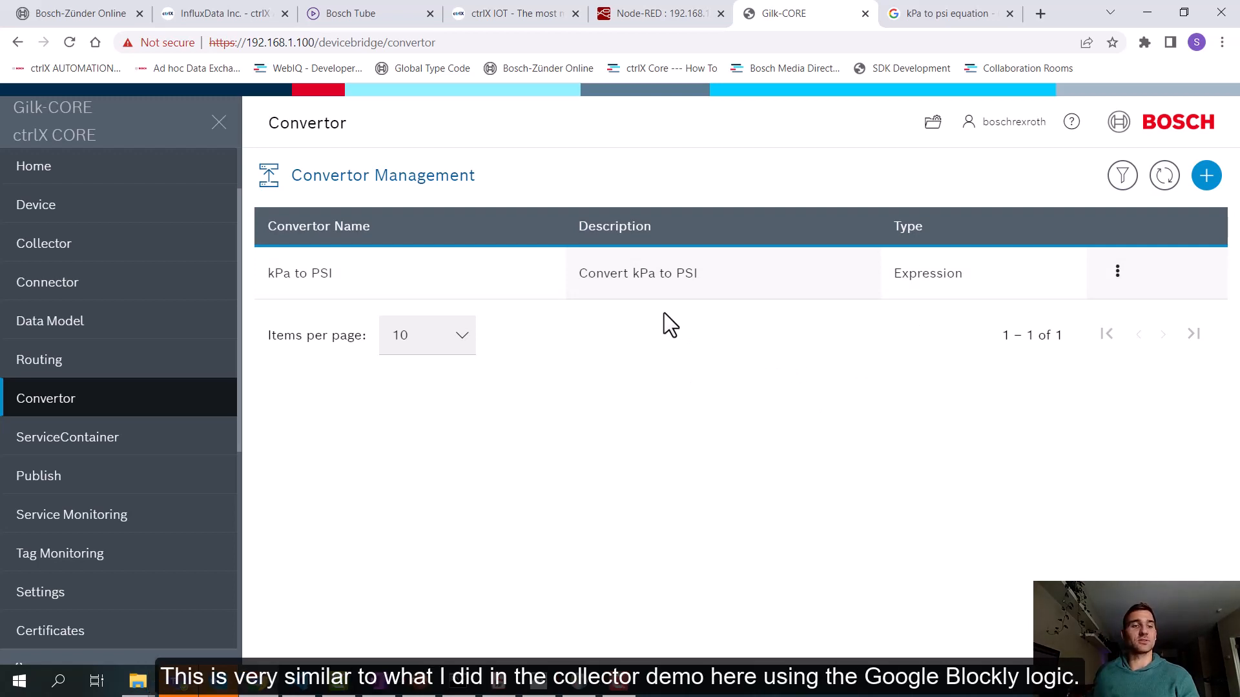
click(44, 243)
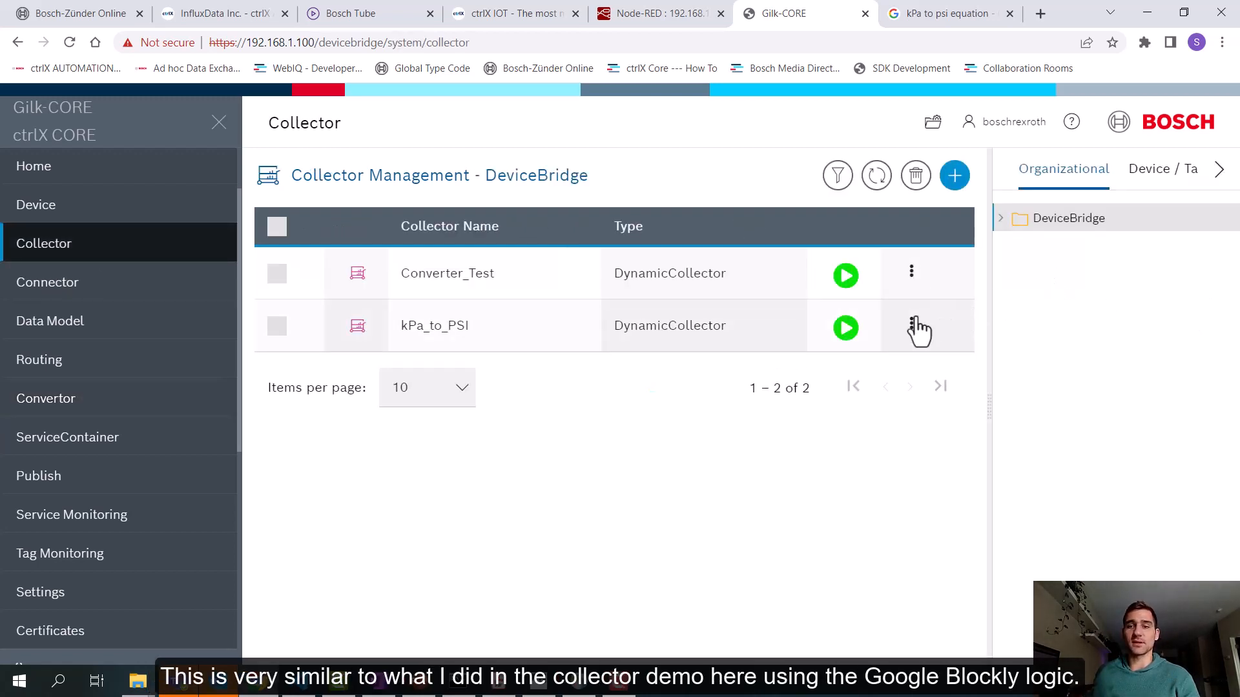
click(919, 327)
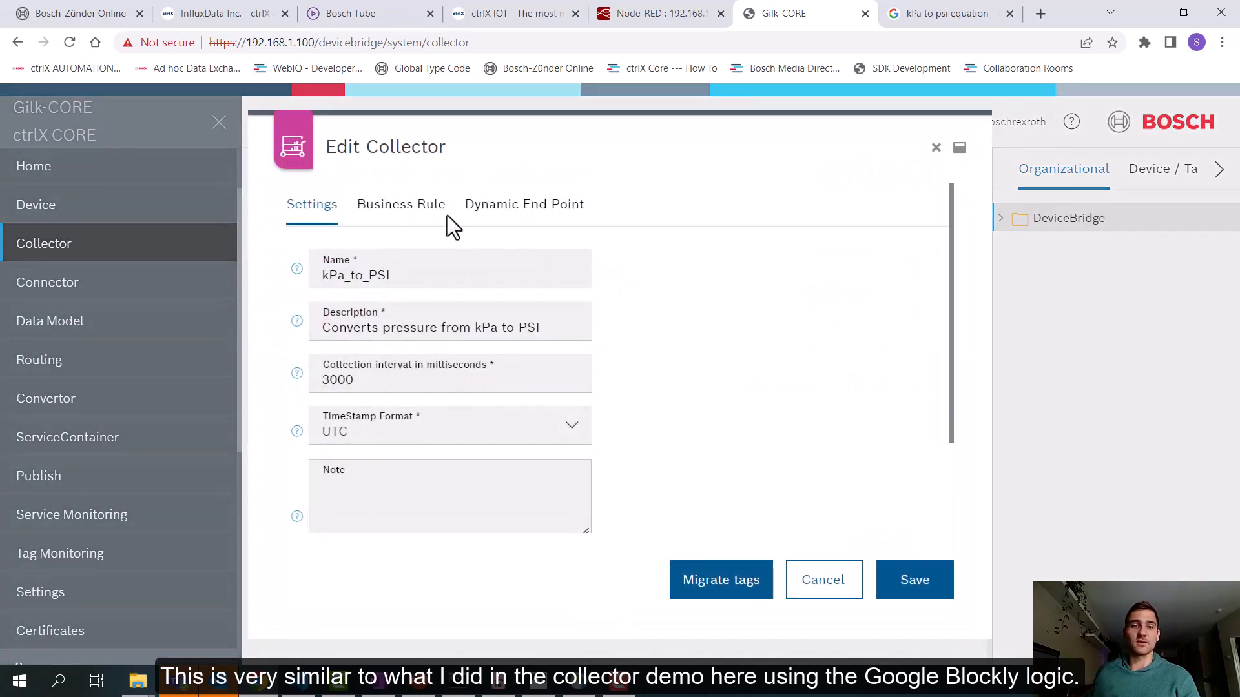
click(401, 204)
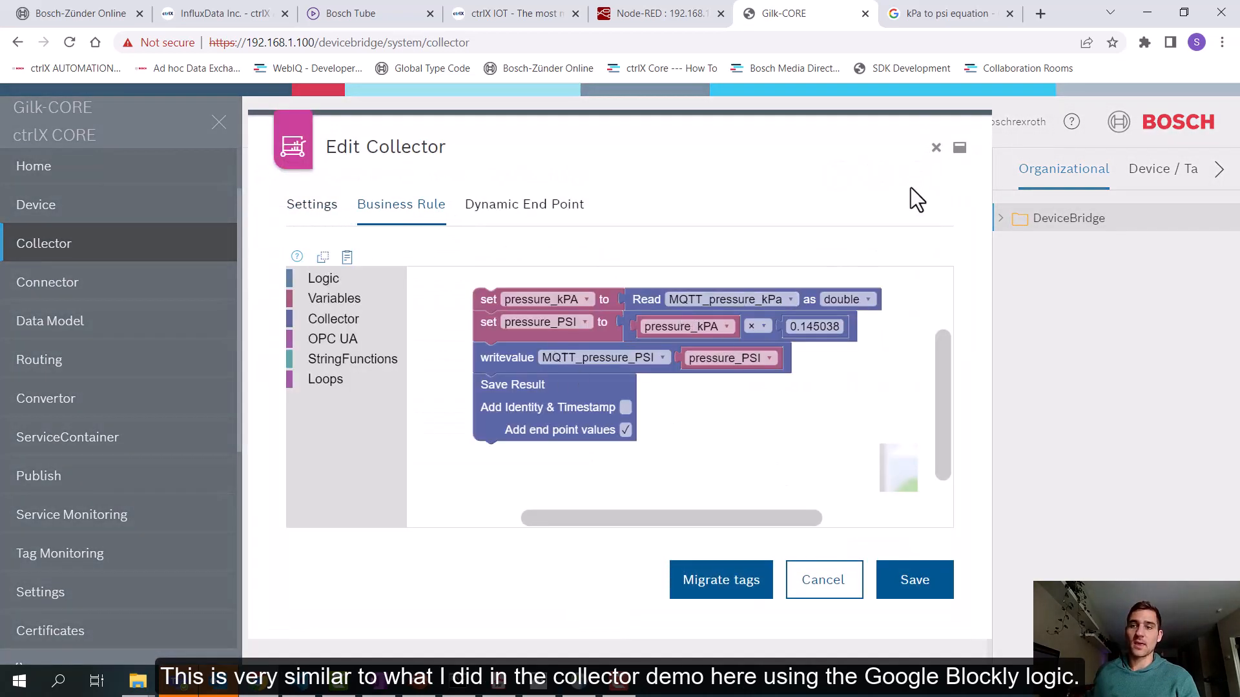
- Save the kPa to PSI convertor with expression x*0.145038 and return to the collector list
click(46, 398)
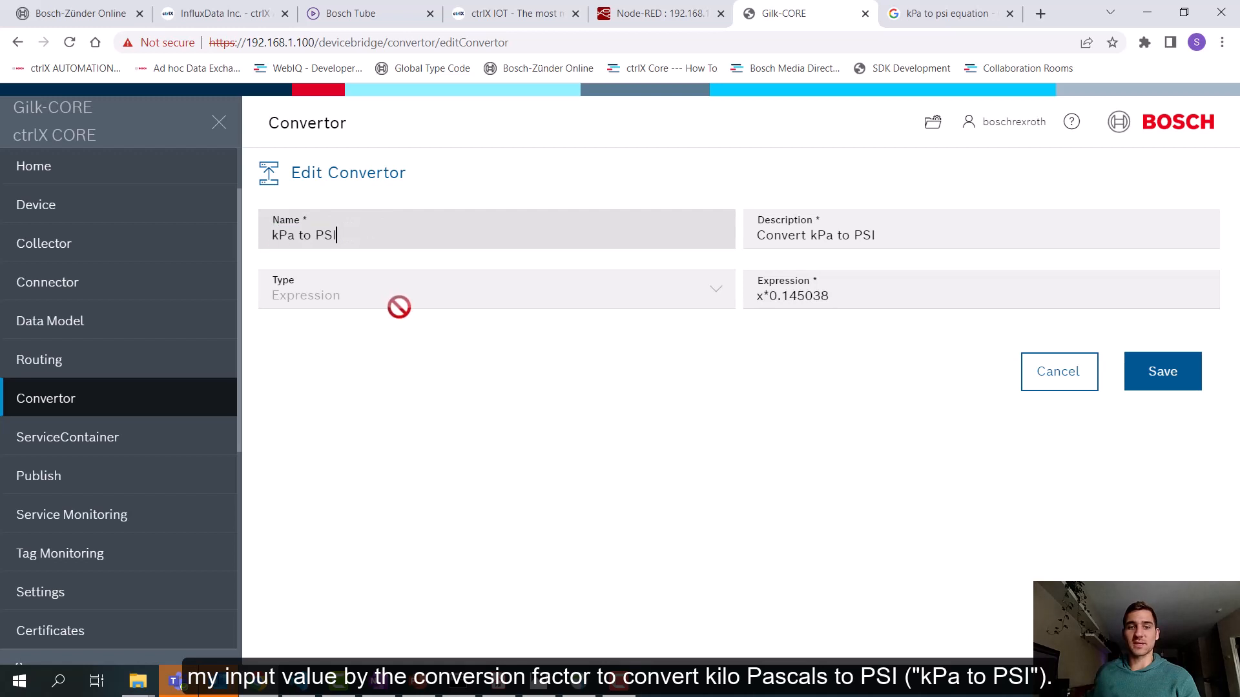
click(1161, 372)
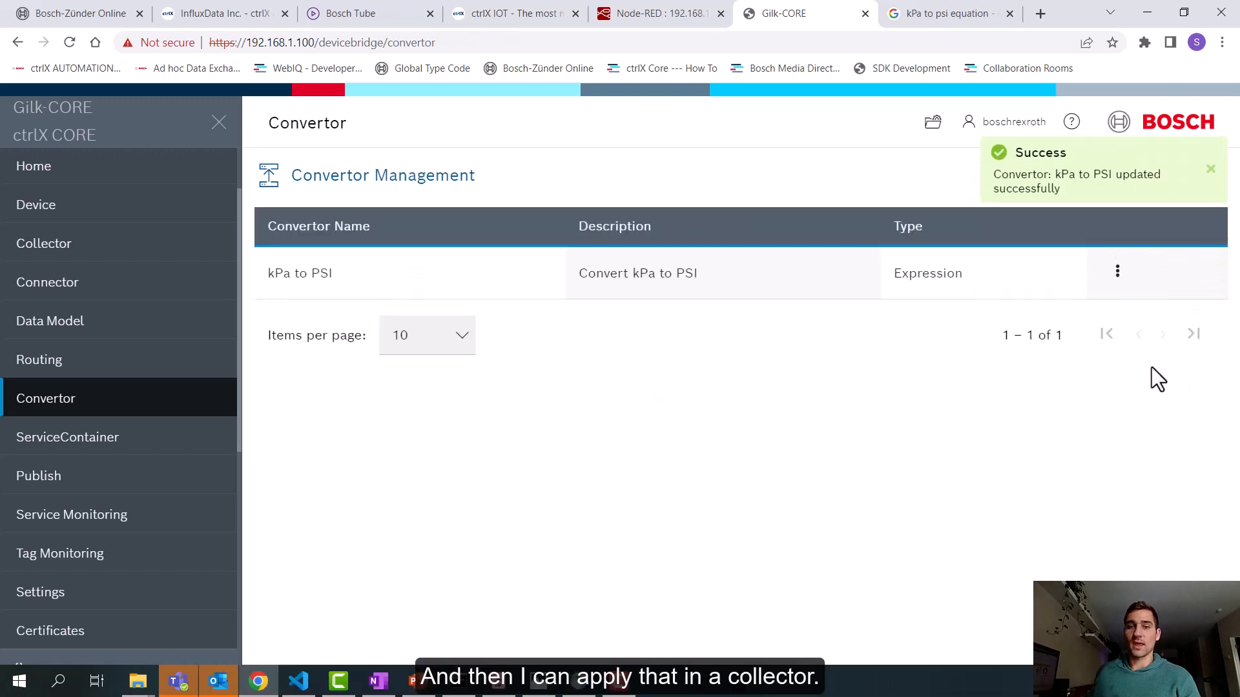
click(44, 243)
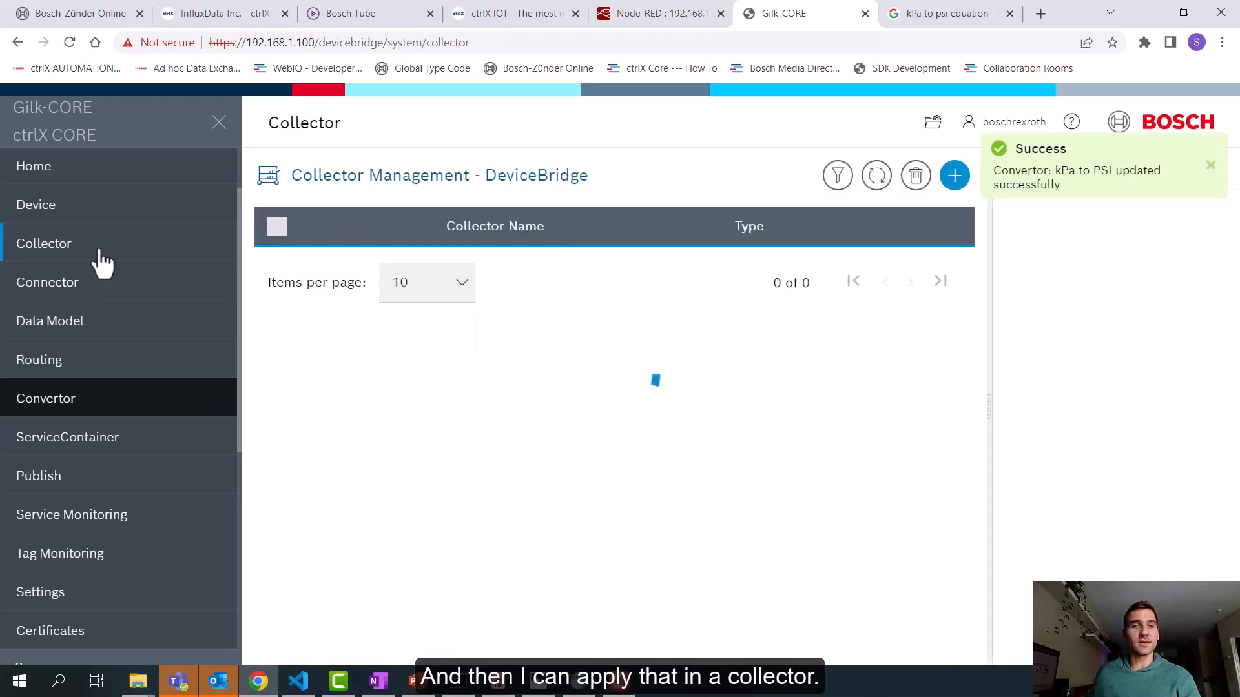
- Edit the Converter_Test collector and bring up its Dynamic End Point settings
click(911, 271)
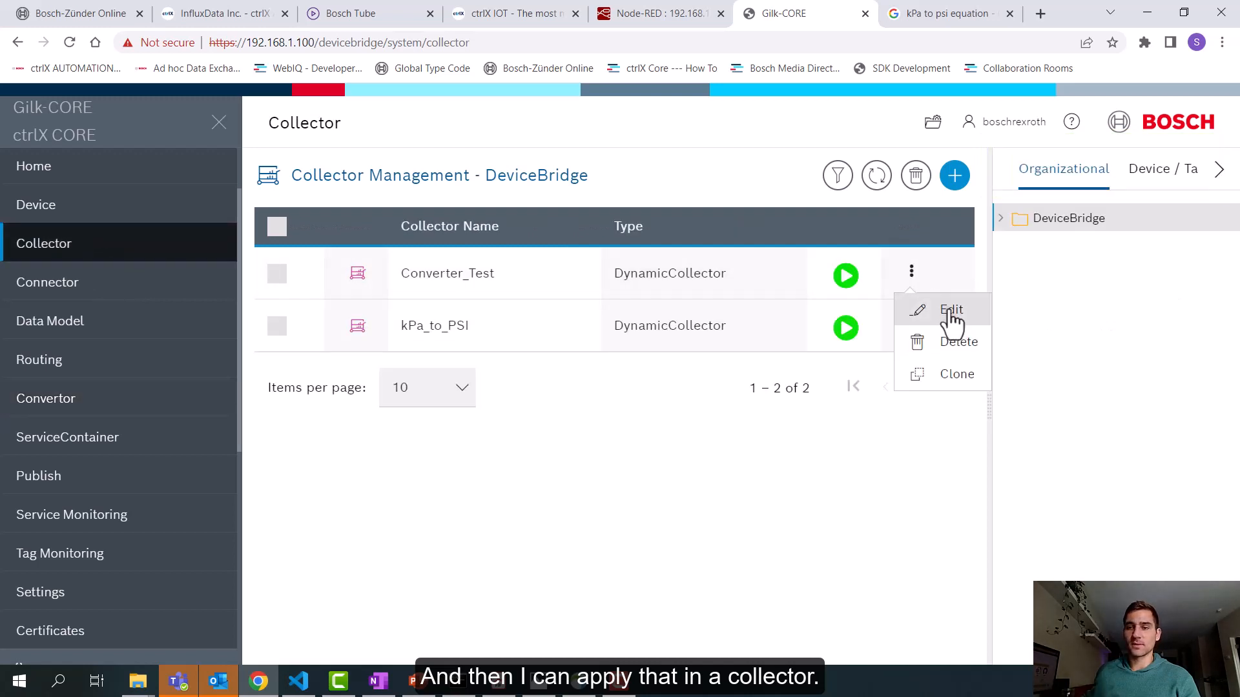
click(951, 309)
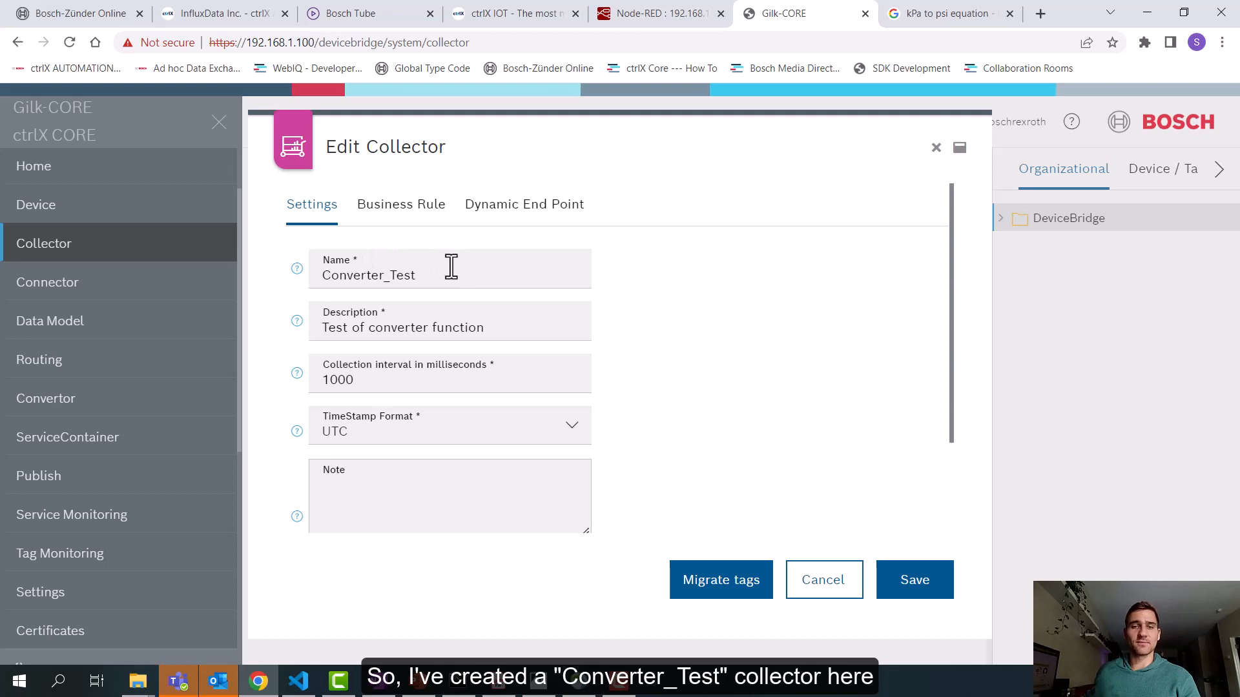
click(401, 204)
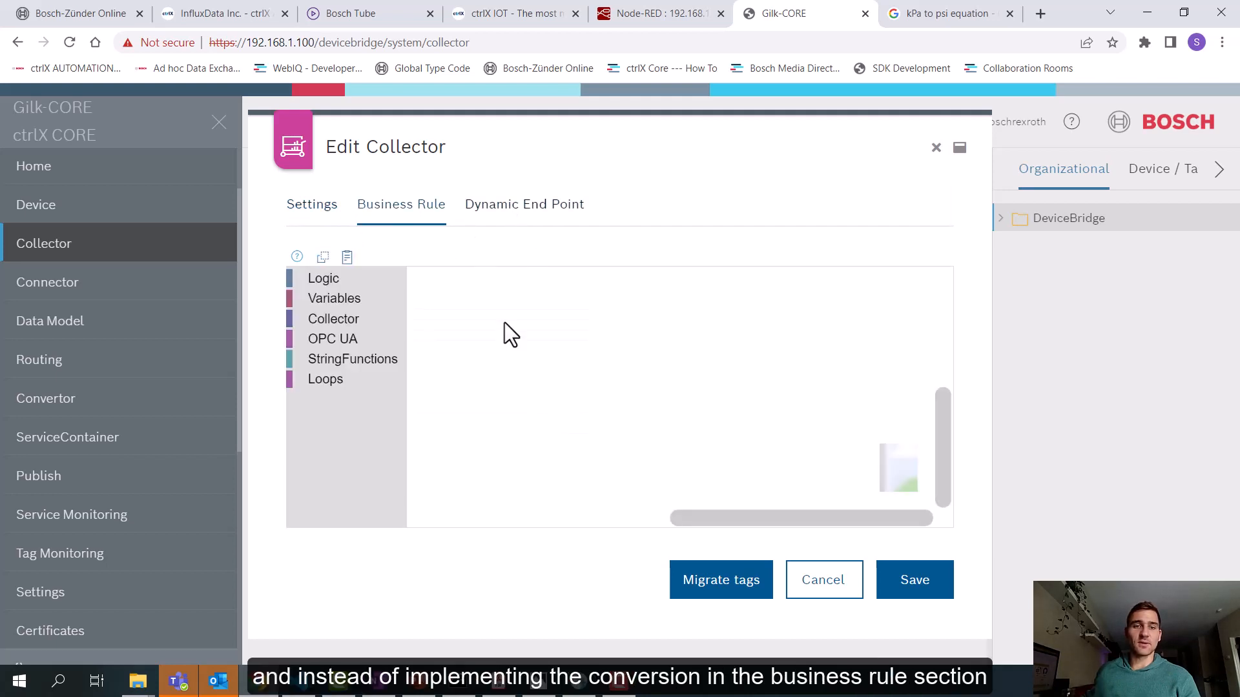
mouse_move(640, 387)
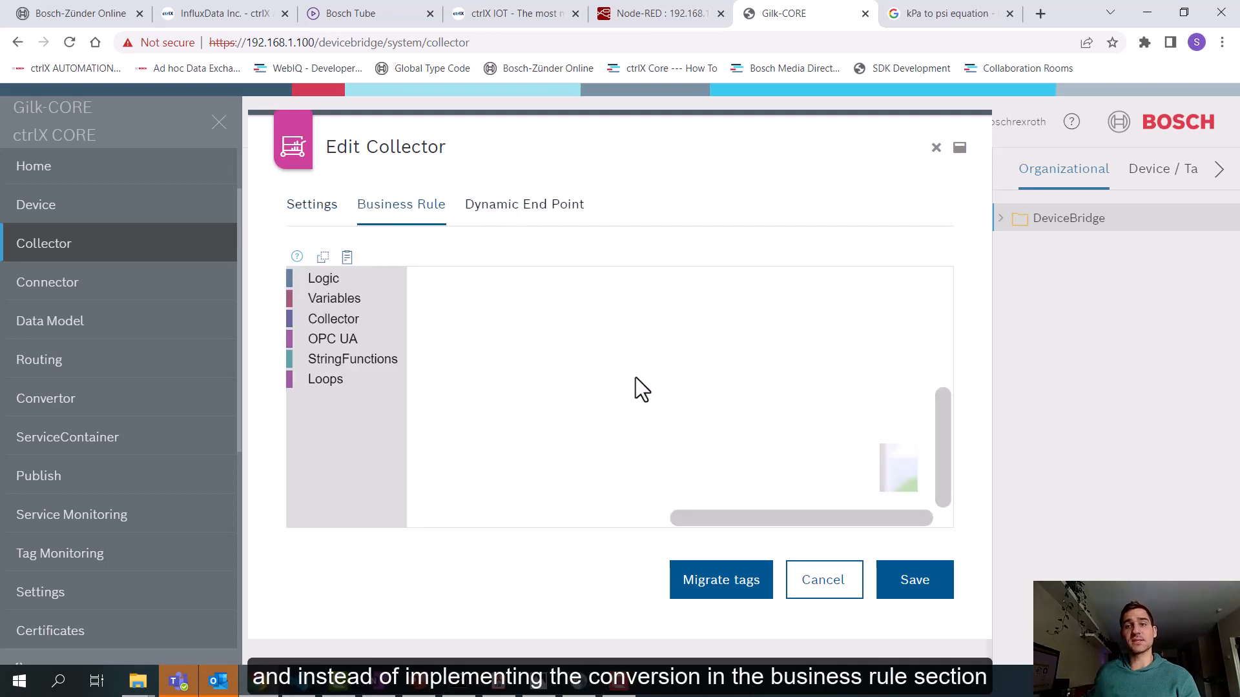
click(525, 204)
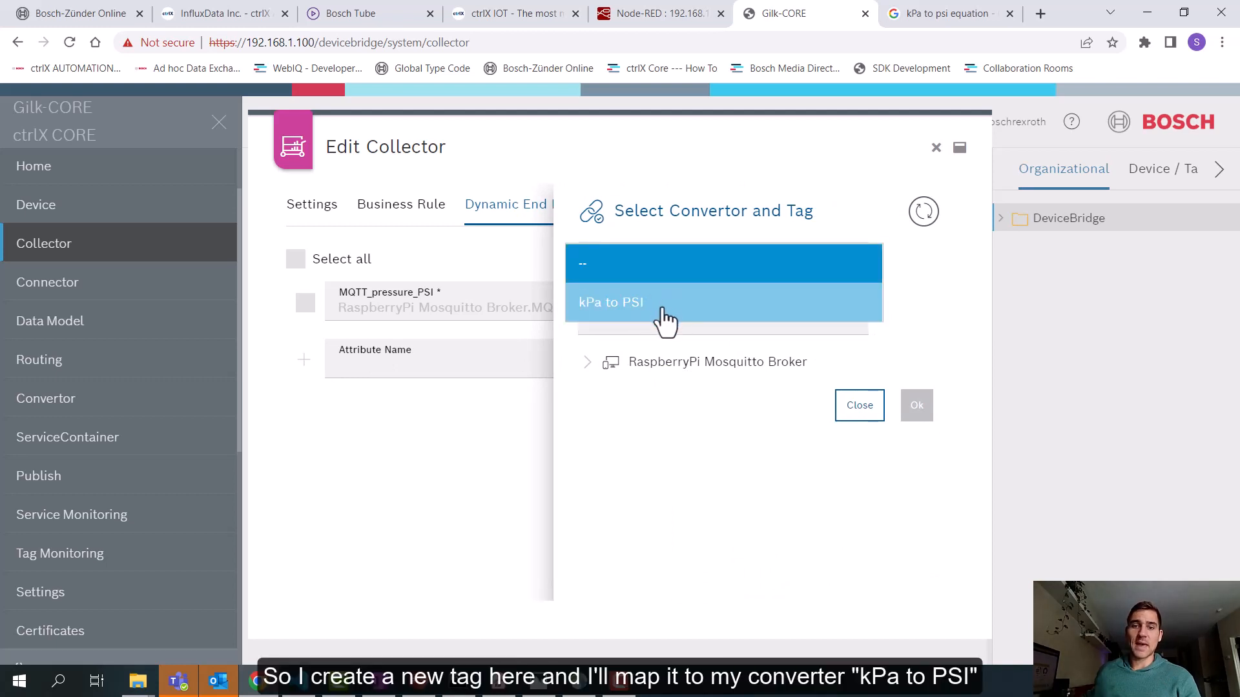
- Map MQTT_pressure_kPa from the Mosquitto broker through the kPa to PSI convertor, then close Converter_Test
click(611, 302)
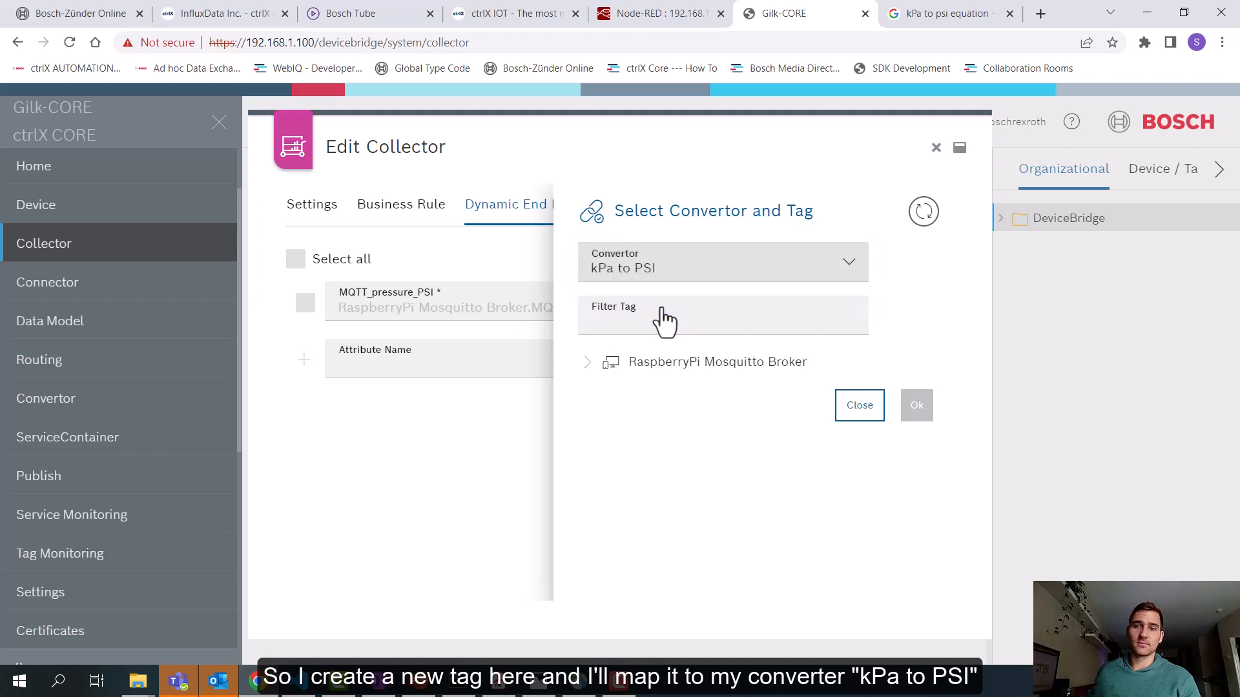
click(586, 361)
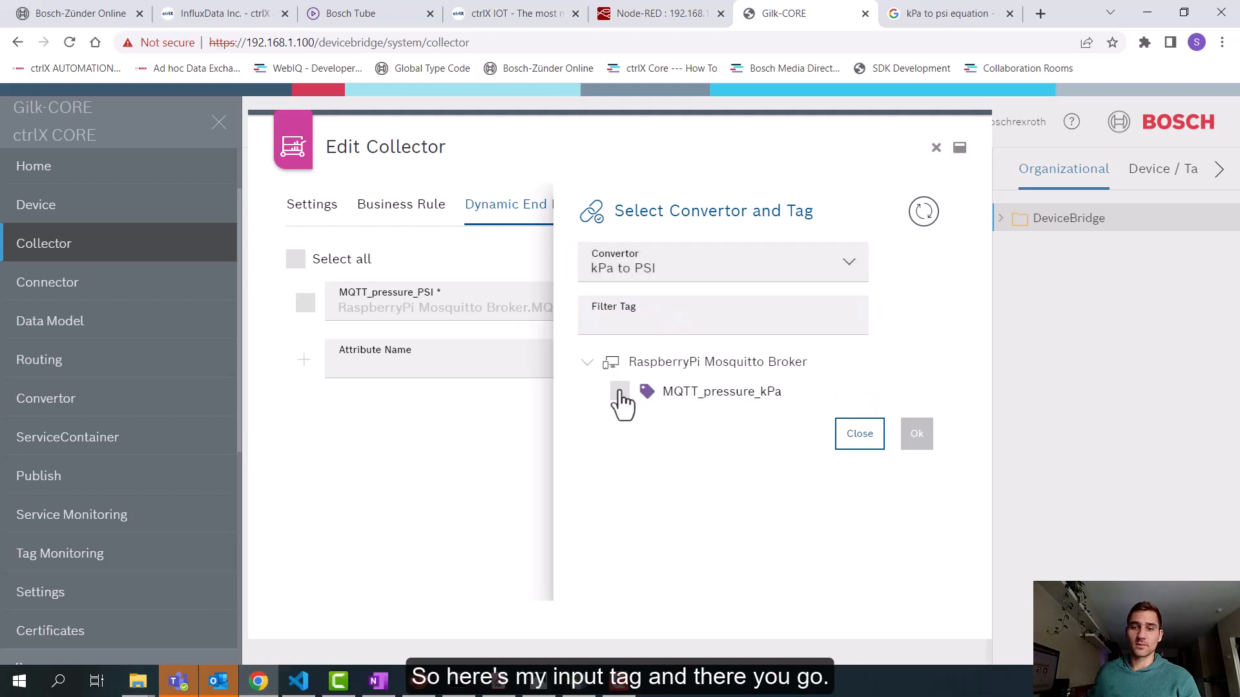
click(620, 390)
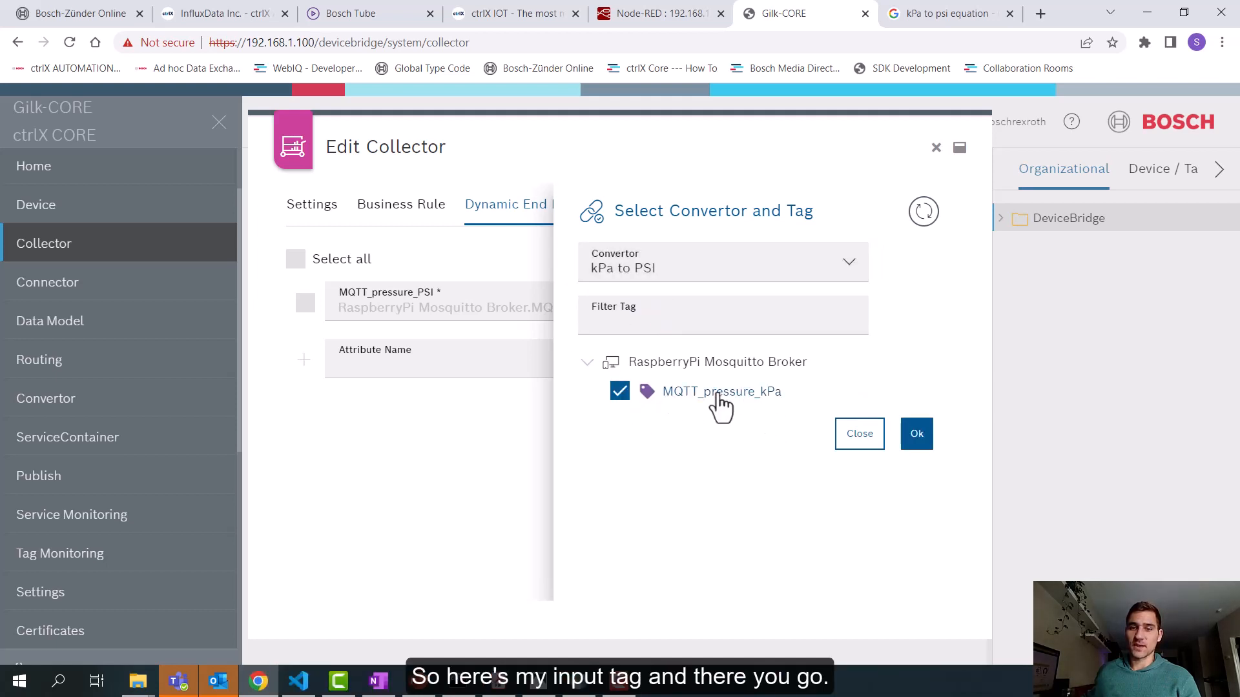
click(916, 434)
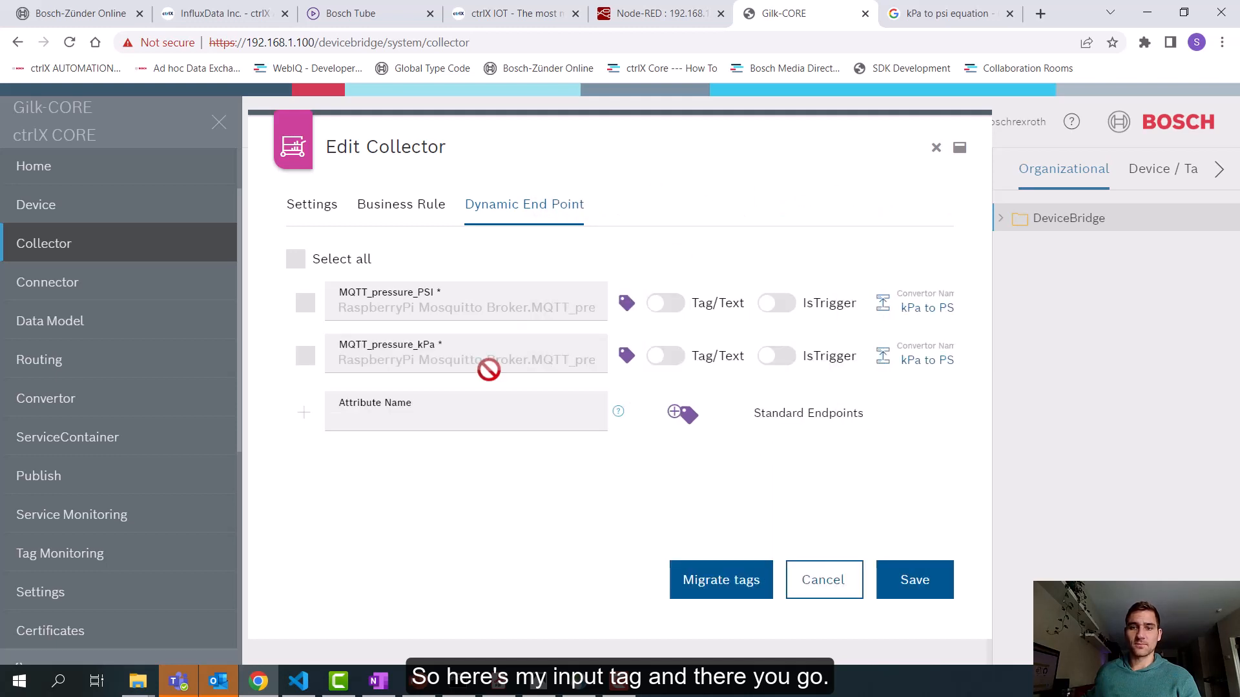
click(400, 204)
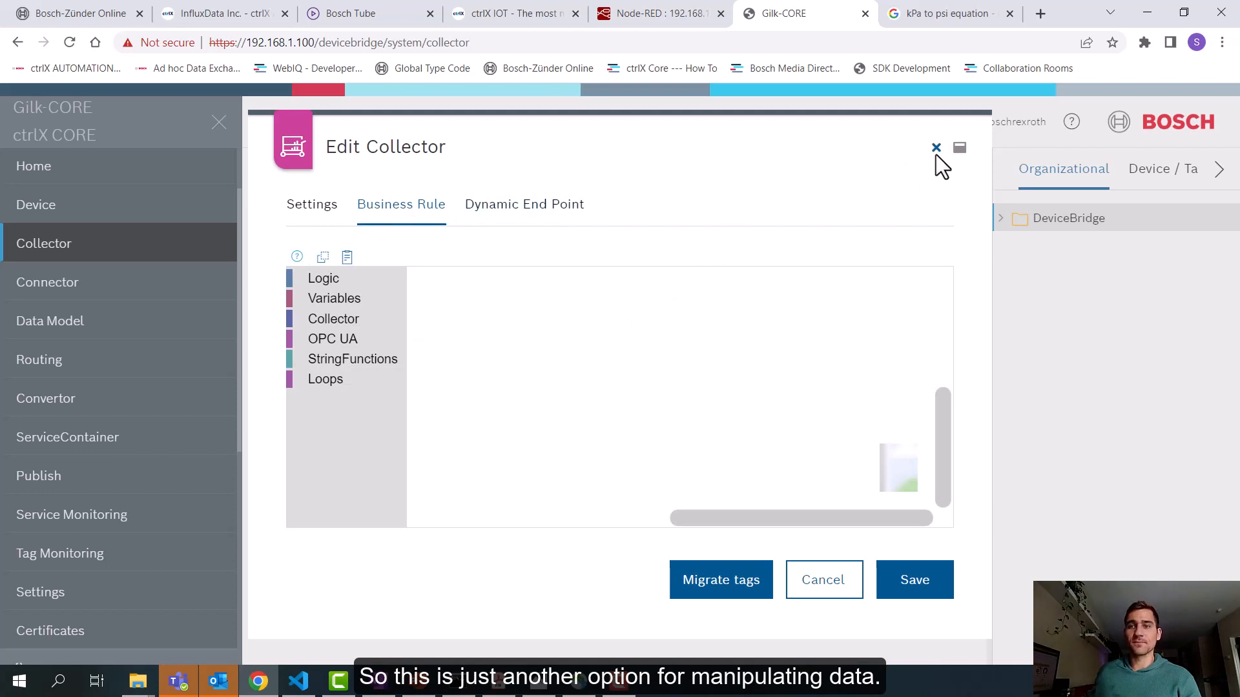
click(50, 321)
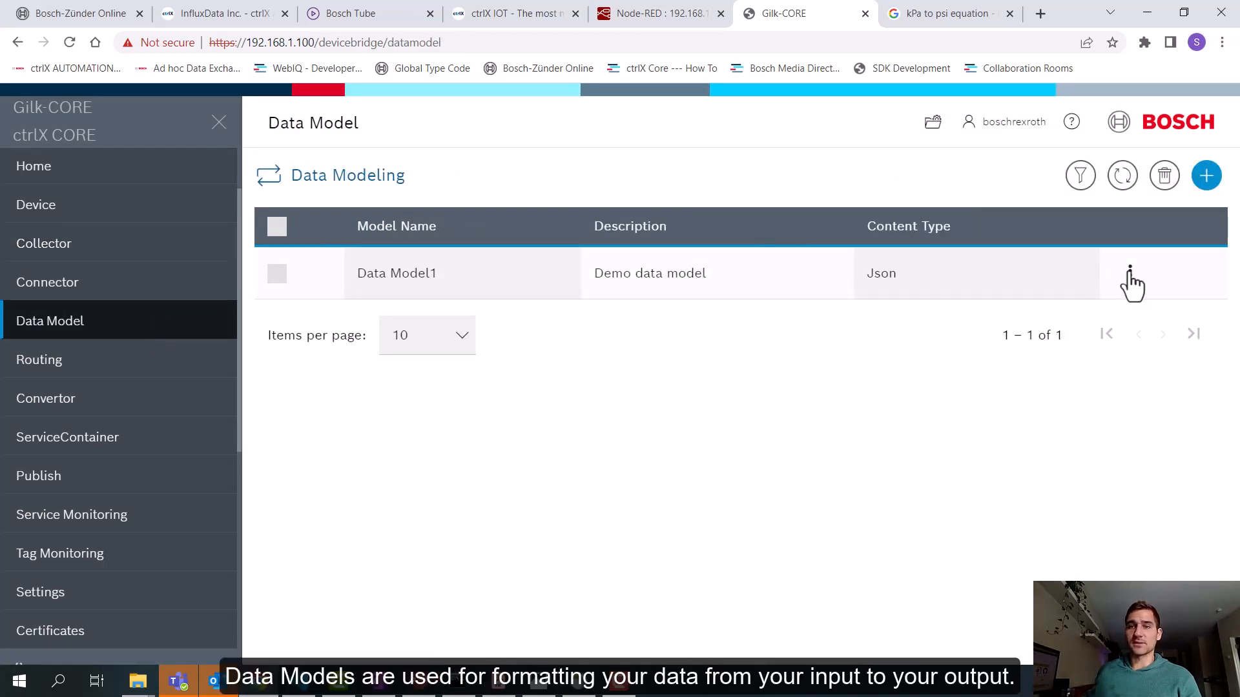
mouse_move(1133, 279)
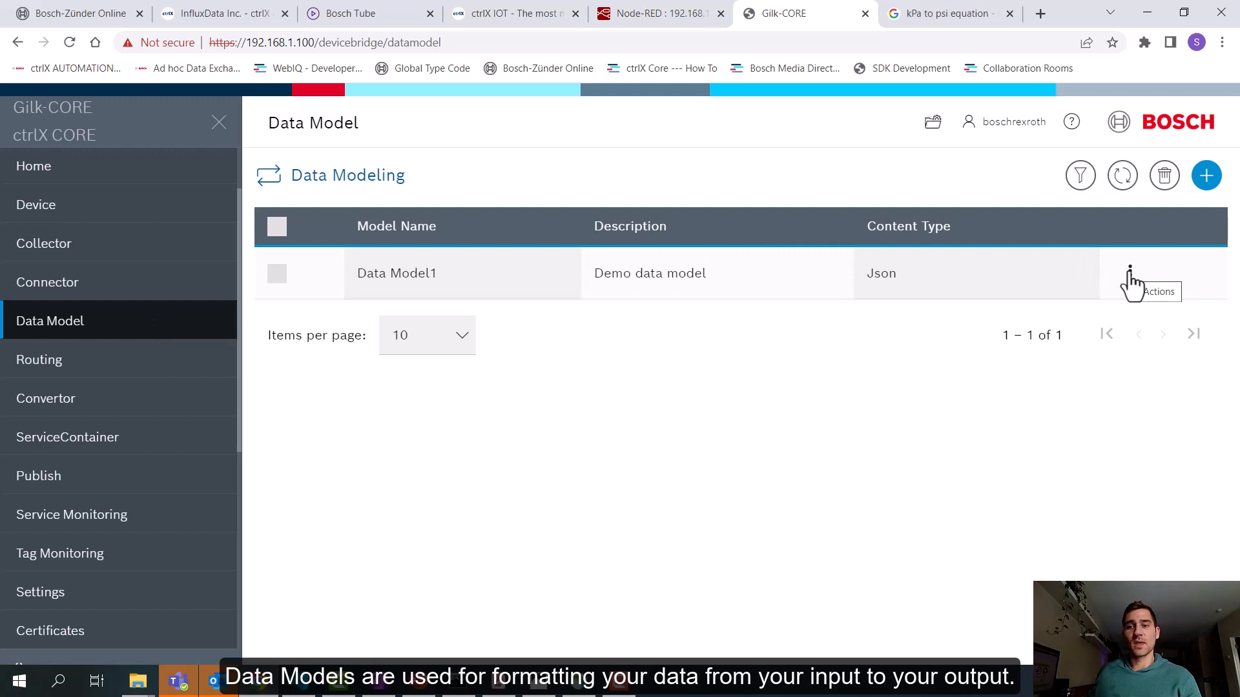
- Show the actions for Data Model1, the JSON demo data model
click(1157, 291)
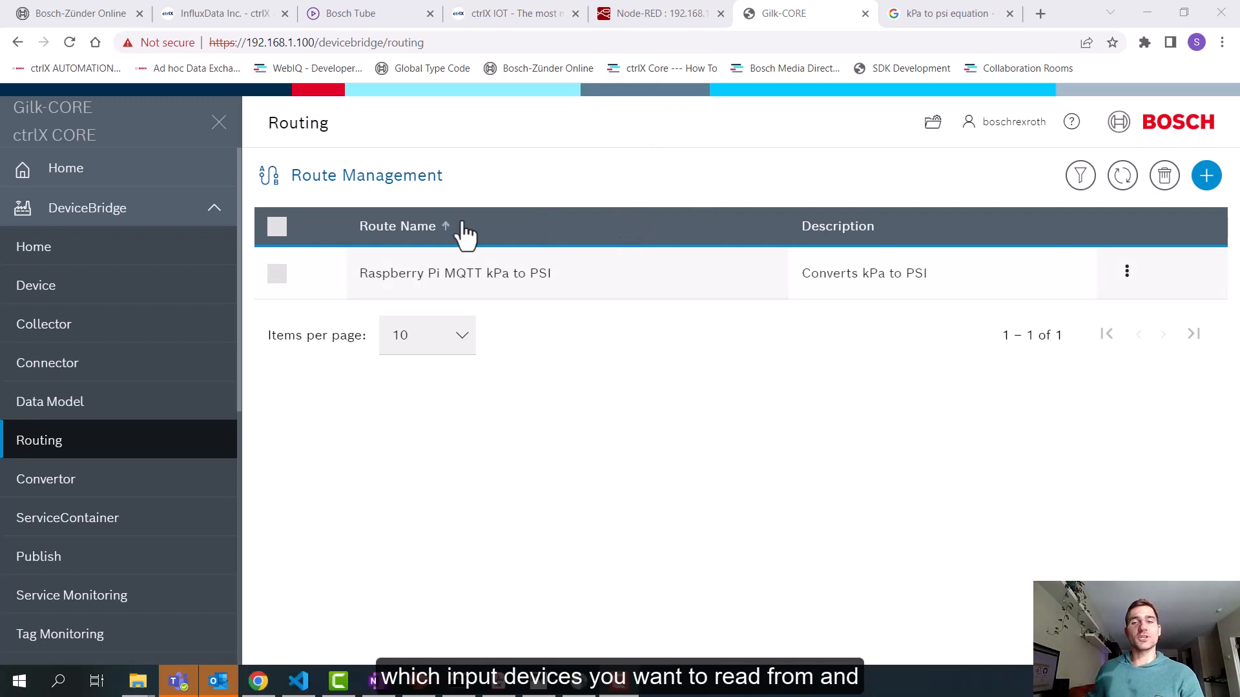
mouse_move(491, 198)
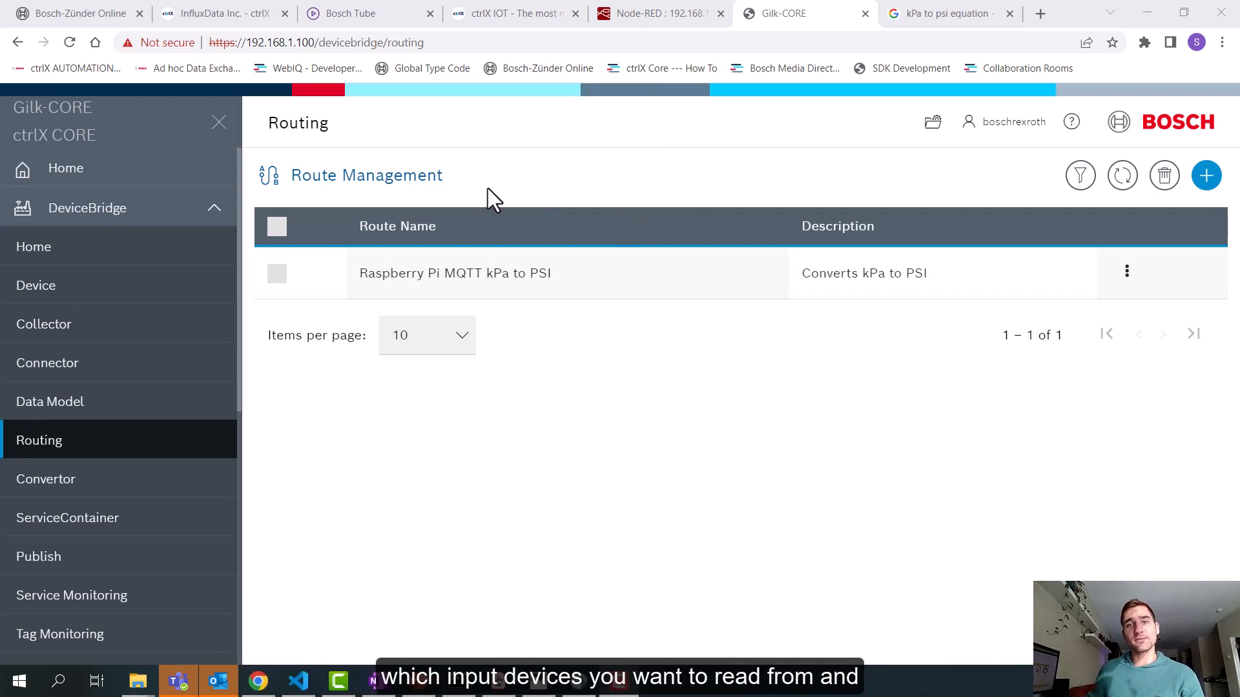
mouse_move(1021, 176)
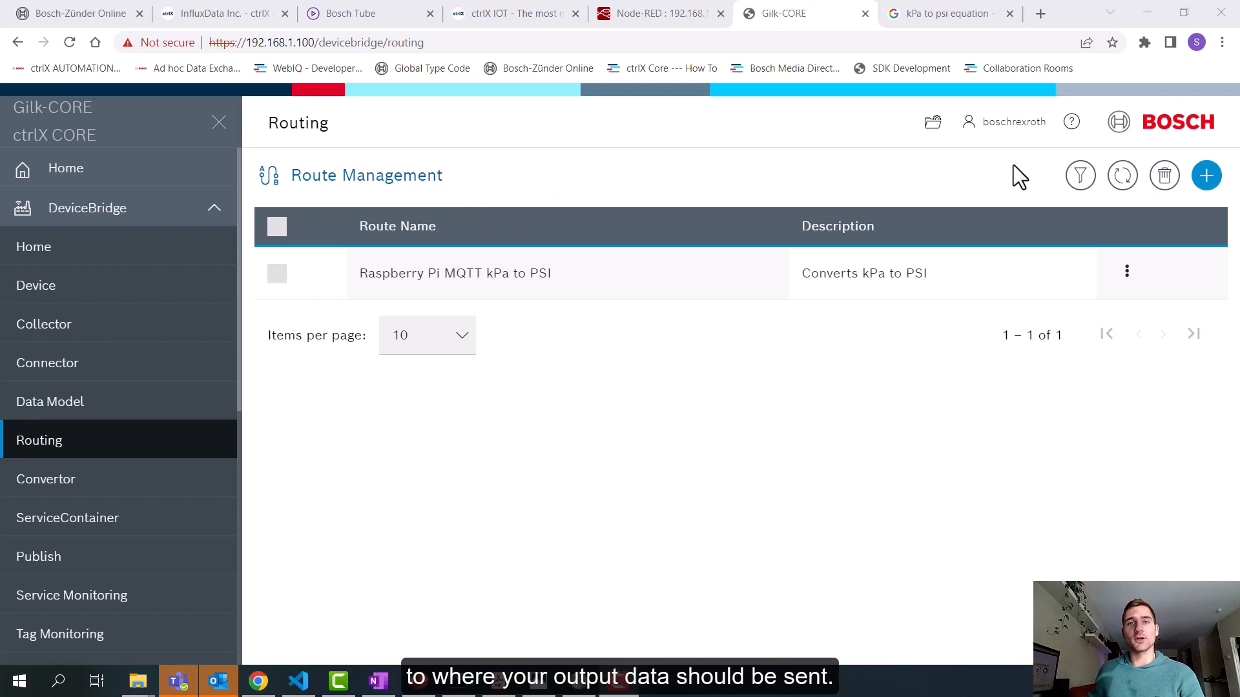
mouse_move(93, 384)
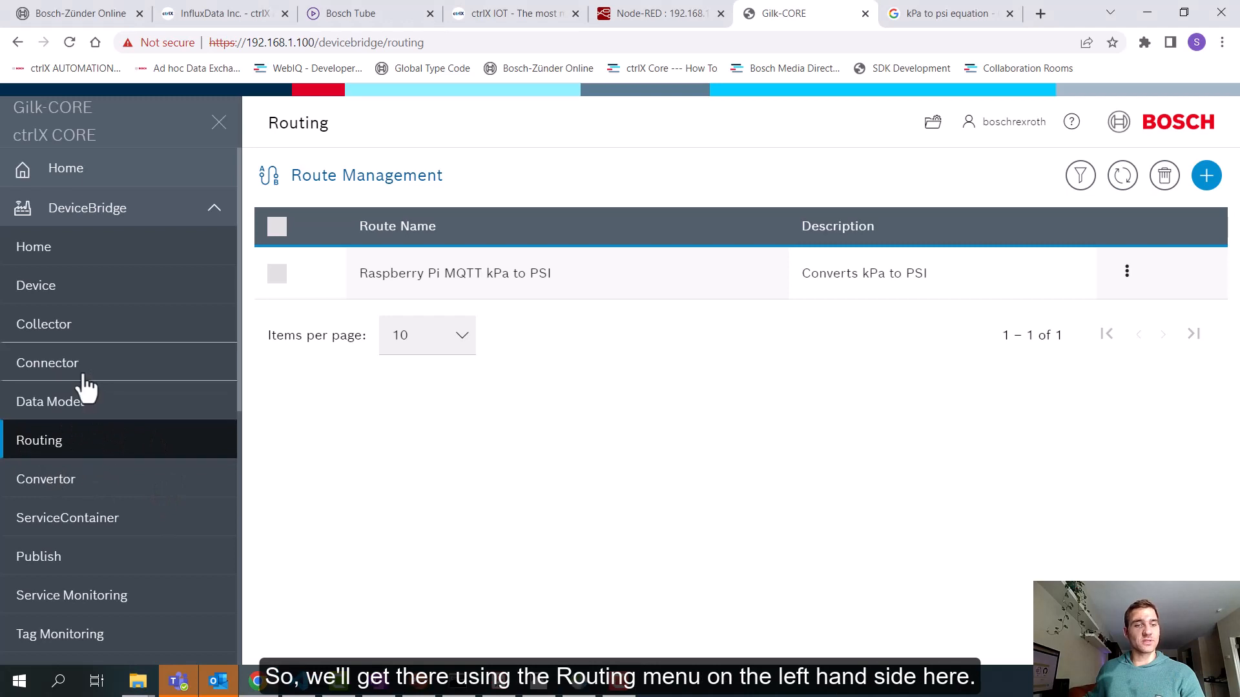
mouse_move(79, 459)
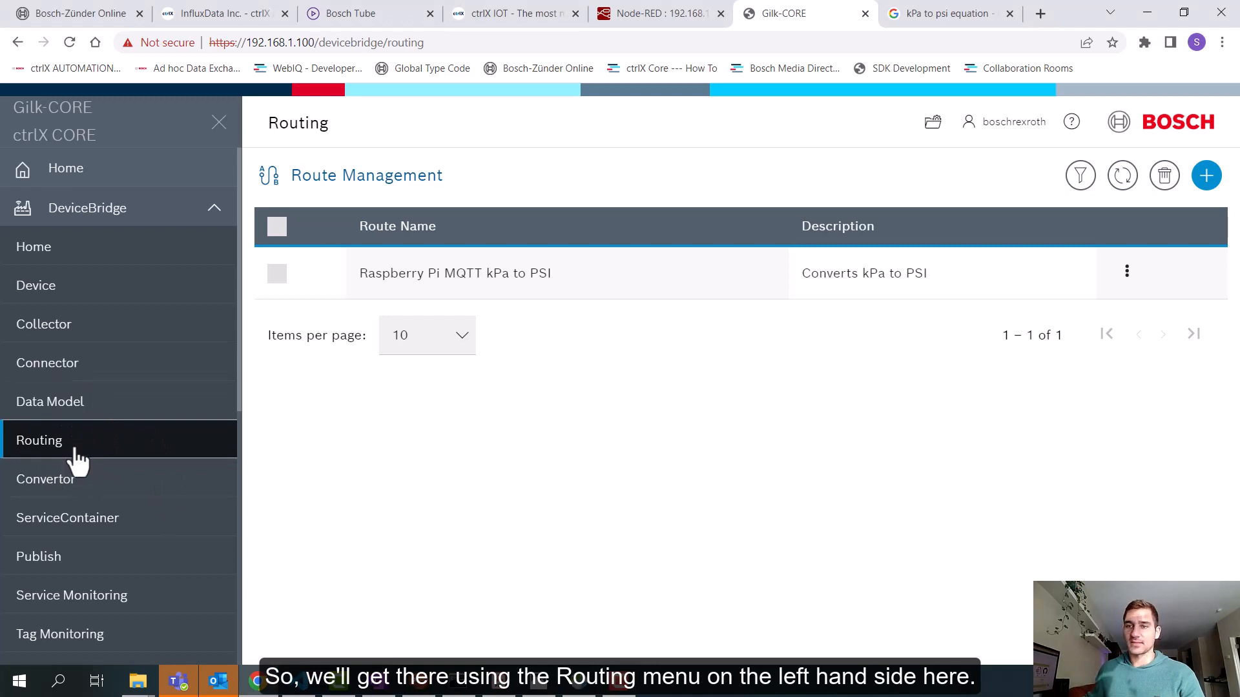
mouse_move(1207, 175)
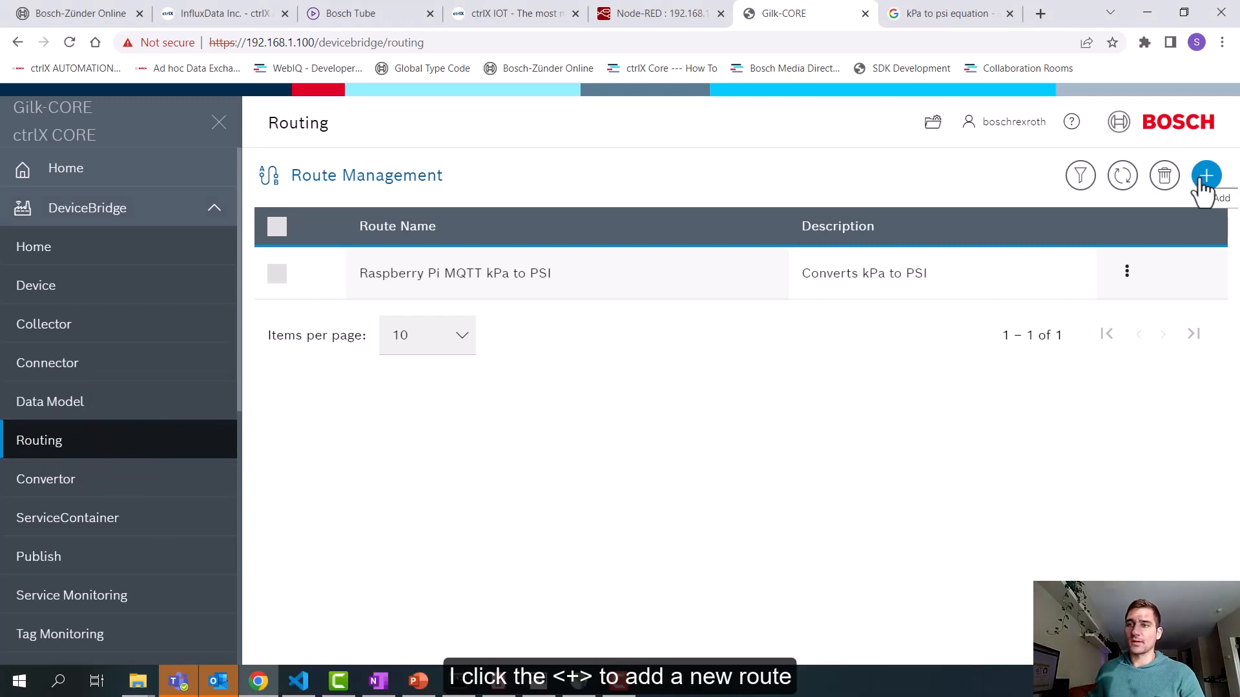
- Add a route Demo_Route, described Convert kPa to PSI, with collector kPa_to_PSI
click(1205, 174)
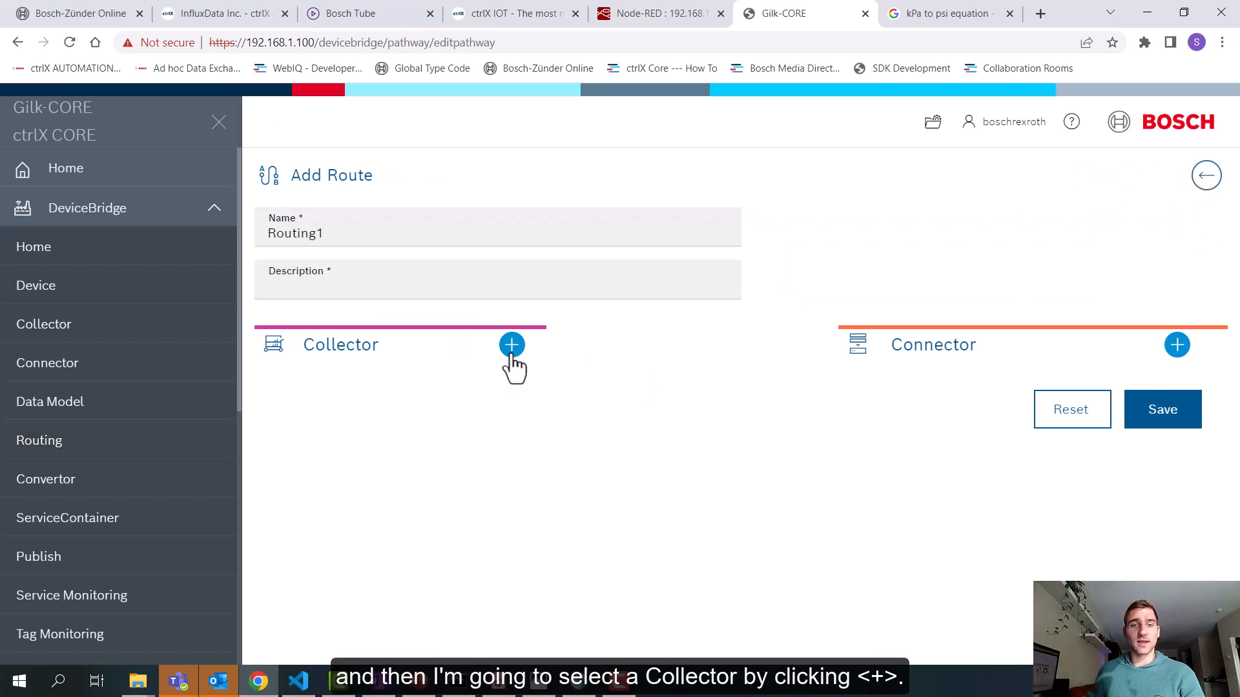
click(512, 345)
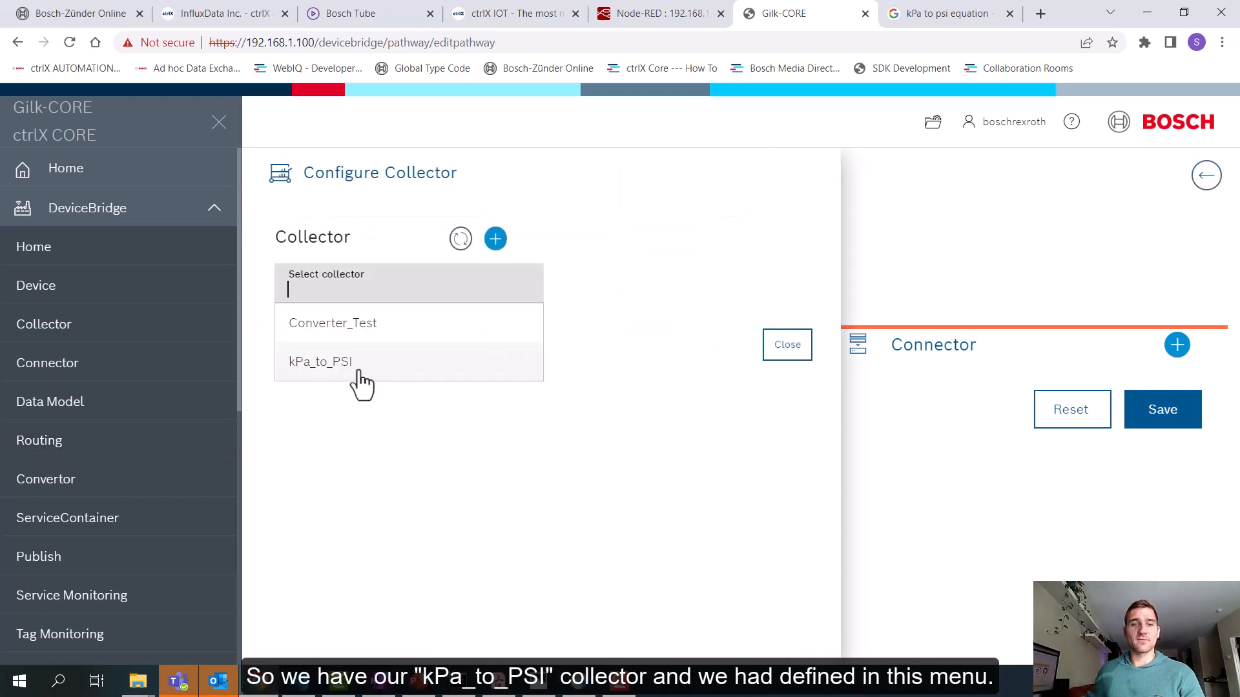
click(321, 362)
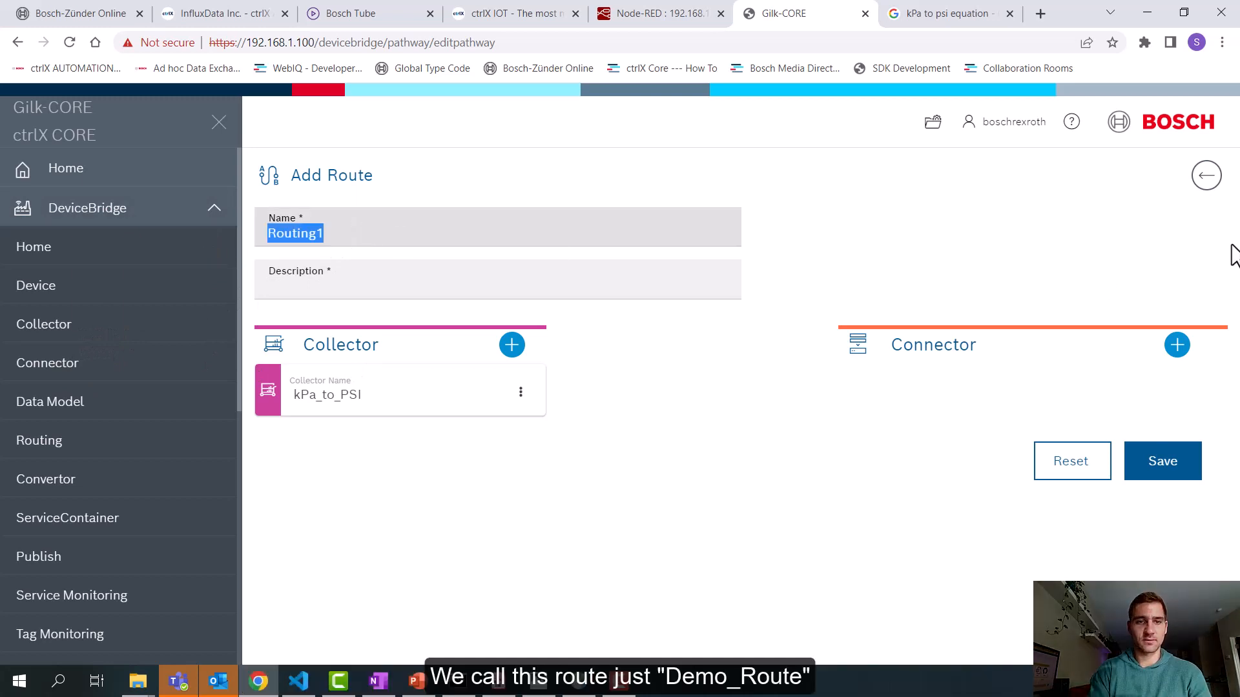
text(Demo_Rou)
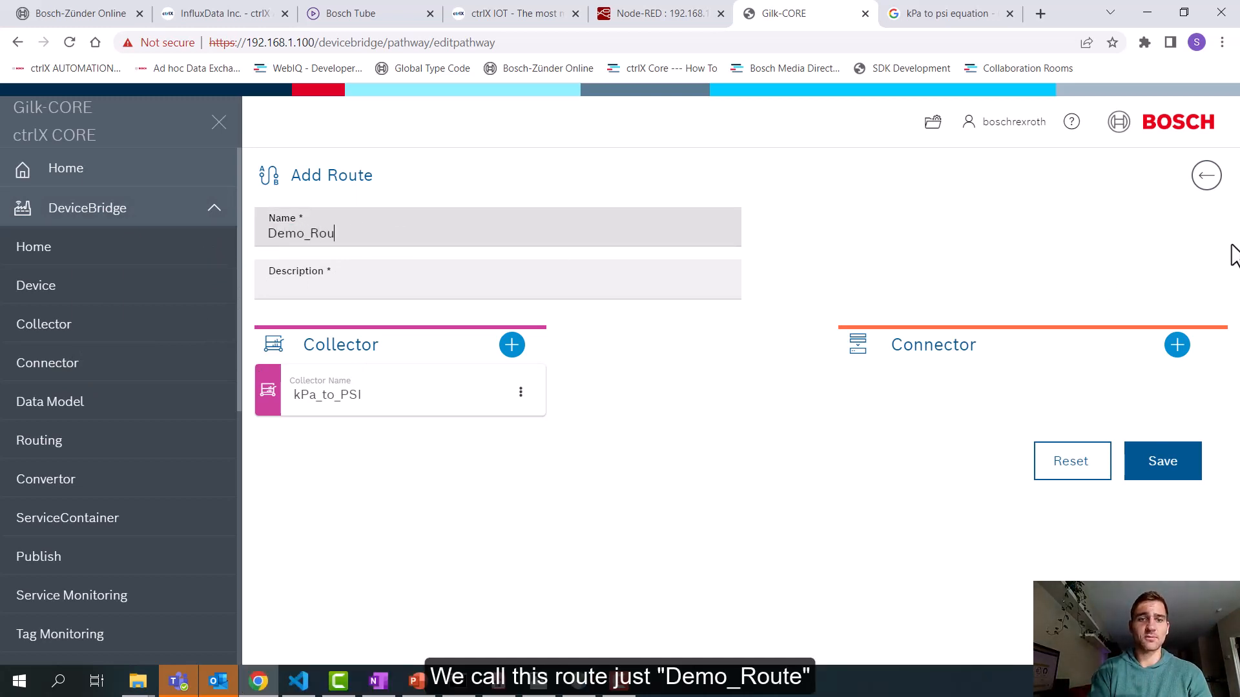
text(Convert kPa to PSI)
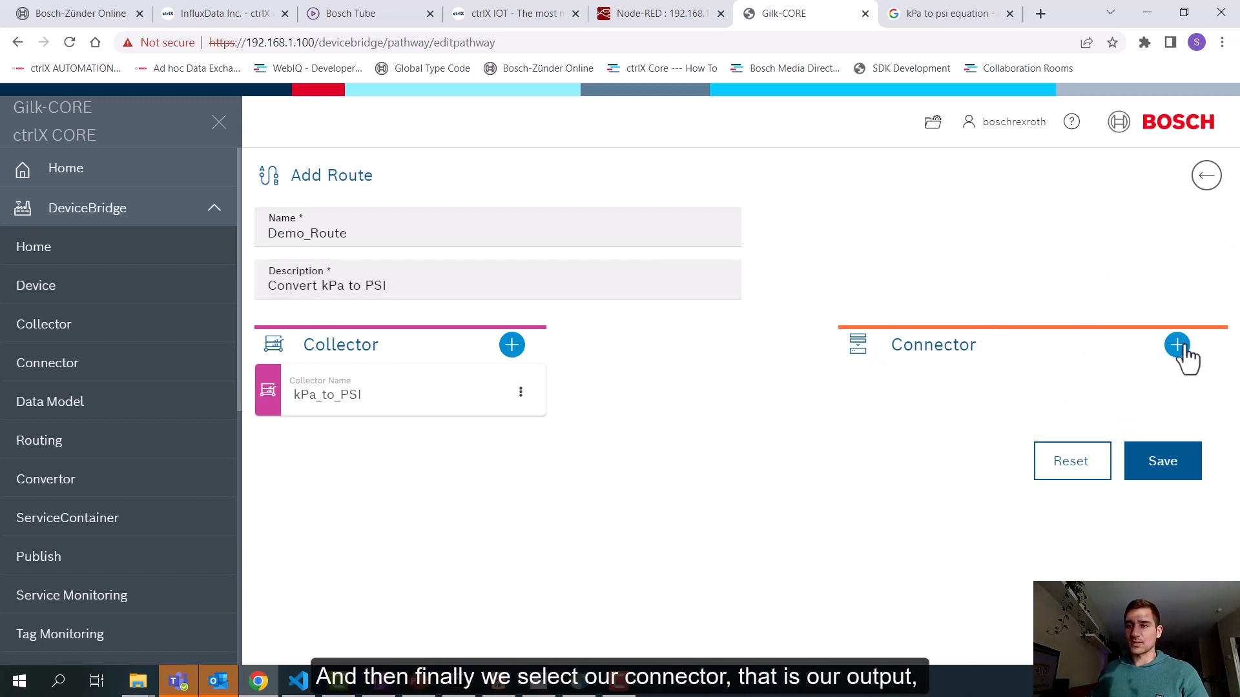
- Attach the RaspberryPi Mosquitto Broker connector, no data model, and add Demo_Route to the route list
click(1177, 344)
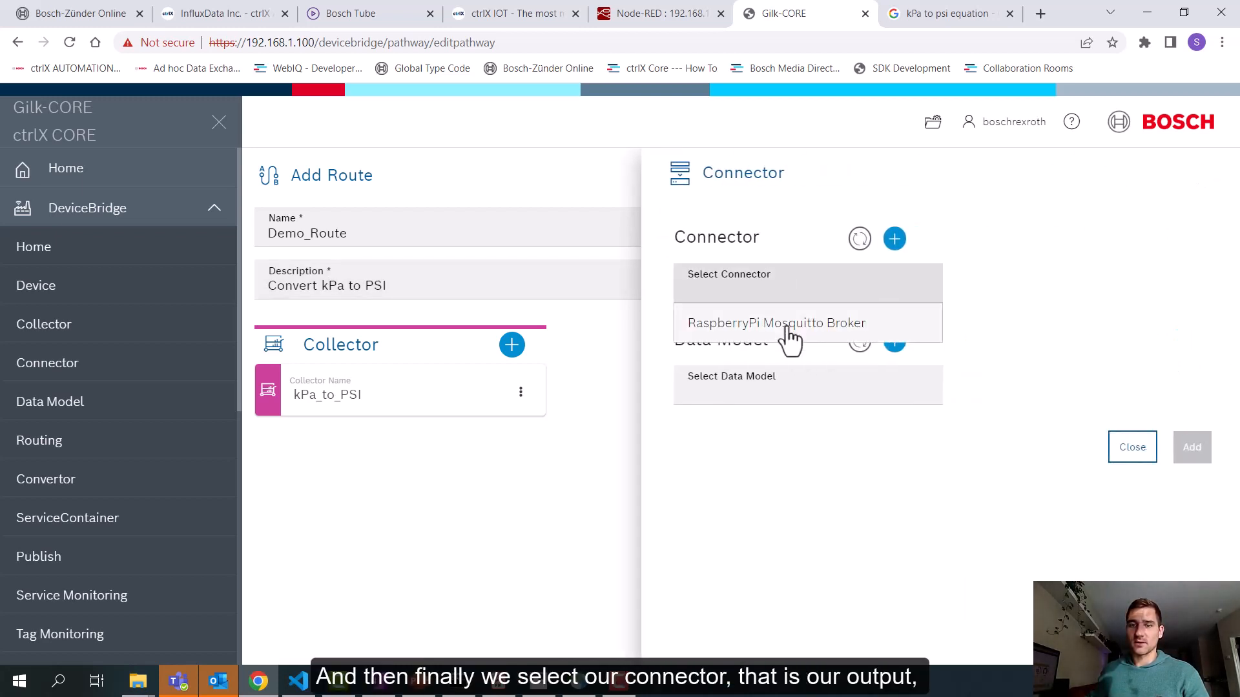
click(776, 323)
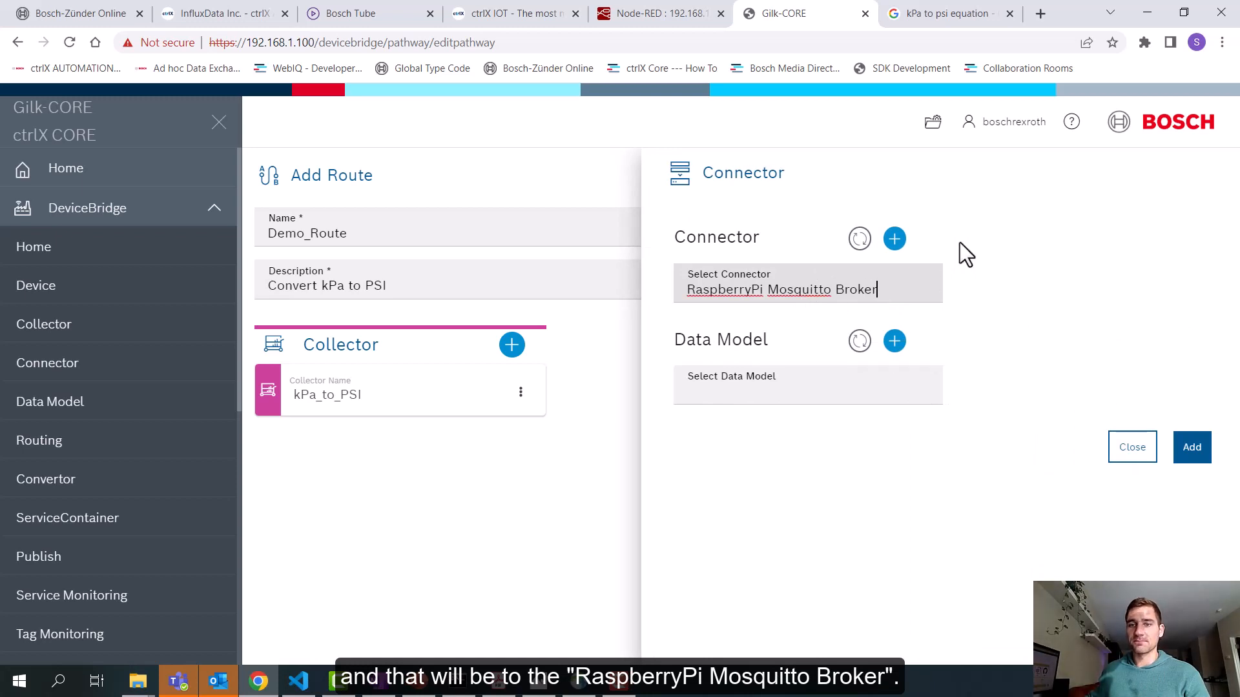
mouse_move(1117, 386)
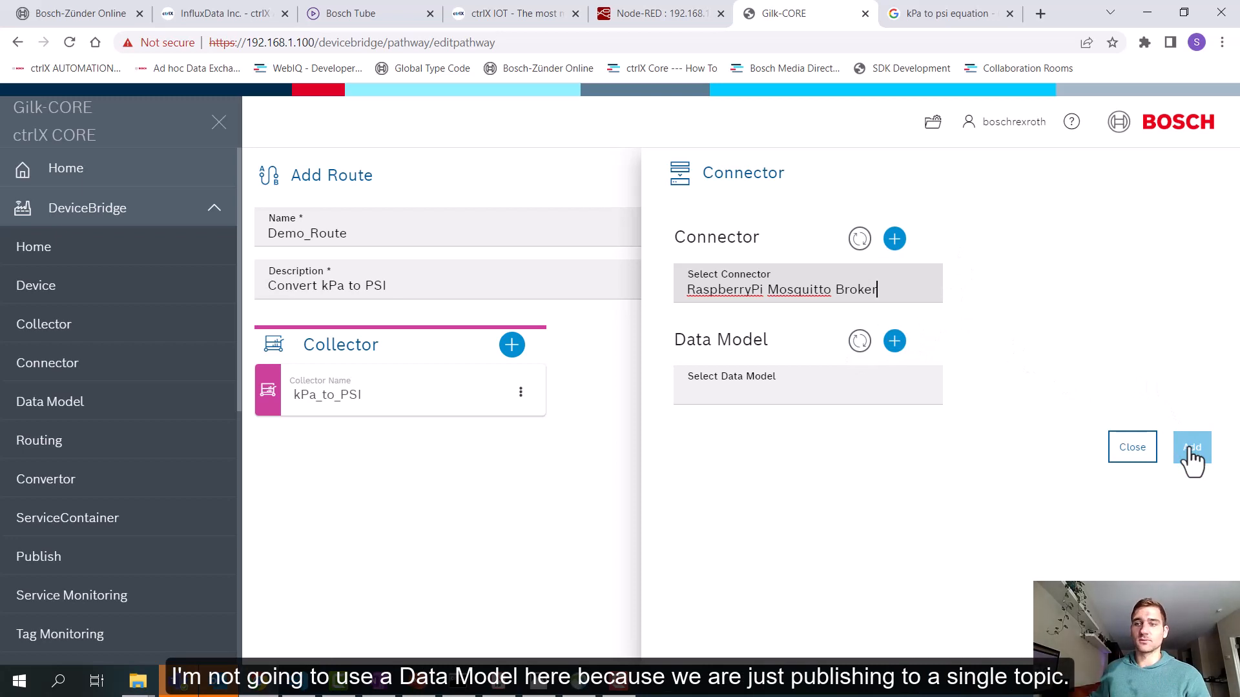
click(1192, 447)
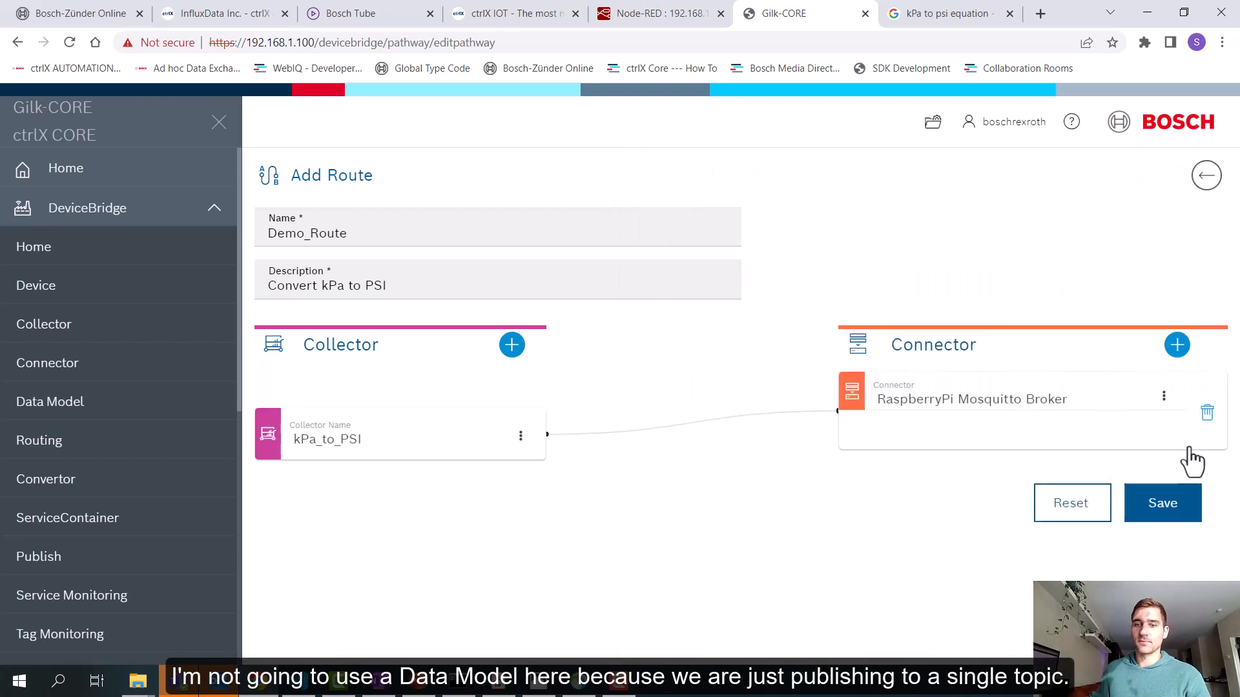
click(1163, 502)
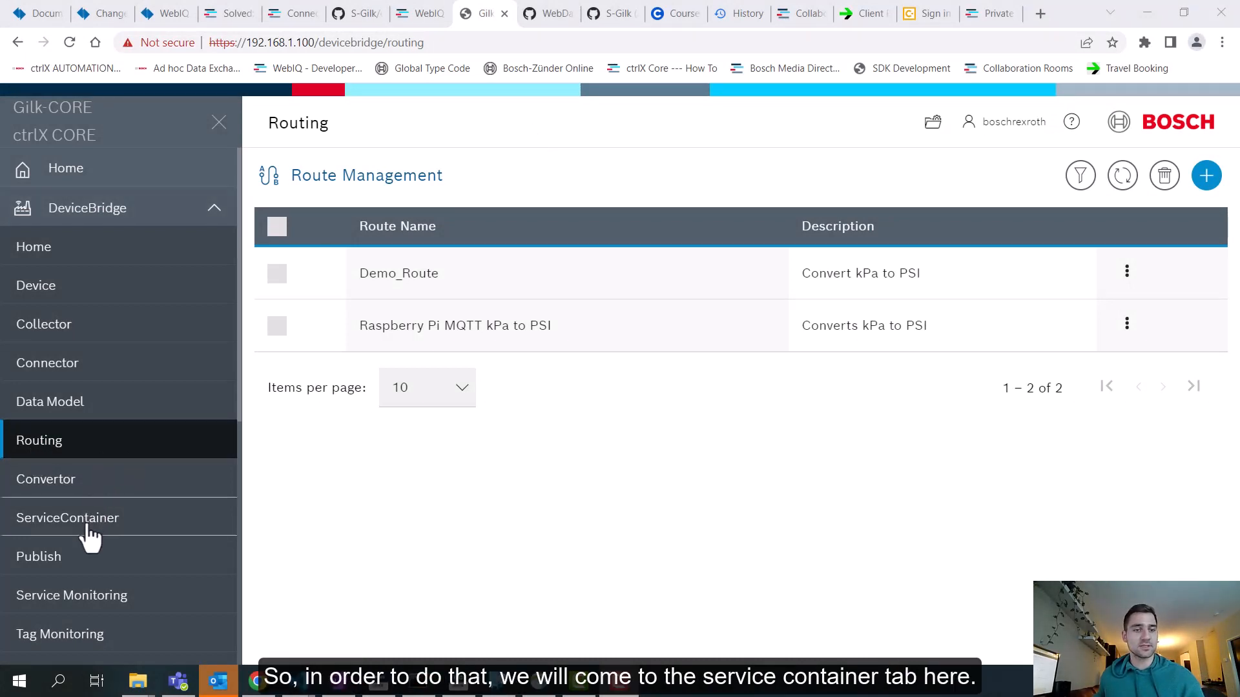
- Begin a new service container and drop Demo_Route into it
click(67, 518)
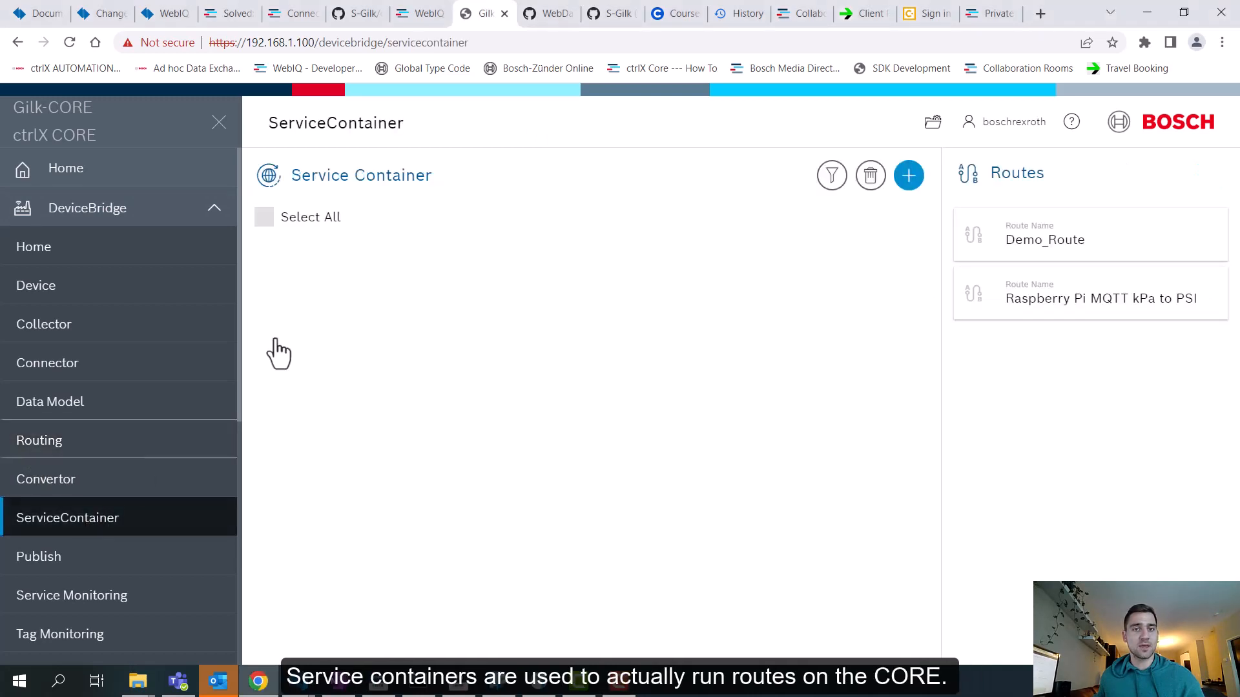
mouse_move(515, 273)
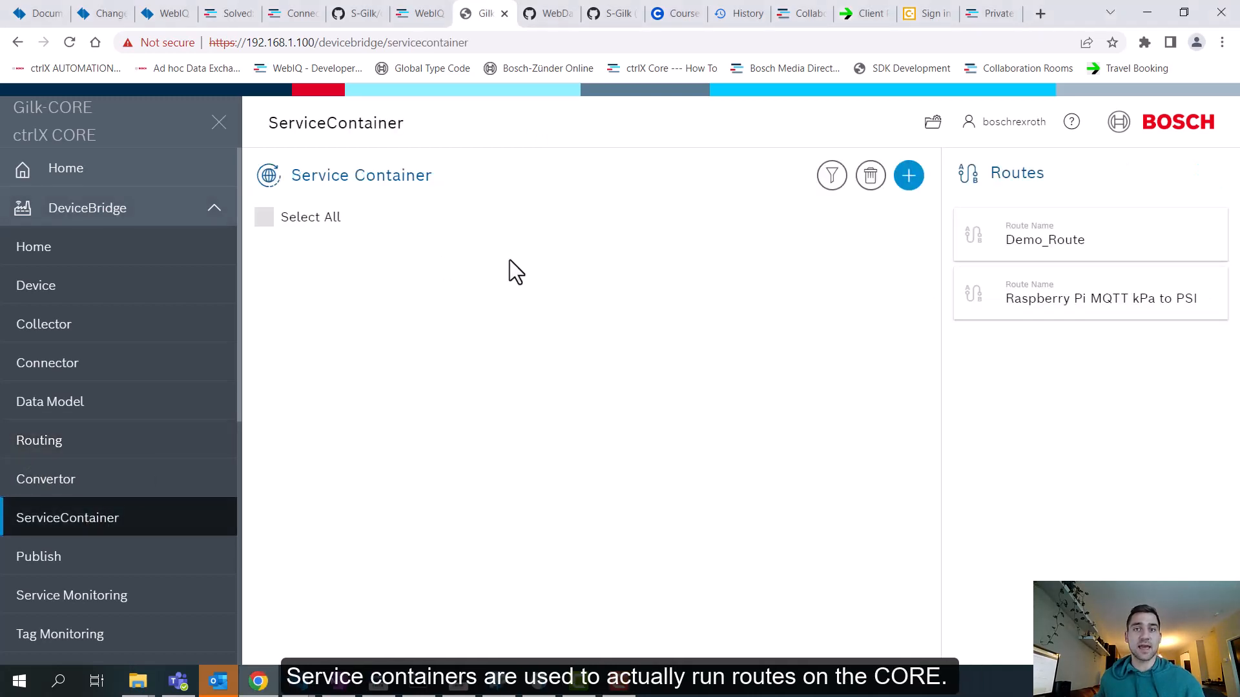
mouse_move(532, 258)
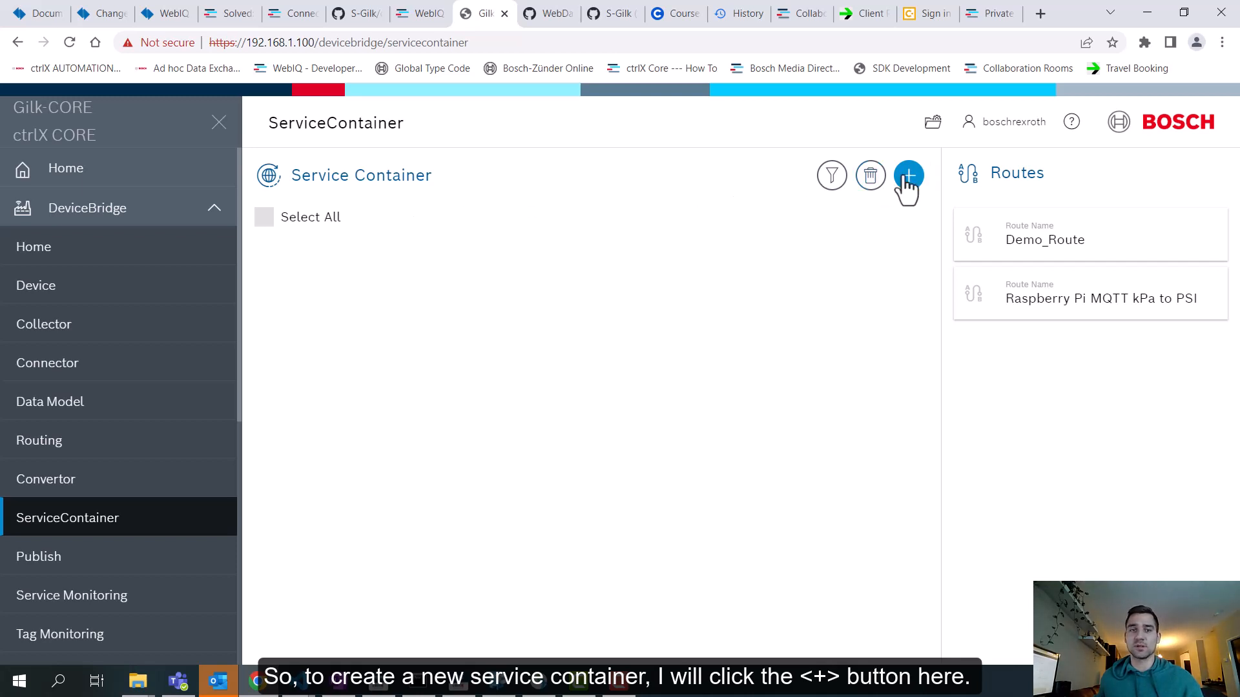
click(907, 174)
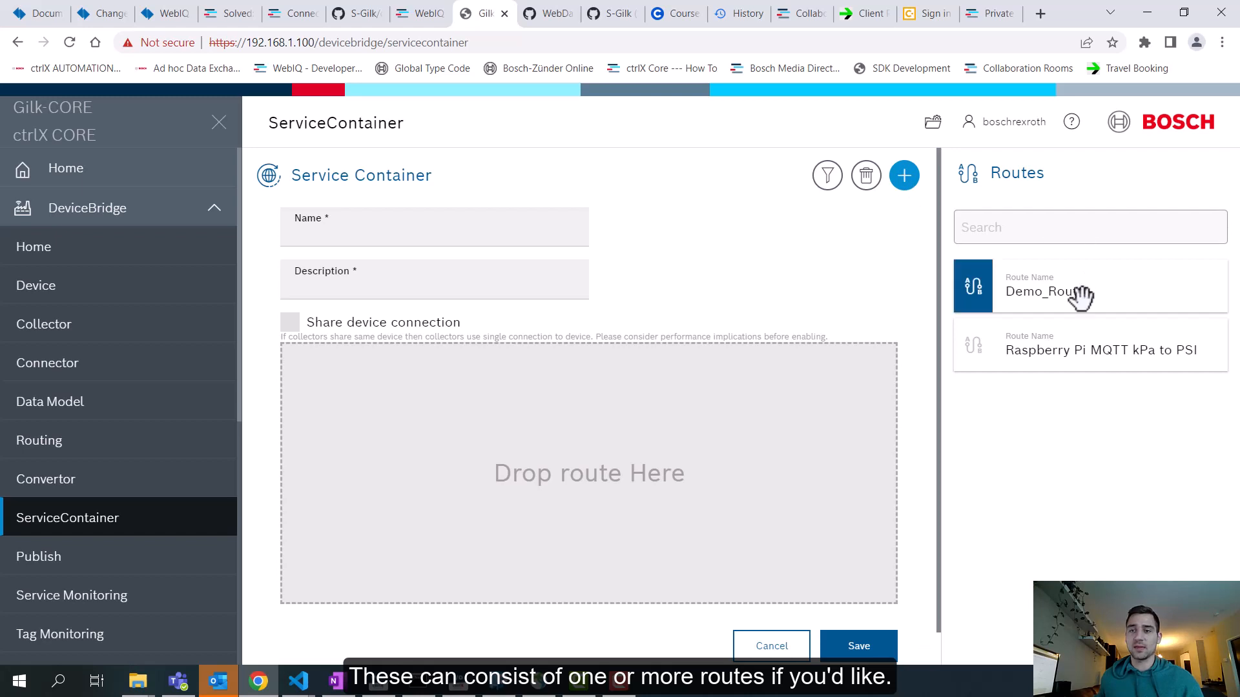
mouse_move(1068, 290)
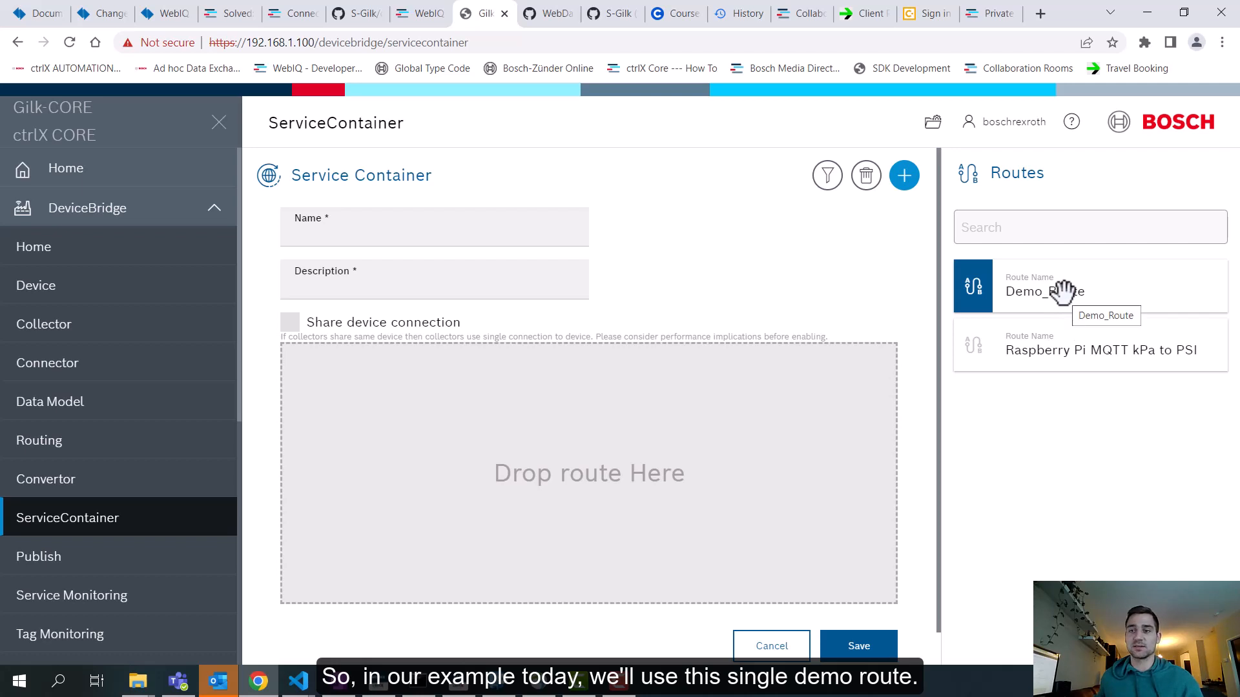
drag(1059, 291, 588, 379)
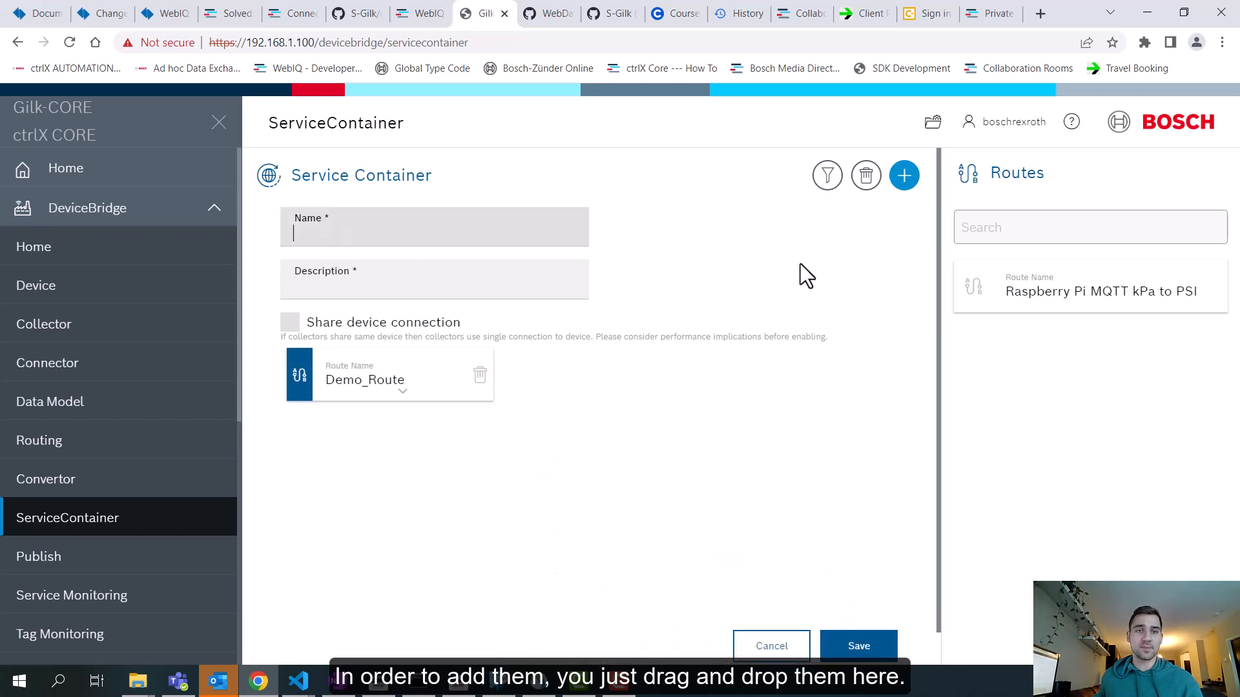
- Name the container Demo_Service with description Demo and save it
text(Demo)
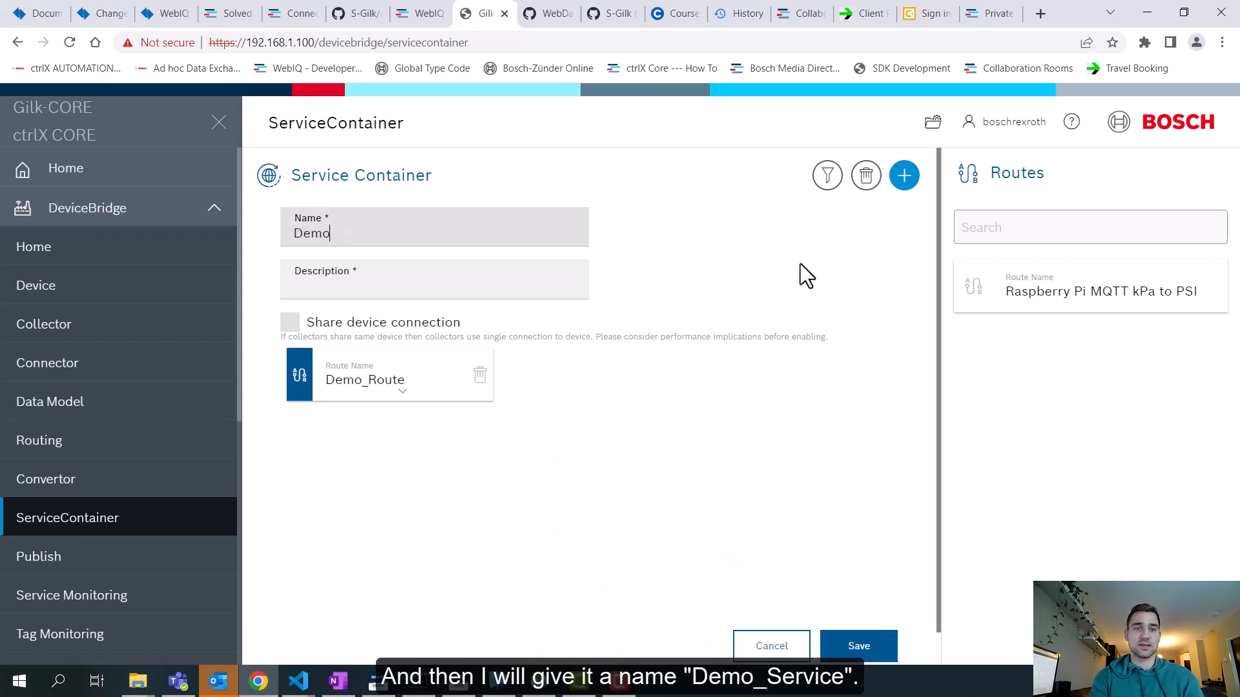
text(_Service)
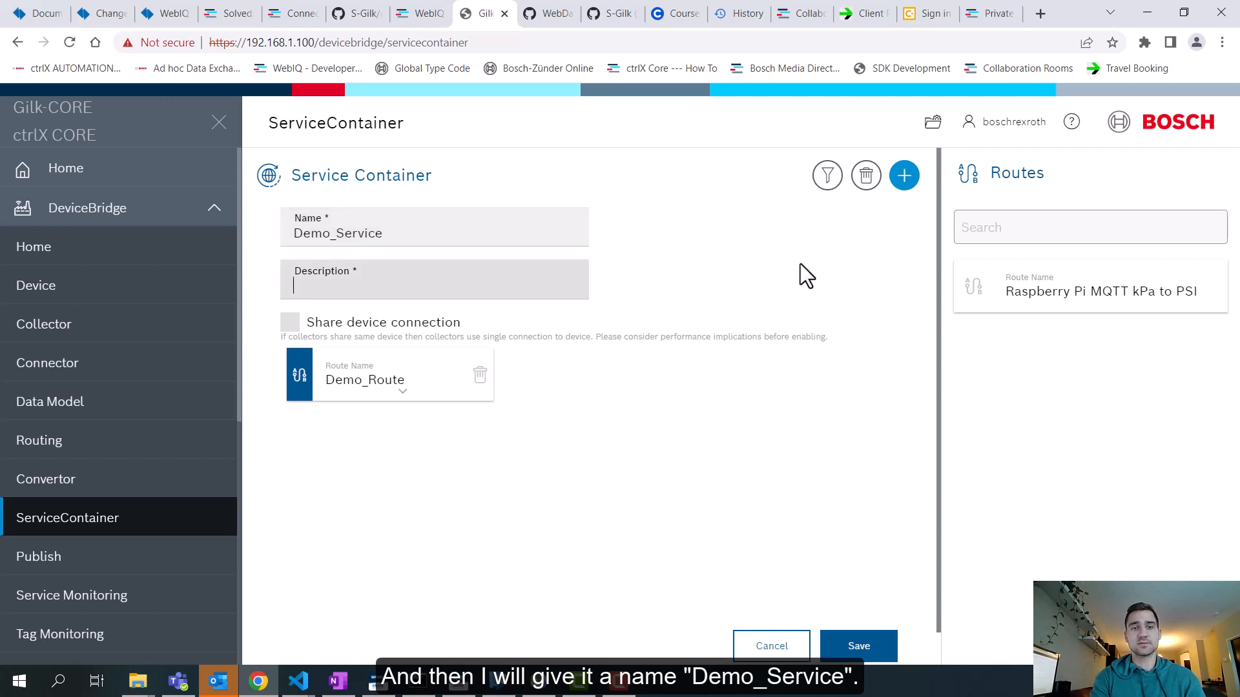
text(Demo)
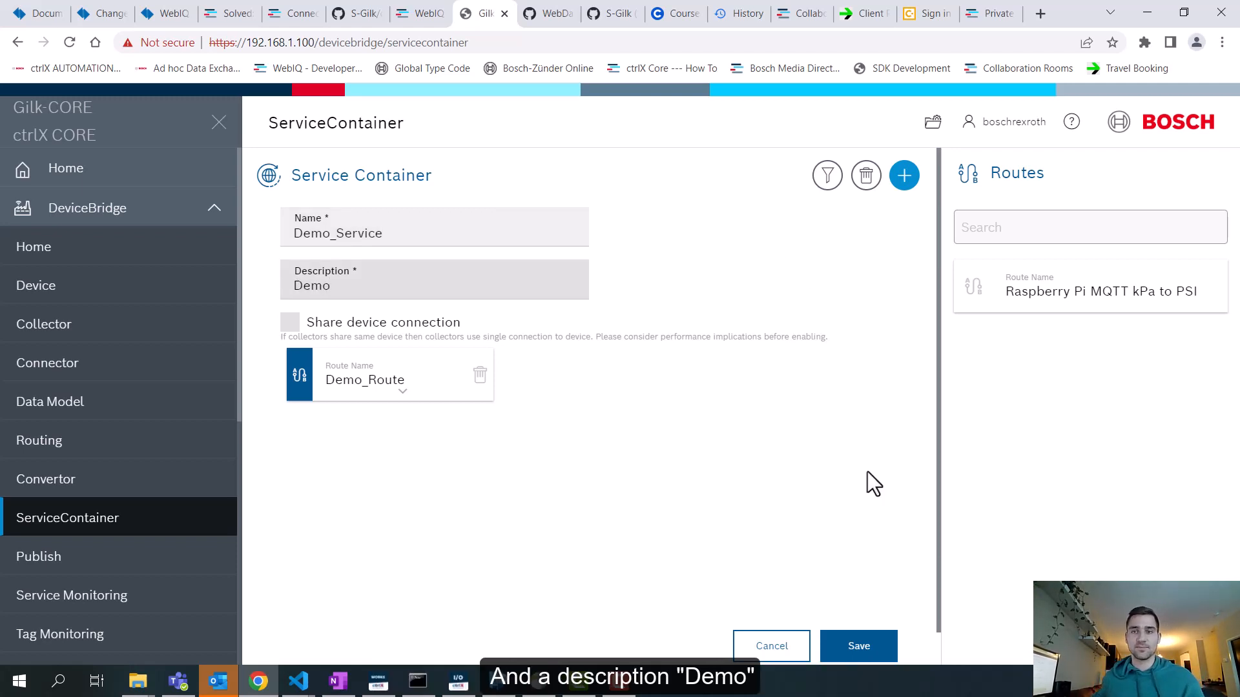
click(858, 646)
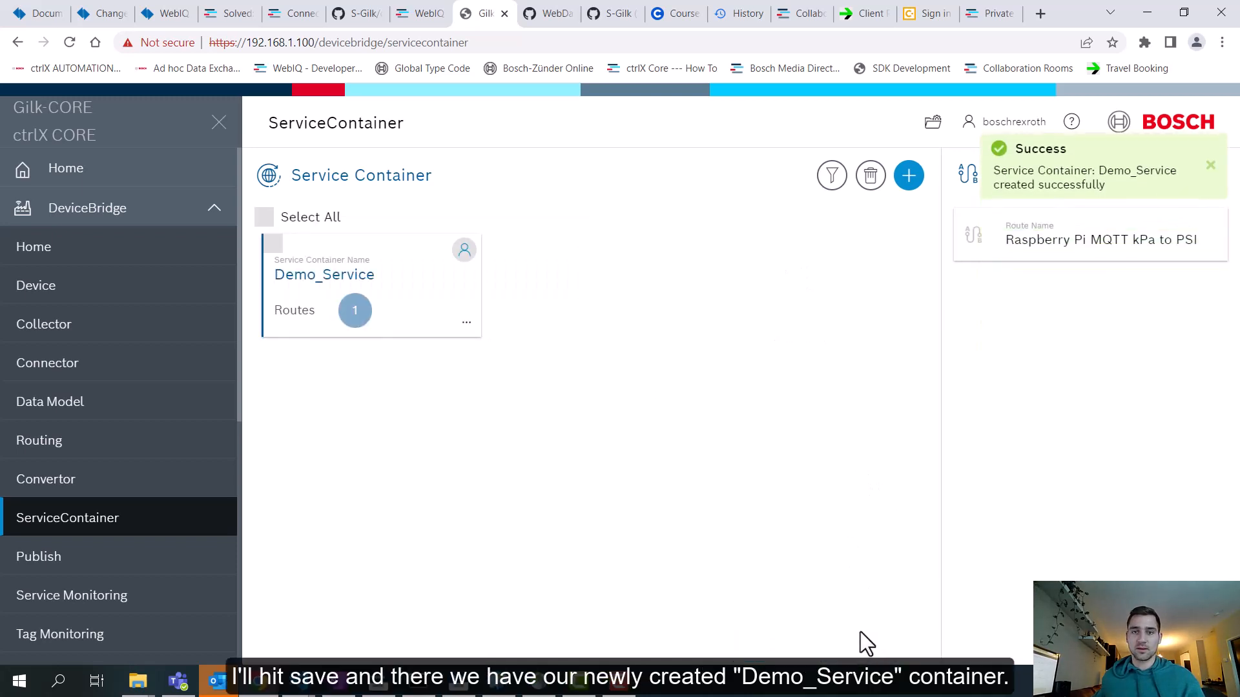
mouse_move(399, 245)
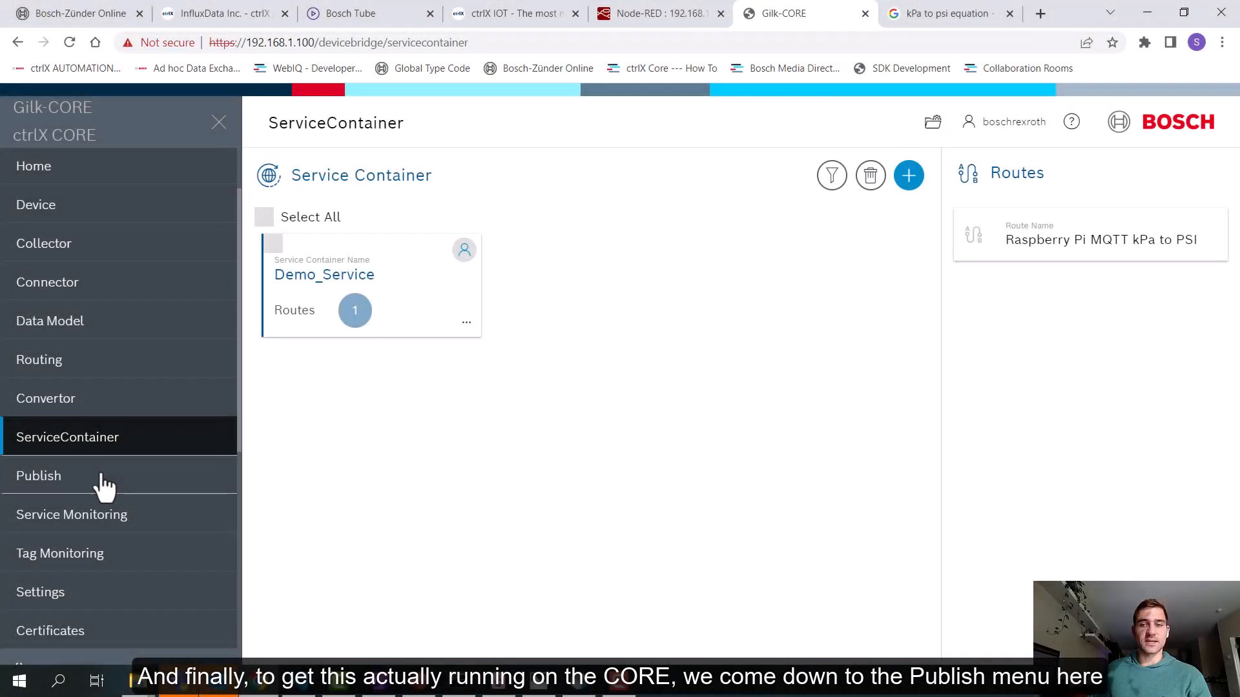
- Publish the project as service containers, version 11 with comment Demo, passing verification
click(39, 475)
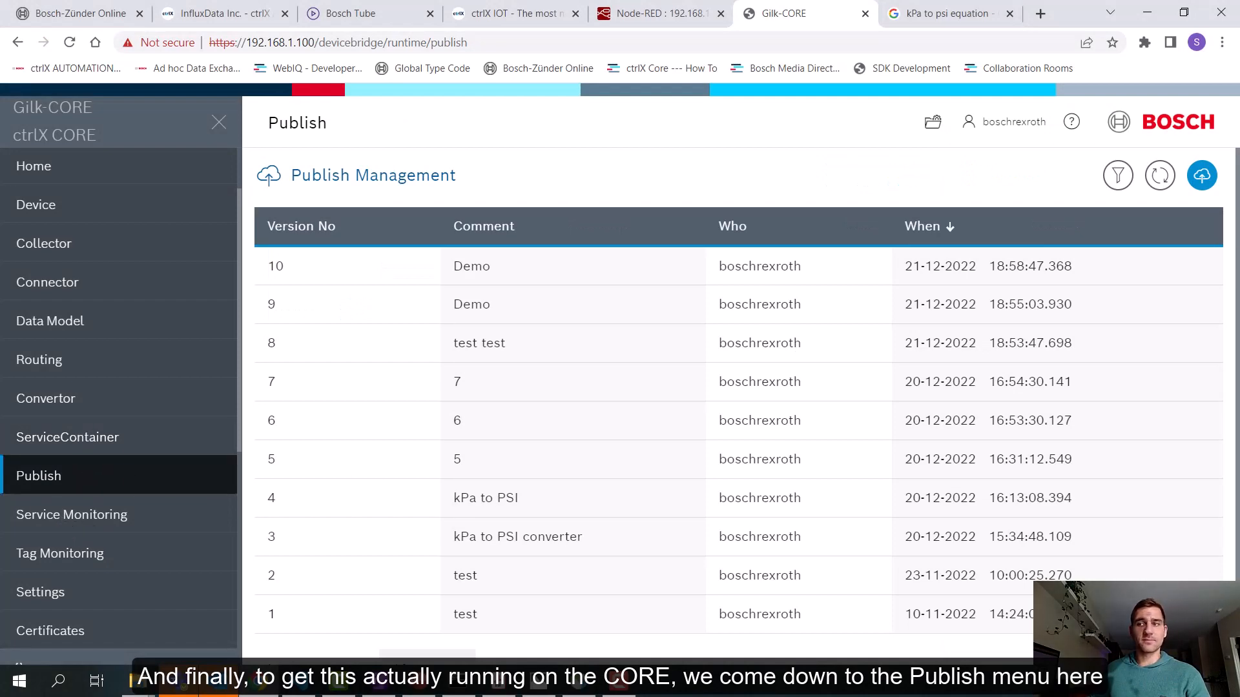
click(1201, 175)
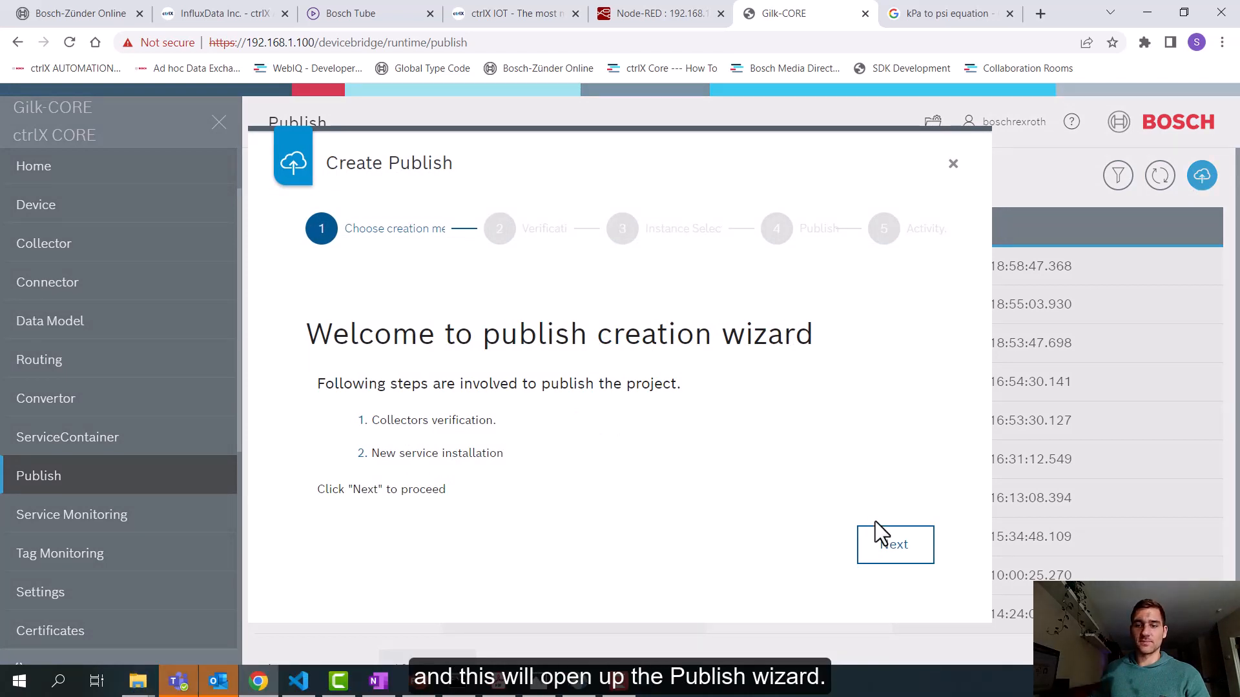
click(894, 543)
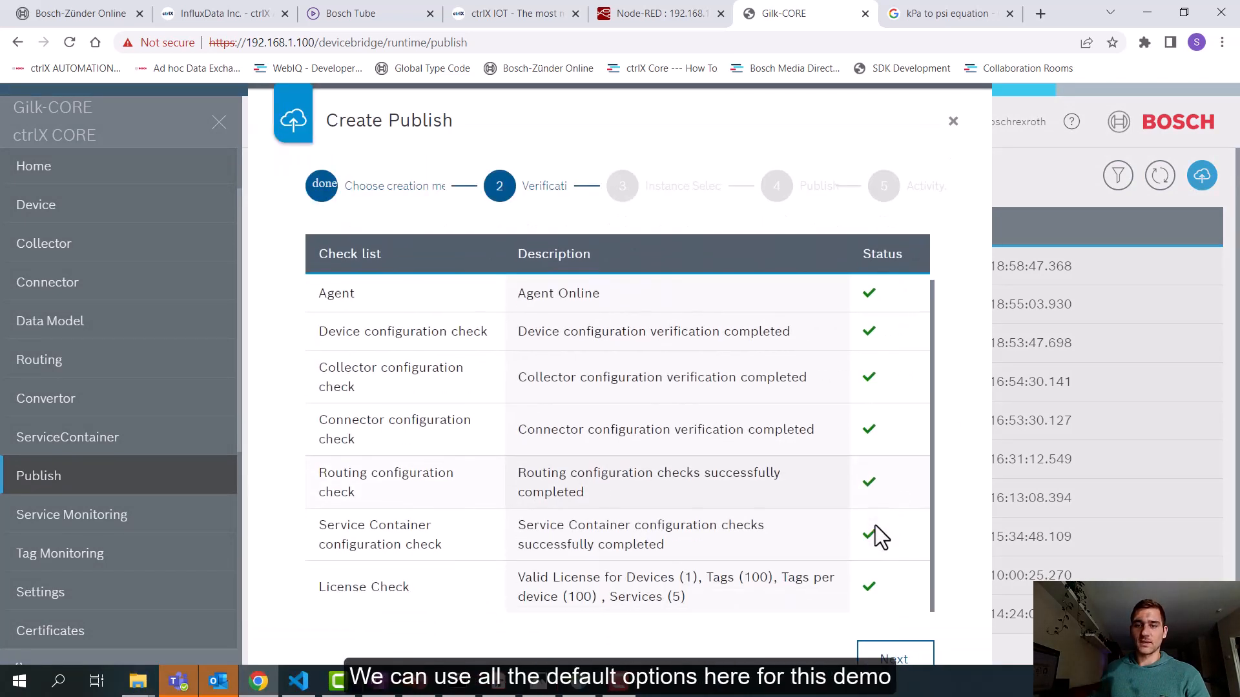
click(894, 659)
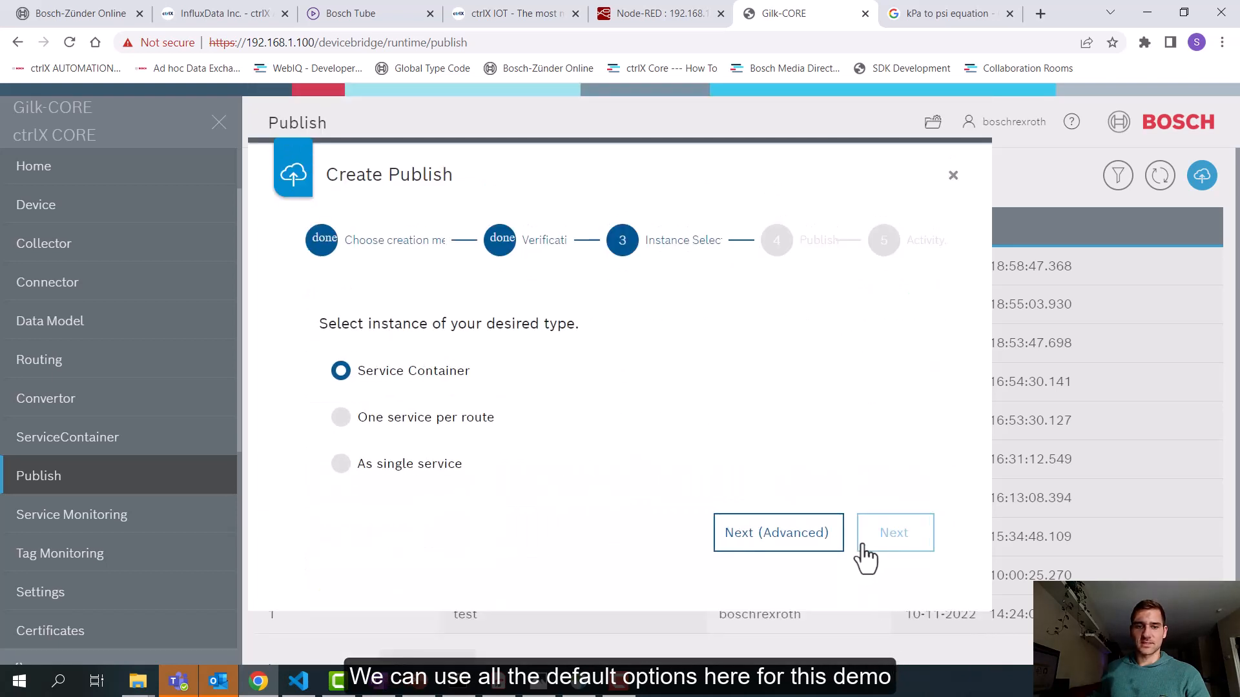
click(893, 532)
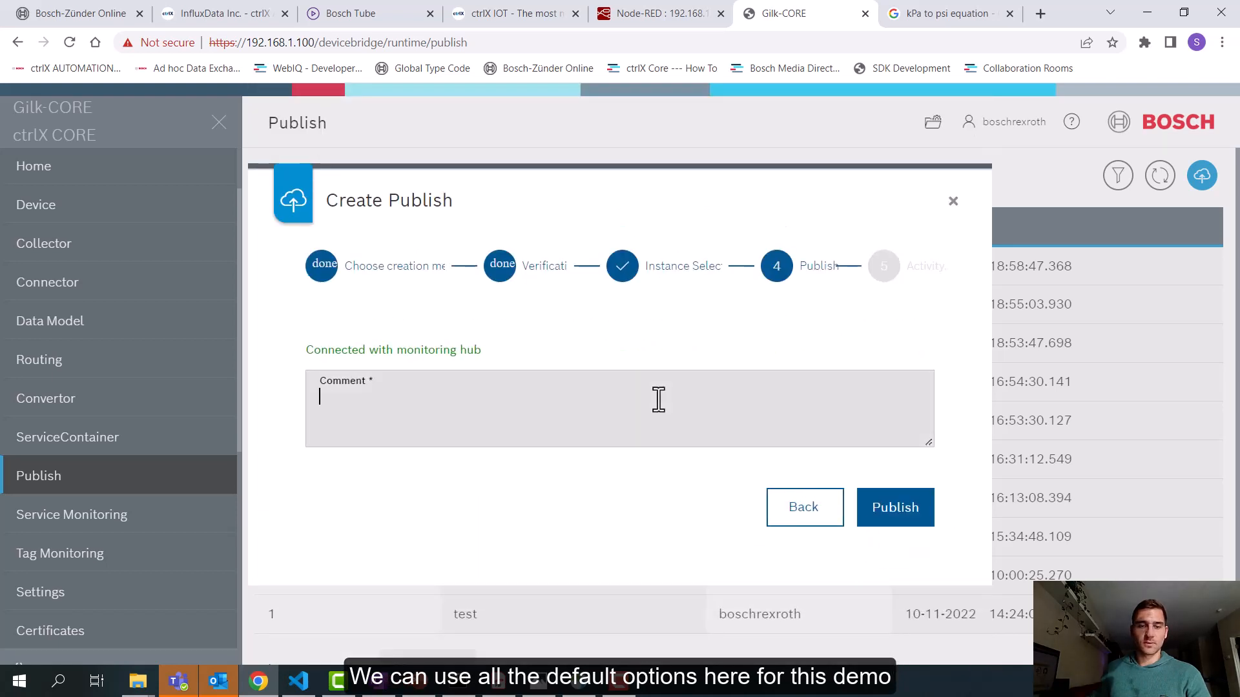
text(Demo)
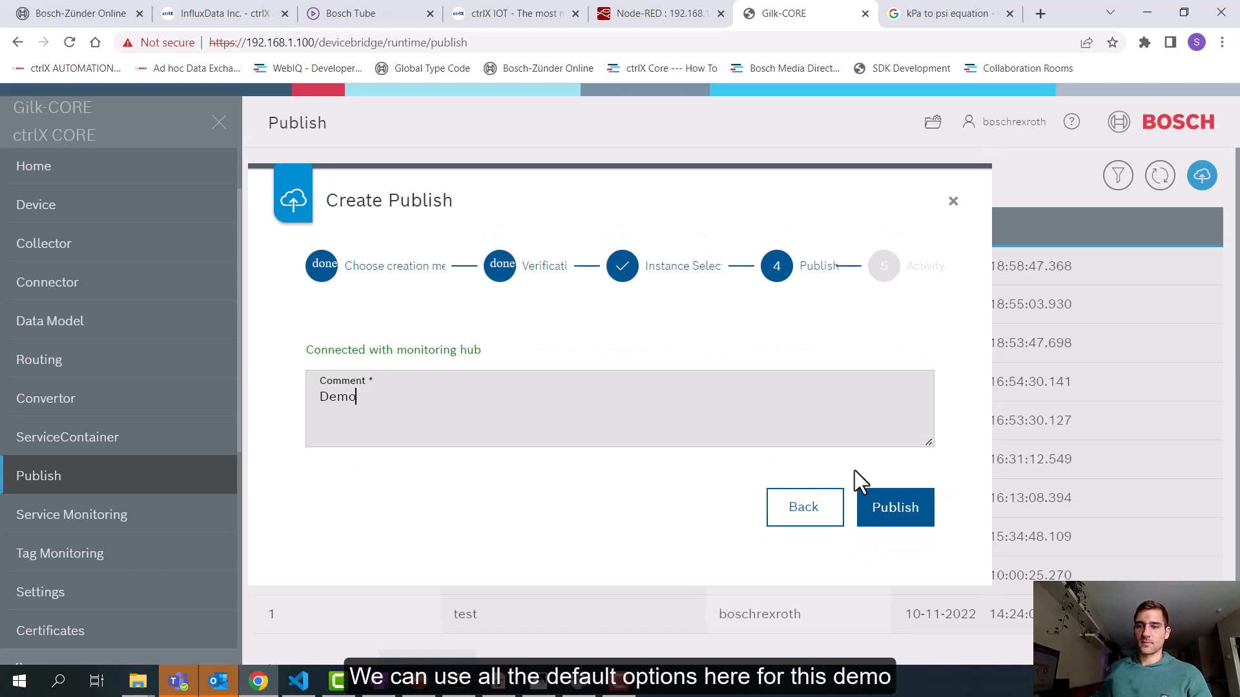
click(894, 507)
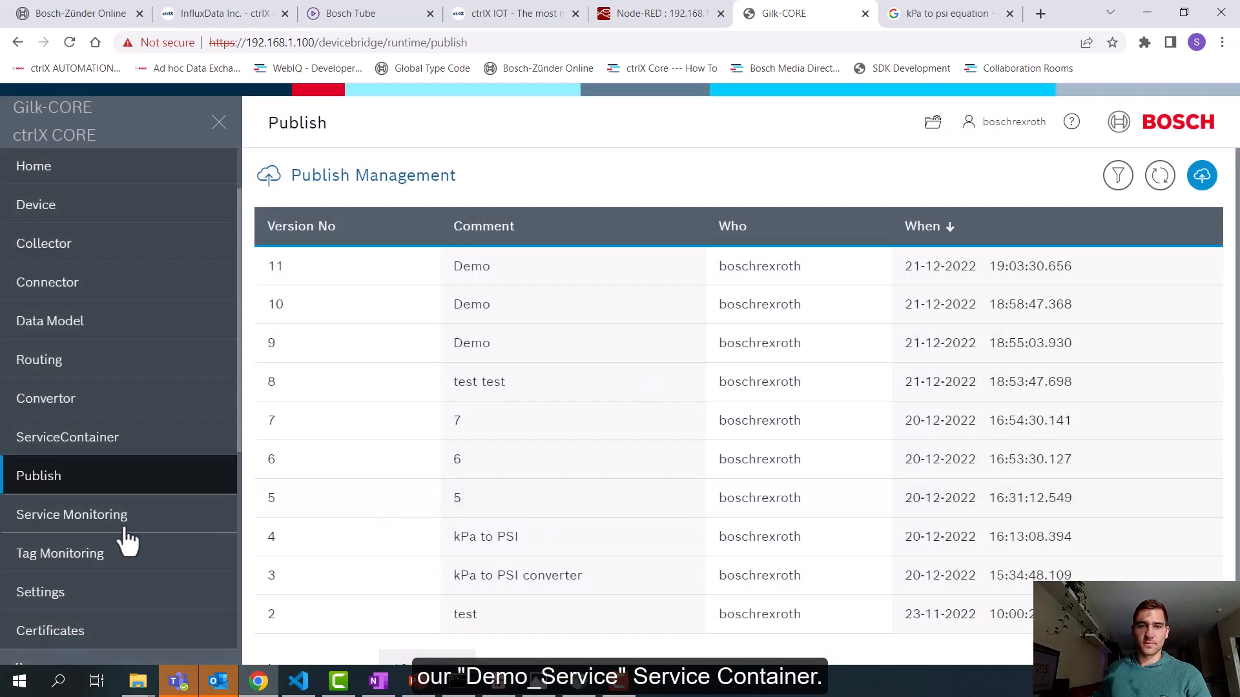
- Check Service Monitoring shows Demo_Service running with Demo_Route
click(71, 514)
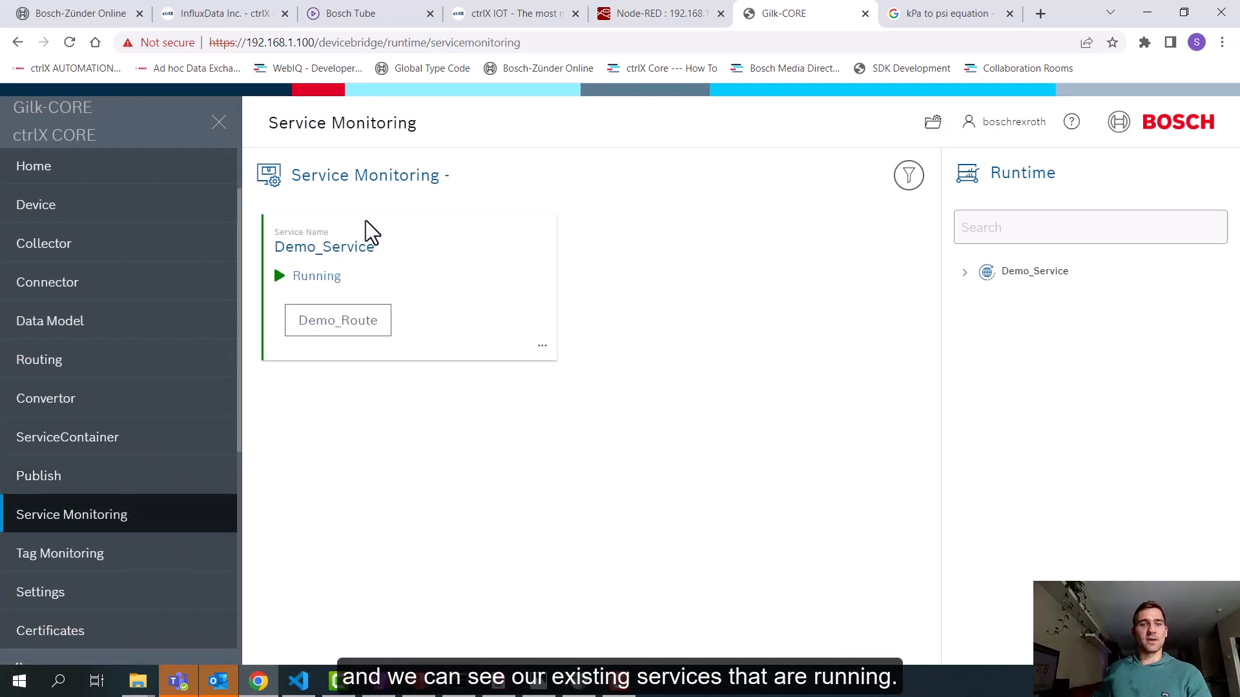
mouse_move(443, 281)
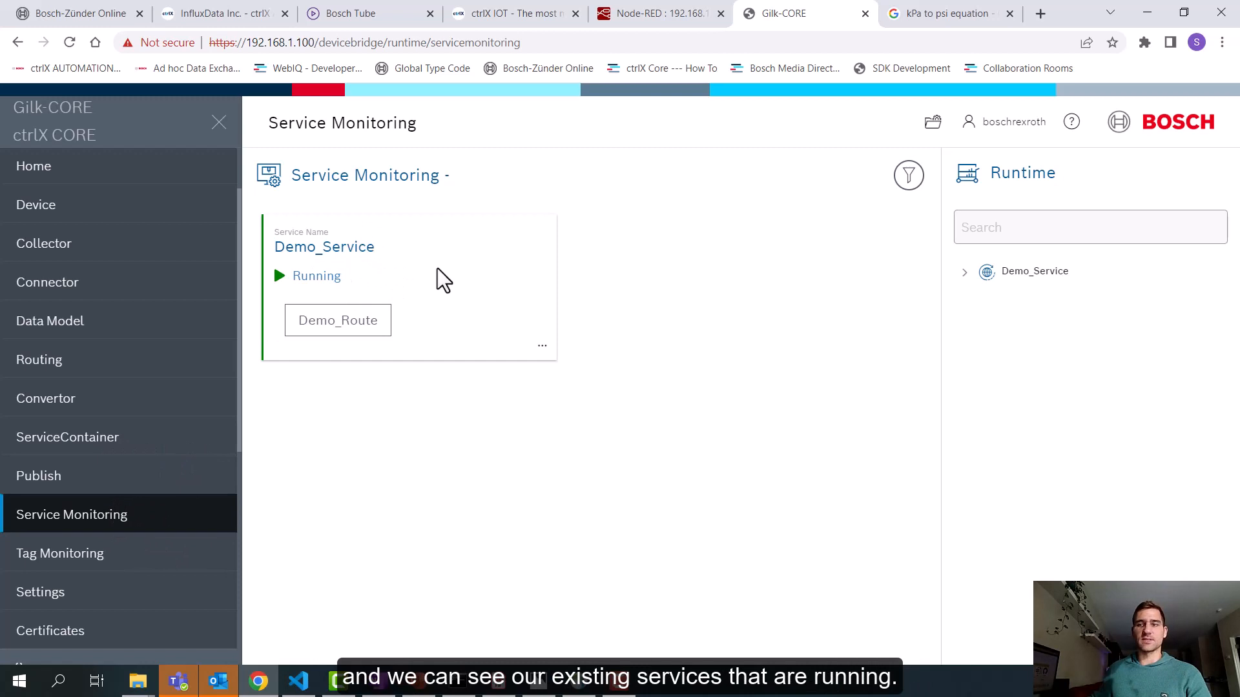
mouse_move(452, 261)
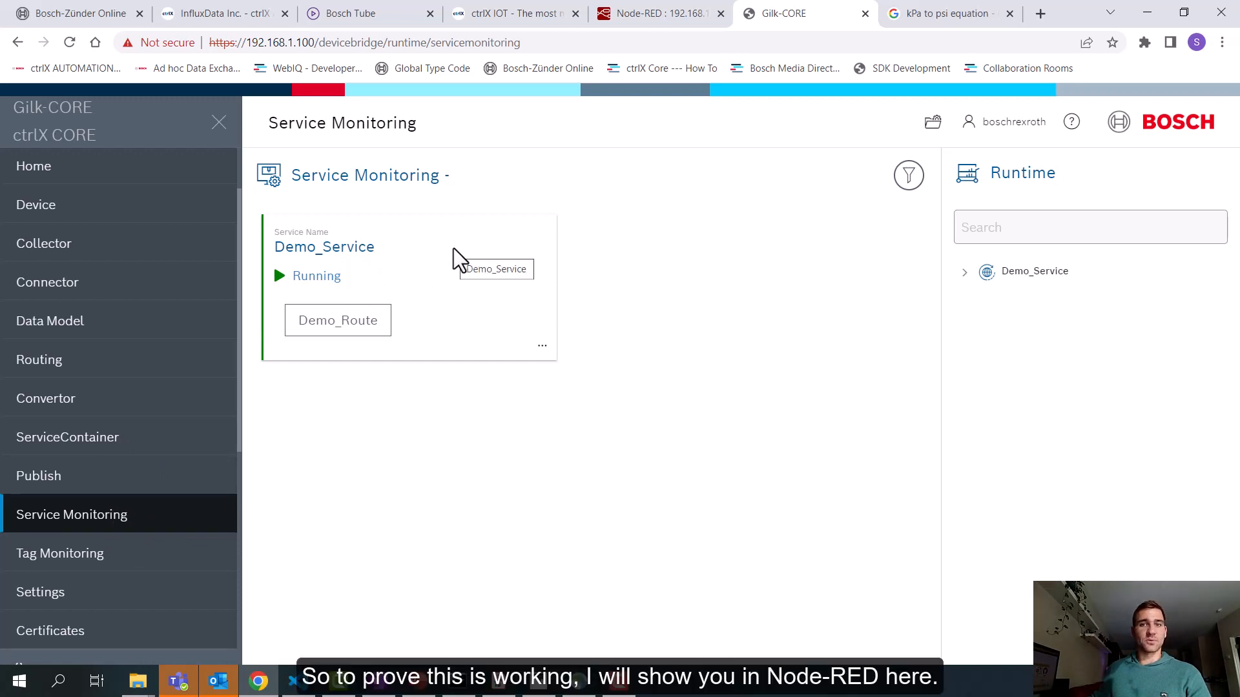
mouse_move(622, 111)
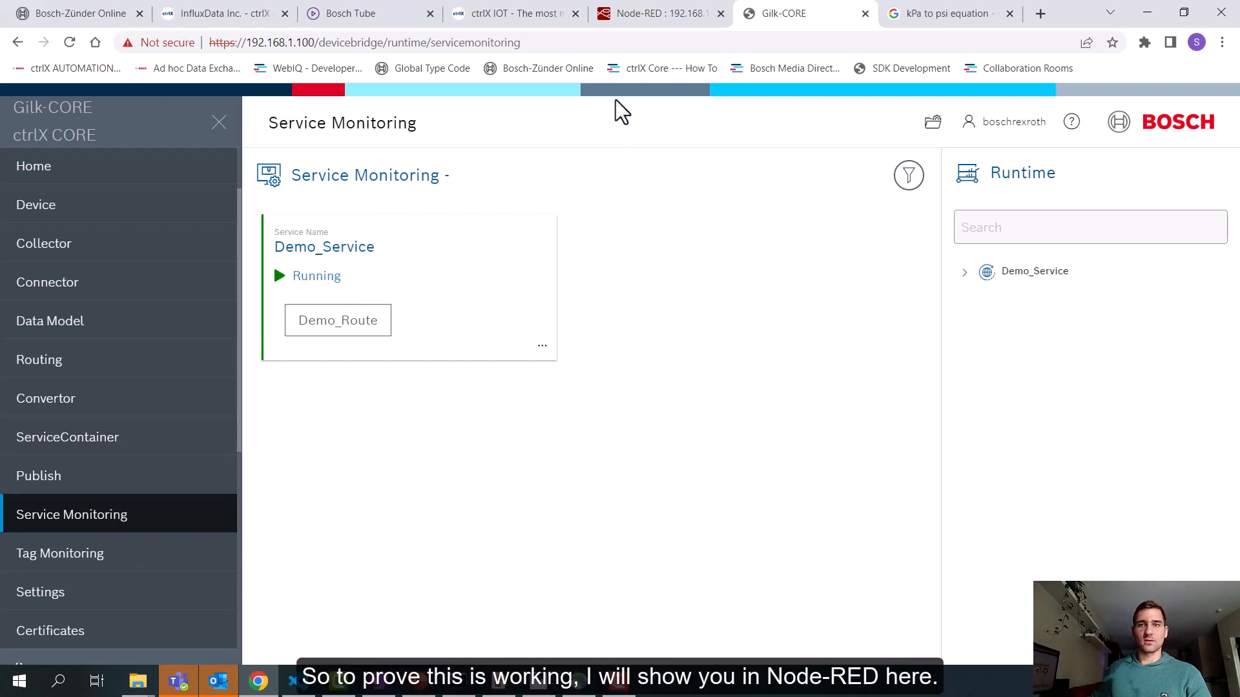
- Deploy the Device Bridge Demo flow in Node-RED, confirming despite configuration warnings
click(657, 13)
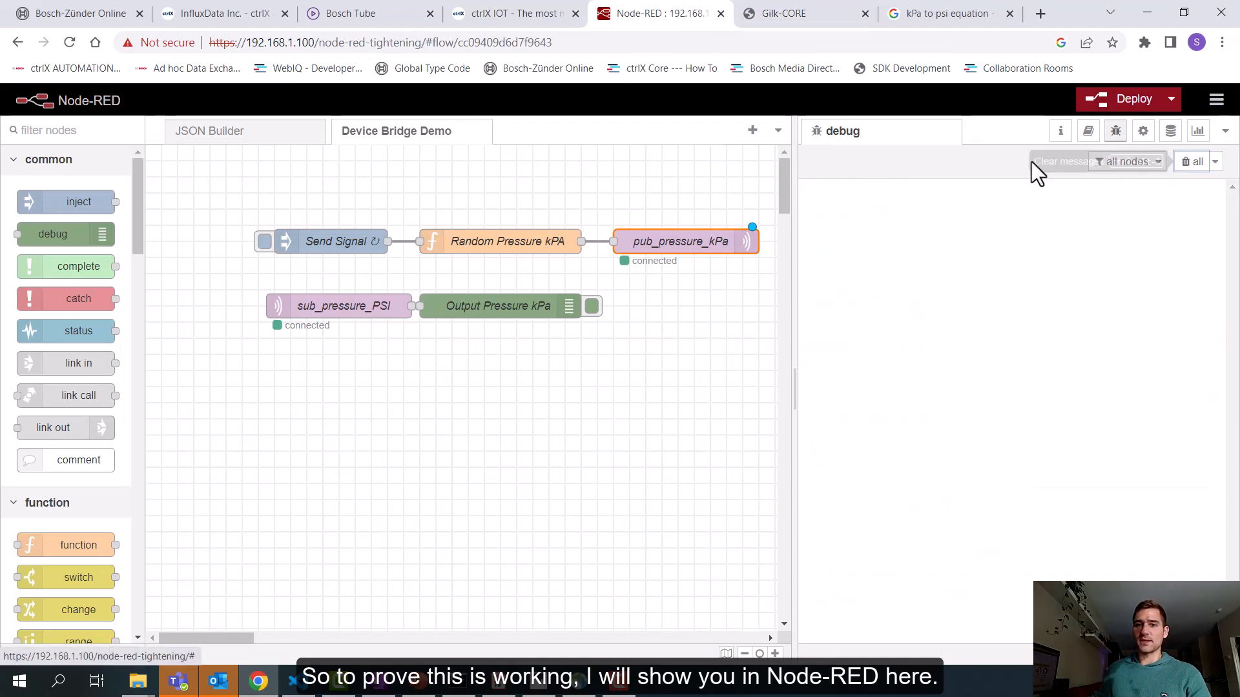
click(1133, 99)
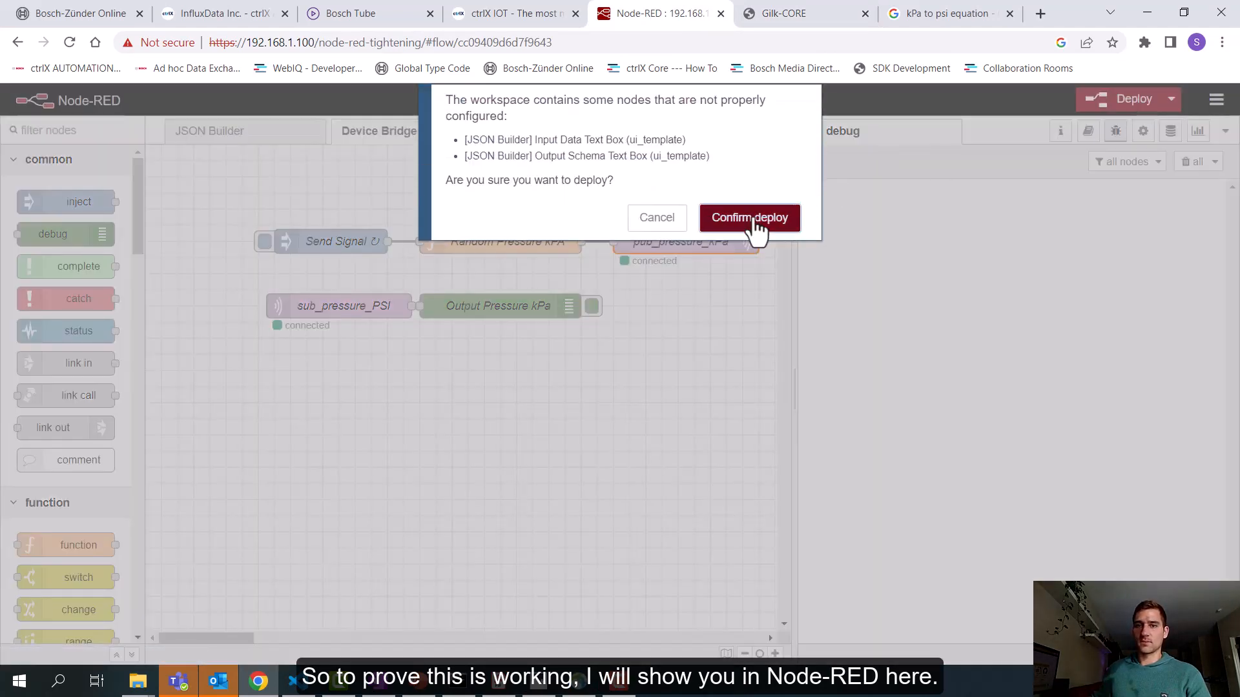
click(747, 217)
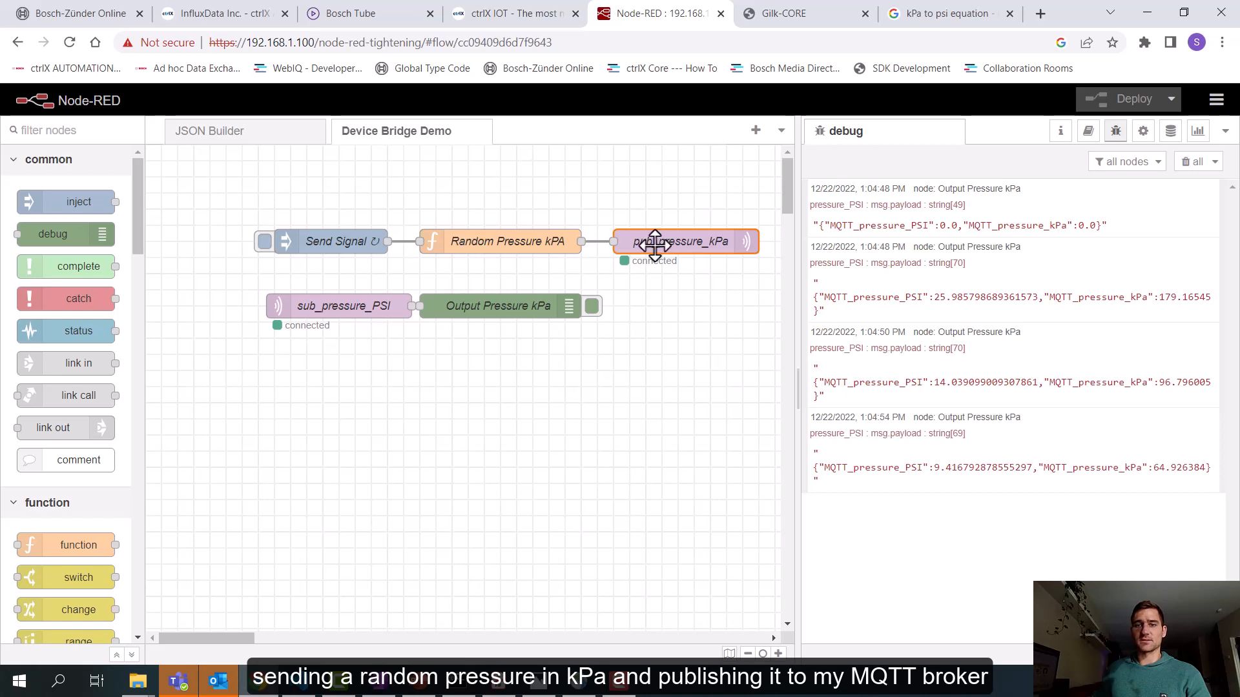
- Line up Output Pressure kPa beside sub_pressure_PSI and watch MQTT_pressure_PSI values arrive in debug
double_click(685, 241)
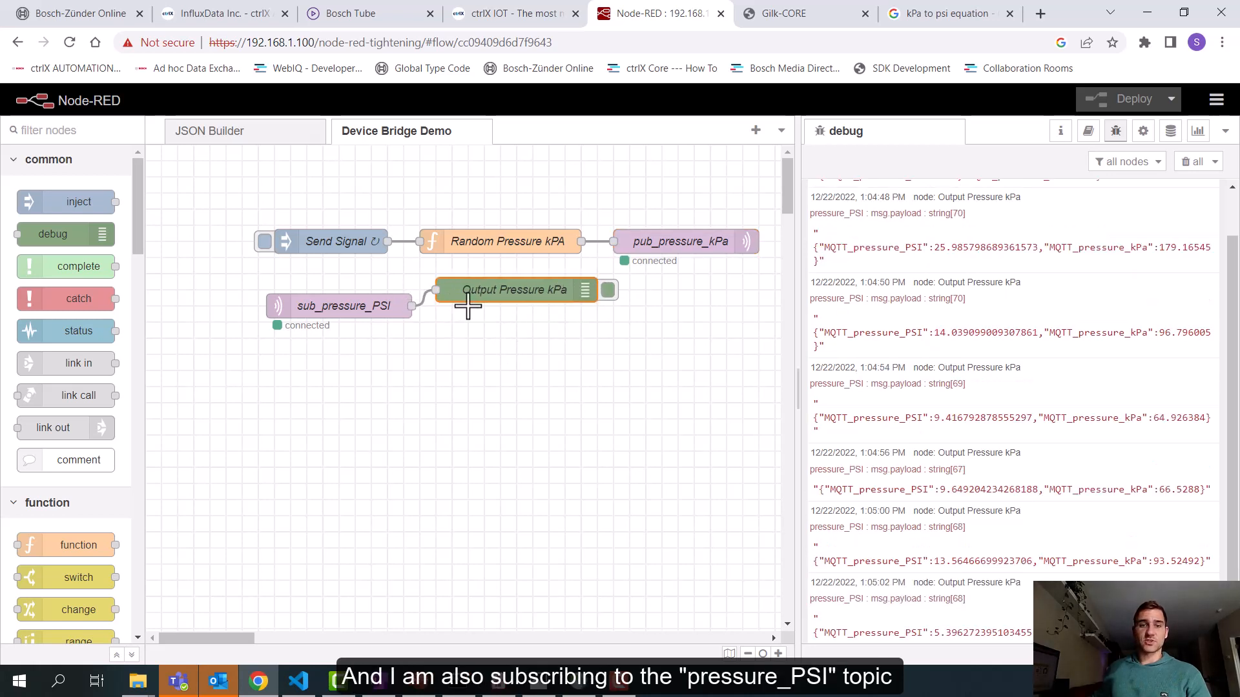
drag(514, 289, 514, 306)
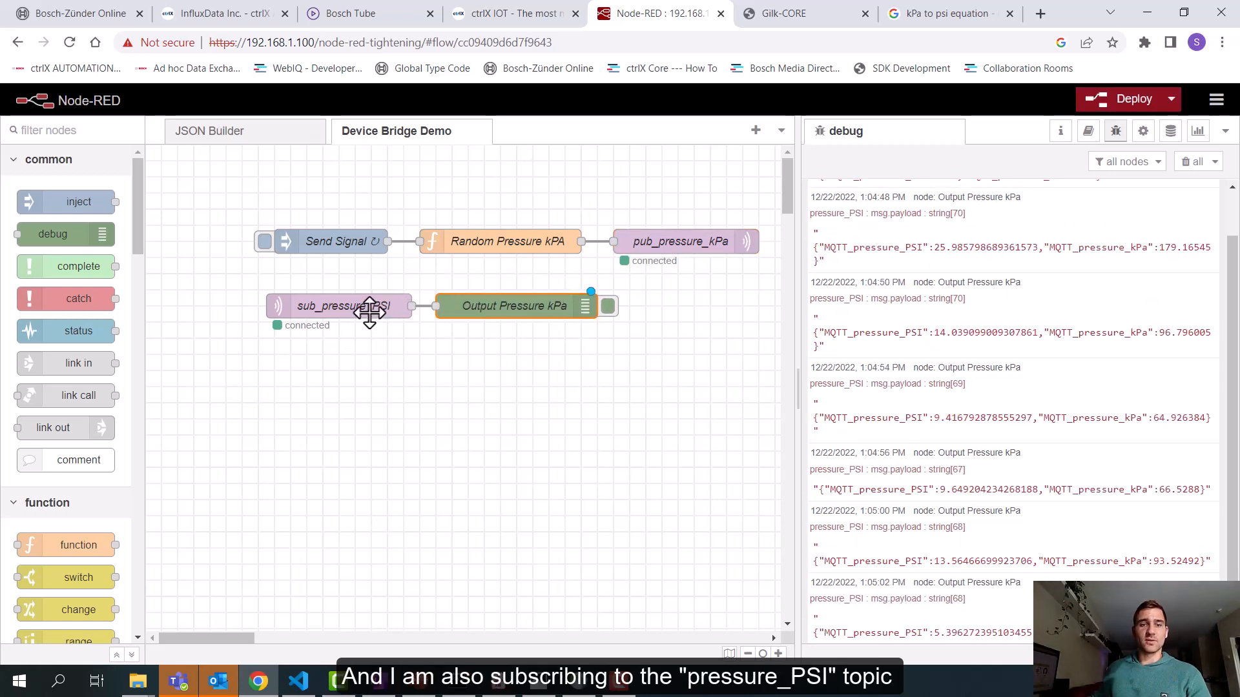
double_click(341, 306)
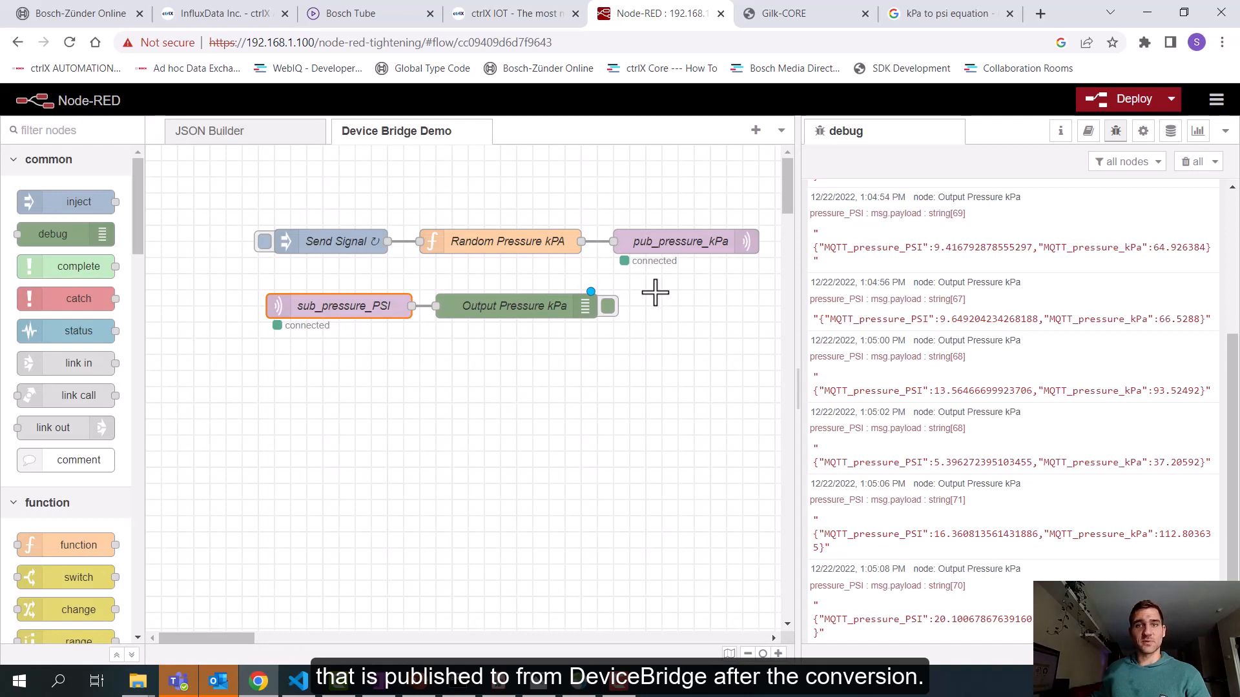
scroll(down, 3)
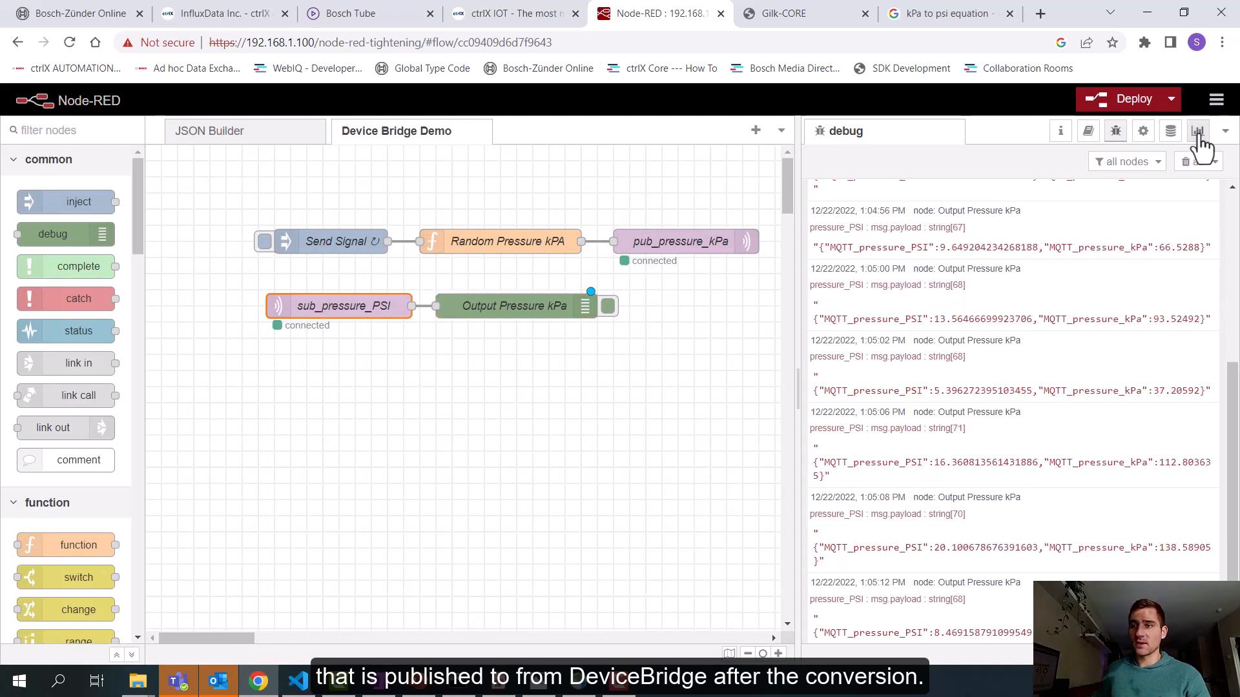